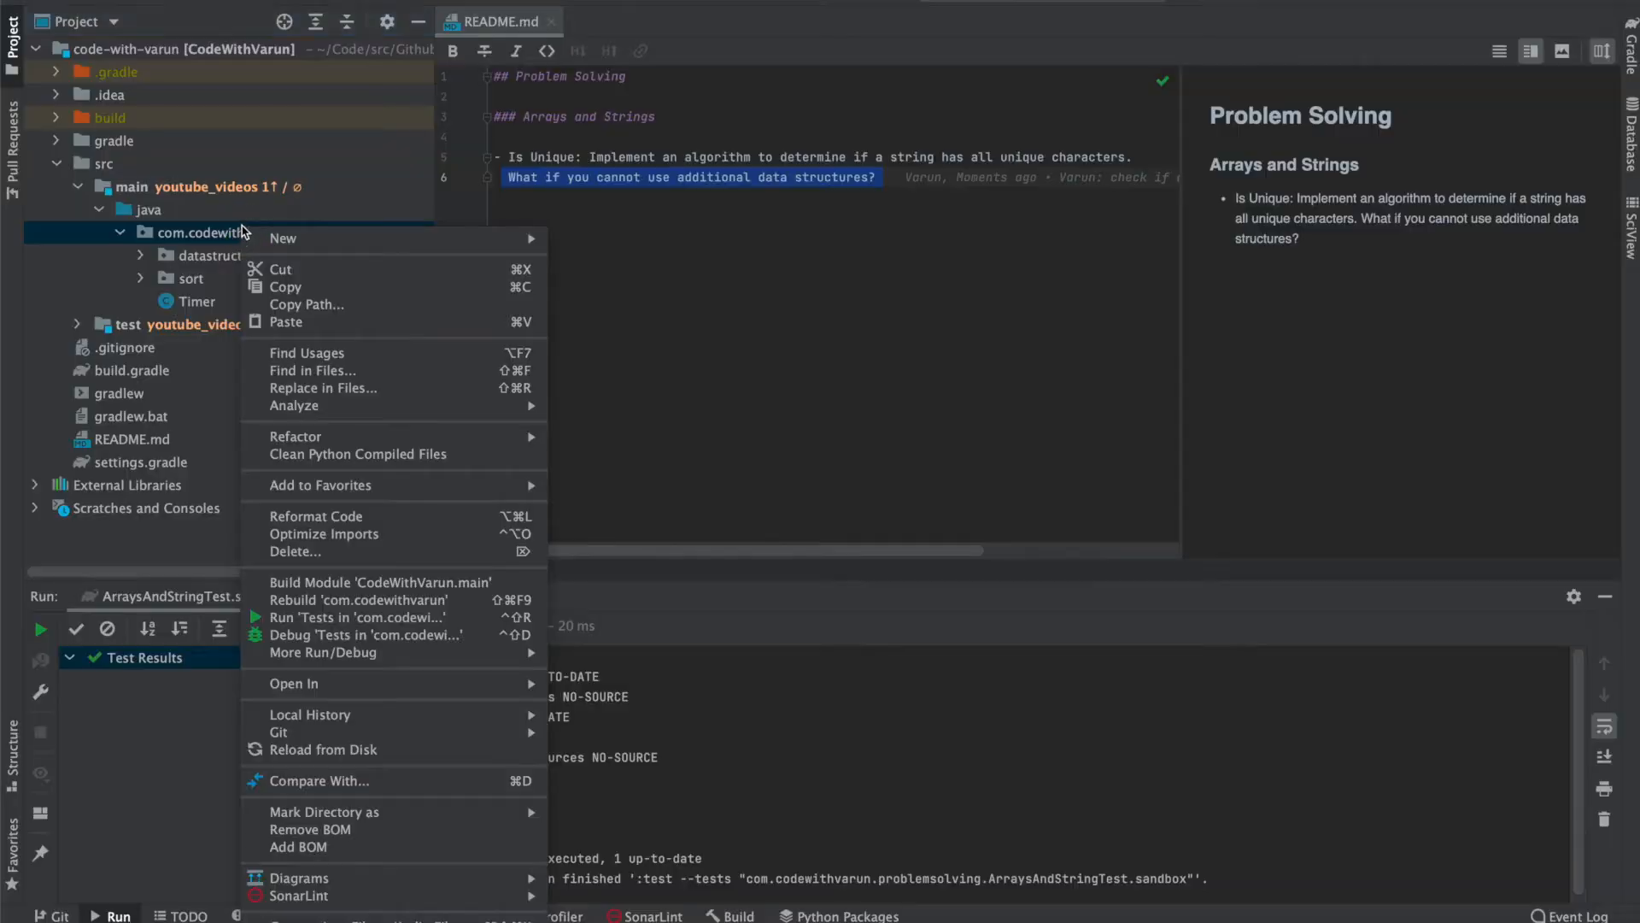
# Add the problemsolving package under com.codewithvarun and bring up its context menu.
pyautogui.click(282, 238)
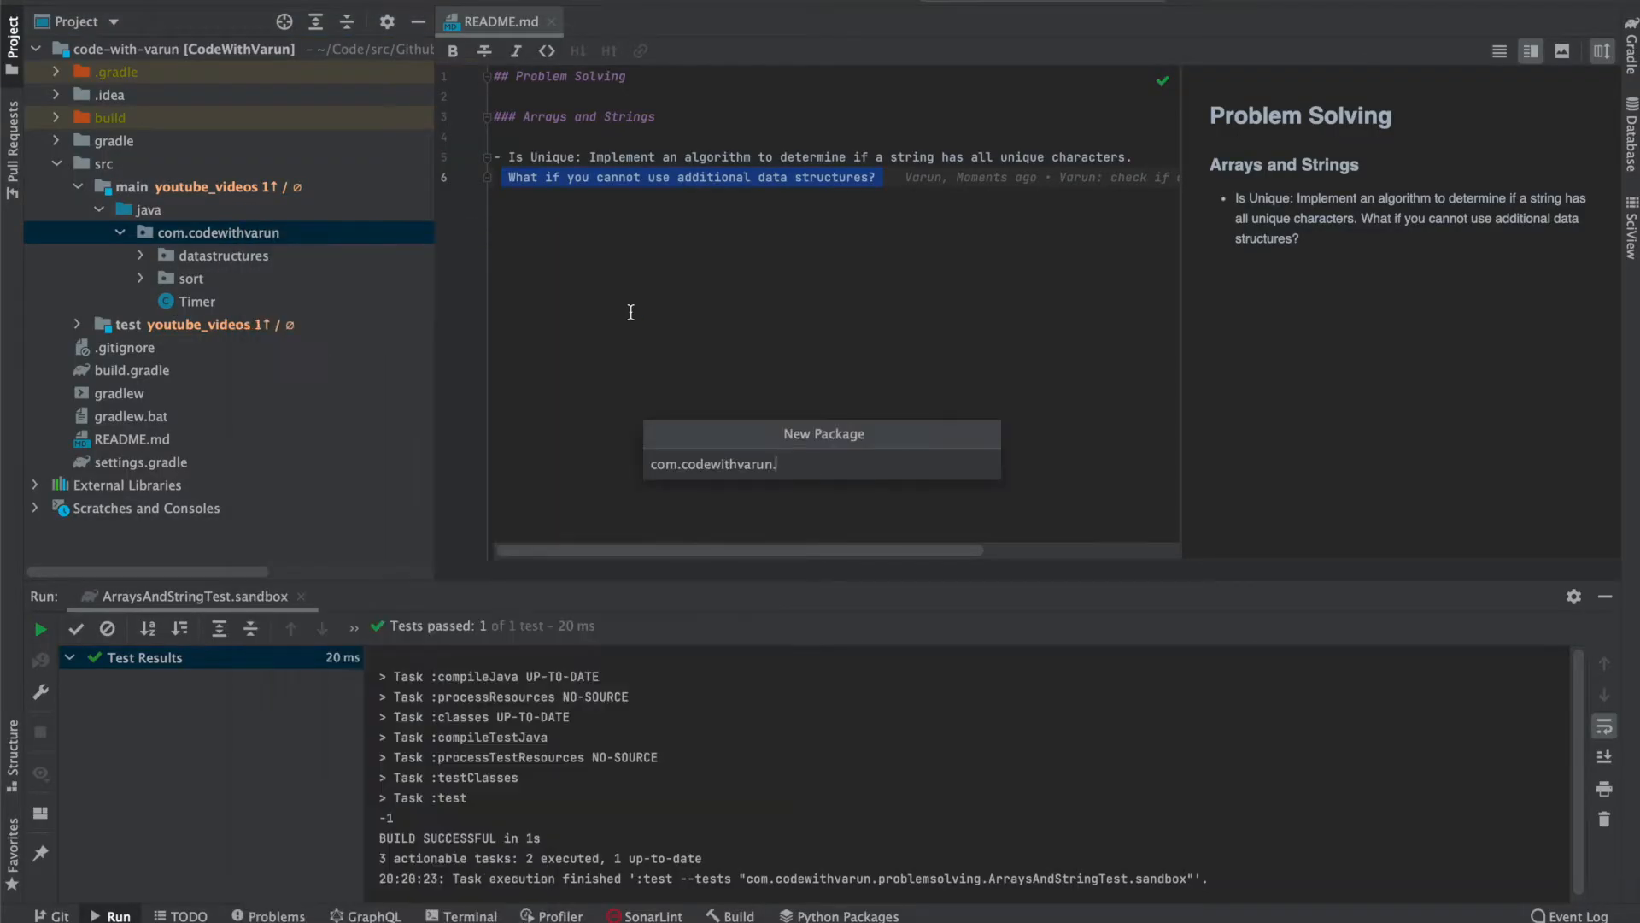
pyautogui.write('problemsol')
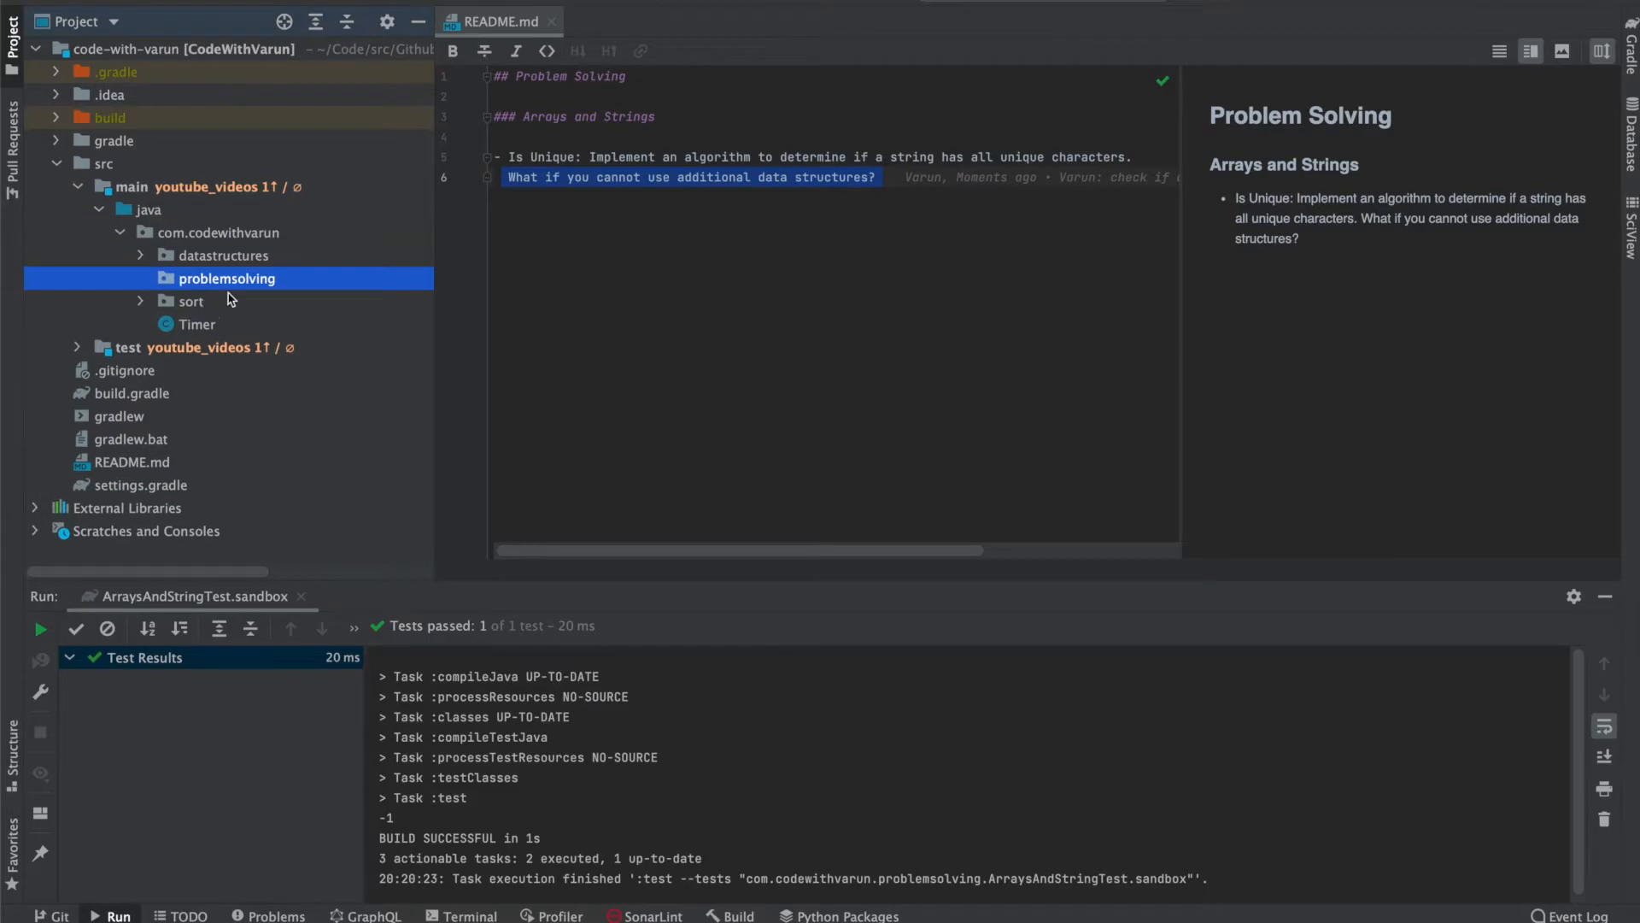
pyautogui.rightClick(227, 277)
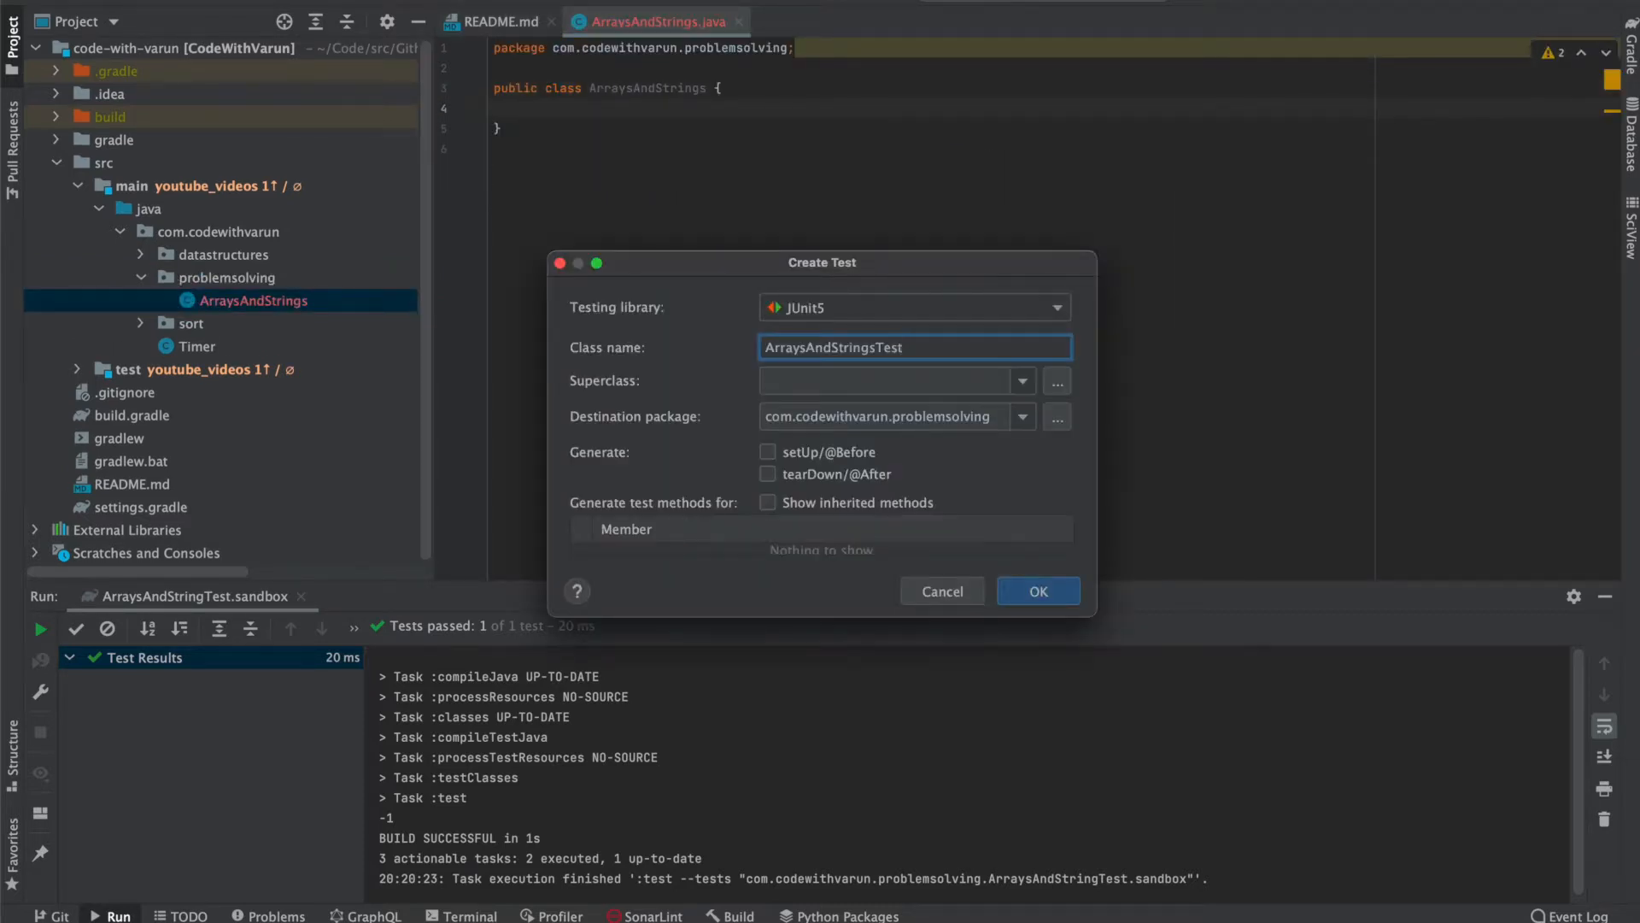
# Confirm the JUnit5 ArraysAndStringsTest class and place the cursor inside its body.
pyautogui.click(1037, 591)
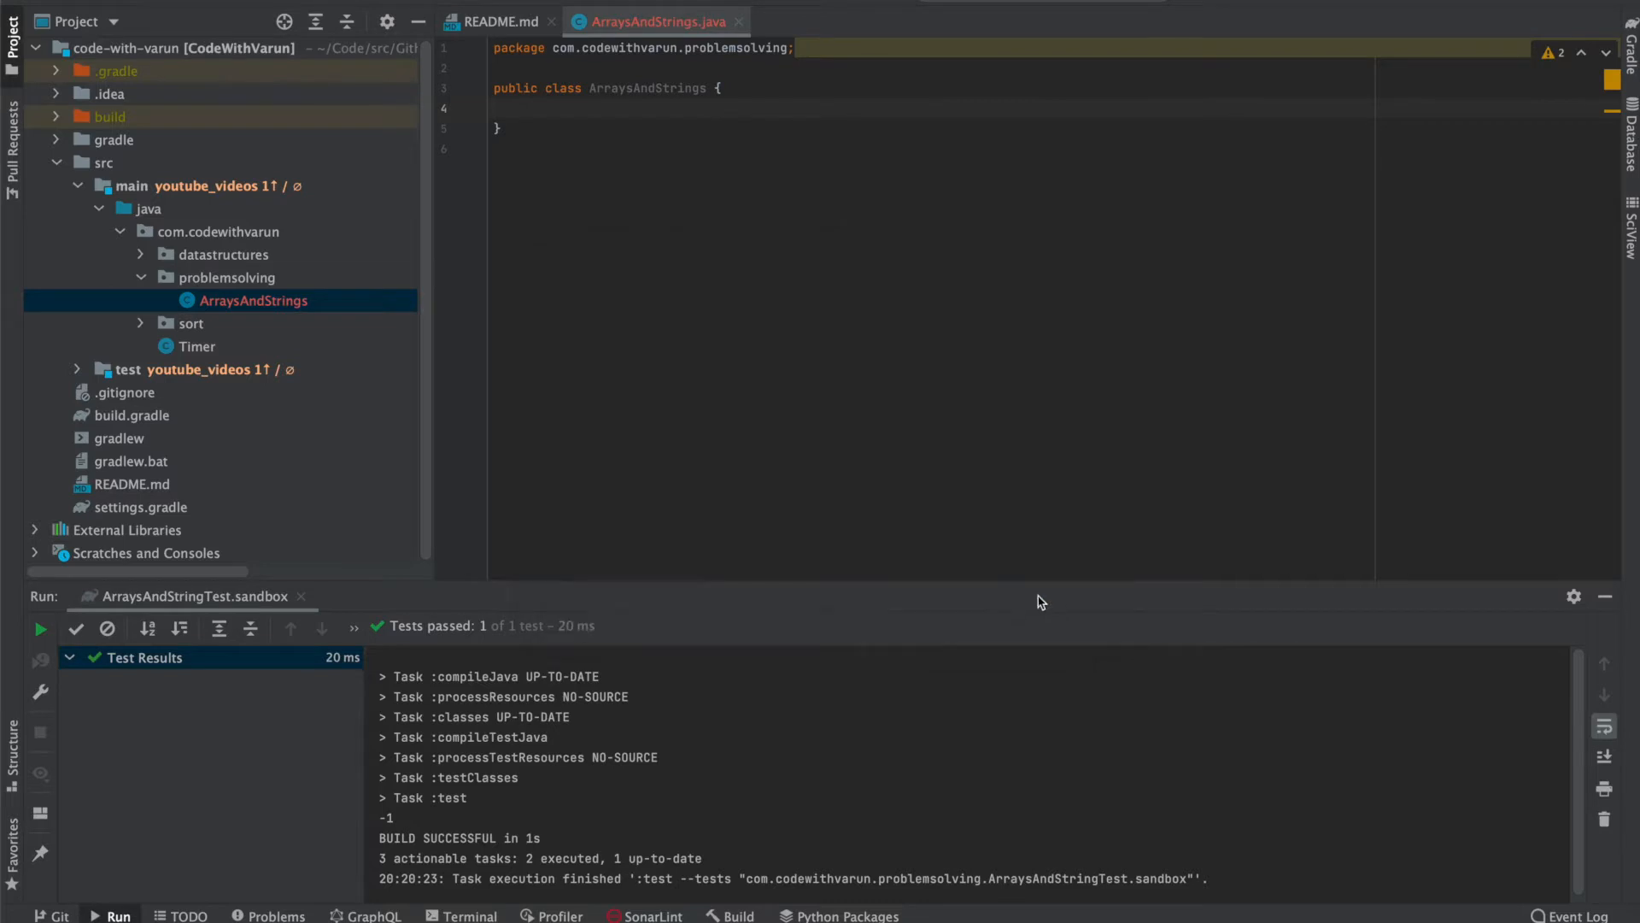
pyautogui.click(858, 20)
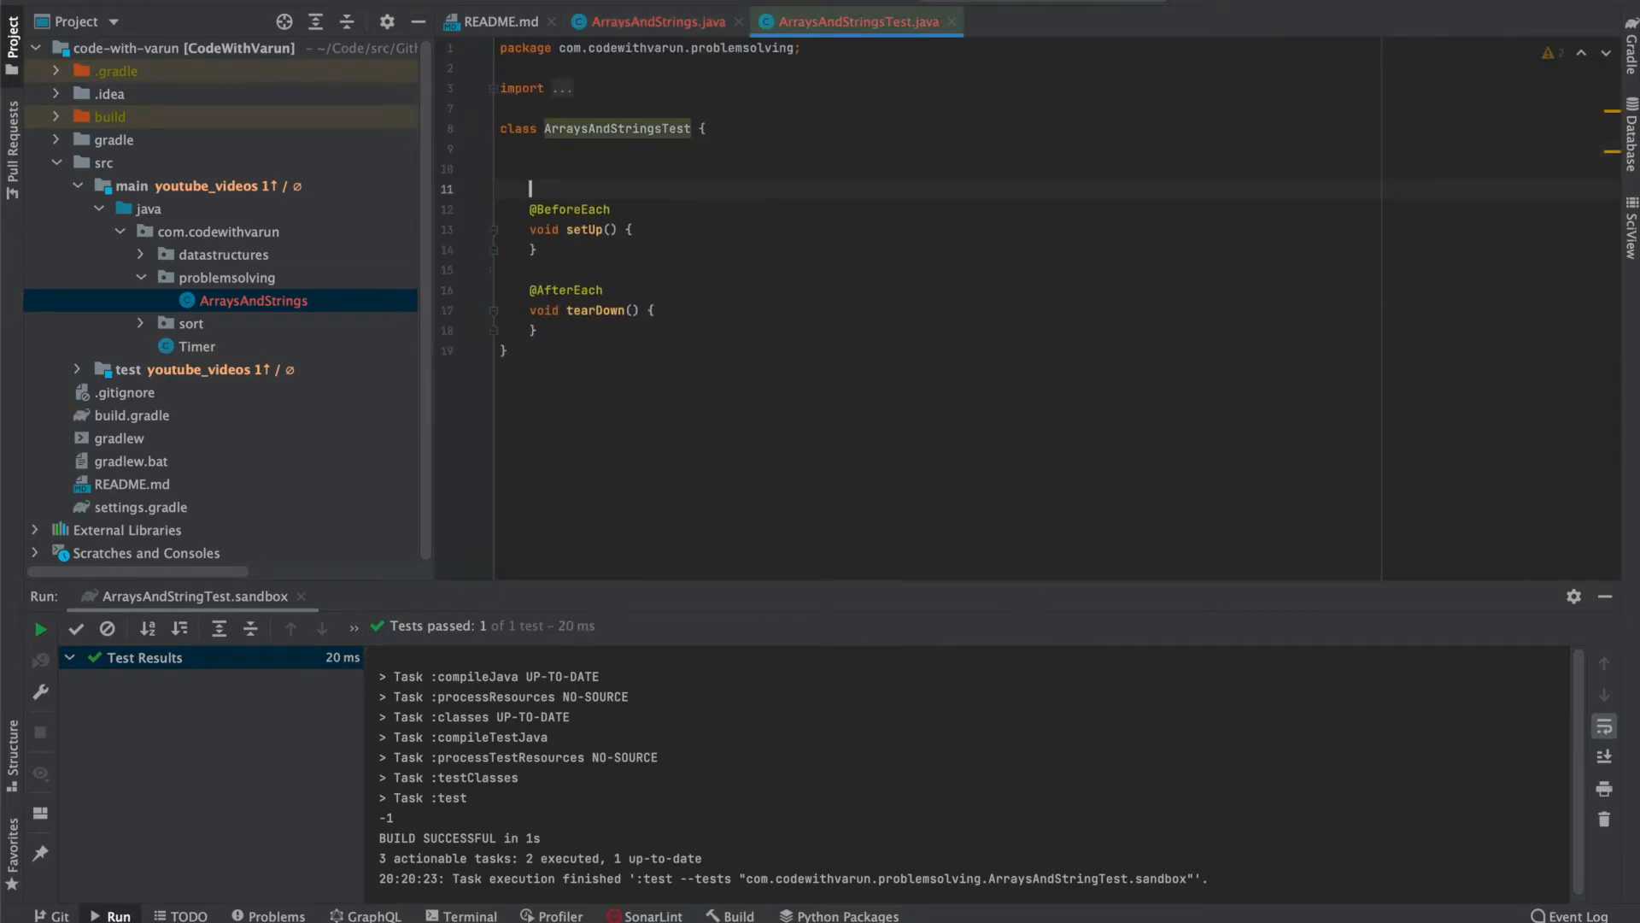
# Declare a private ArraysAndStrings testClass field, initialised in setUp and nulled in tearDown.
pyautogui.write('private Ar')
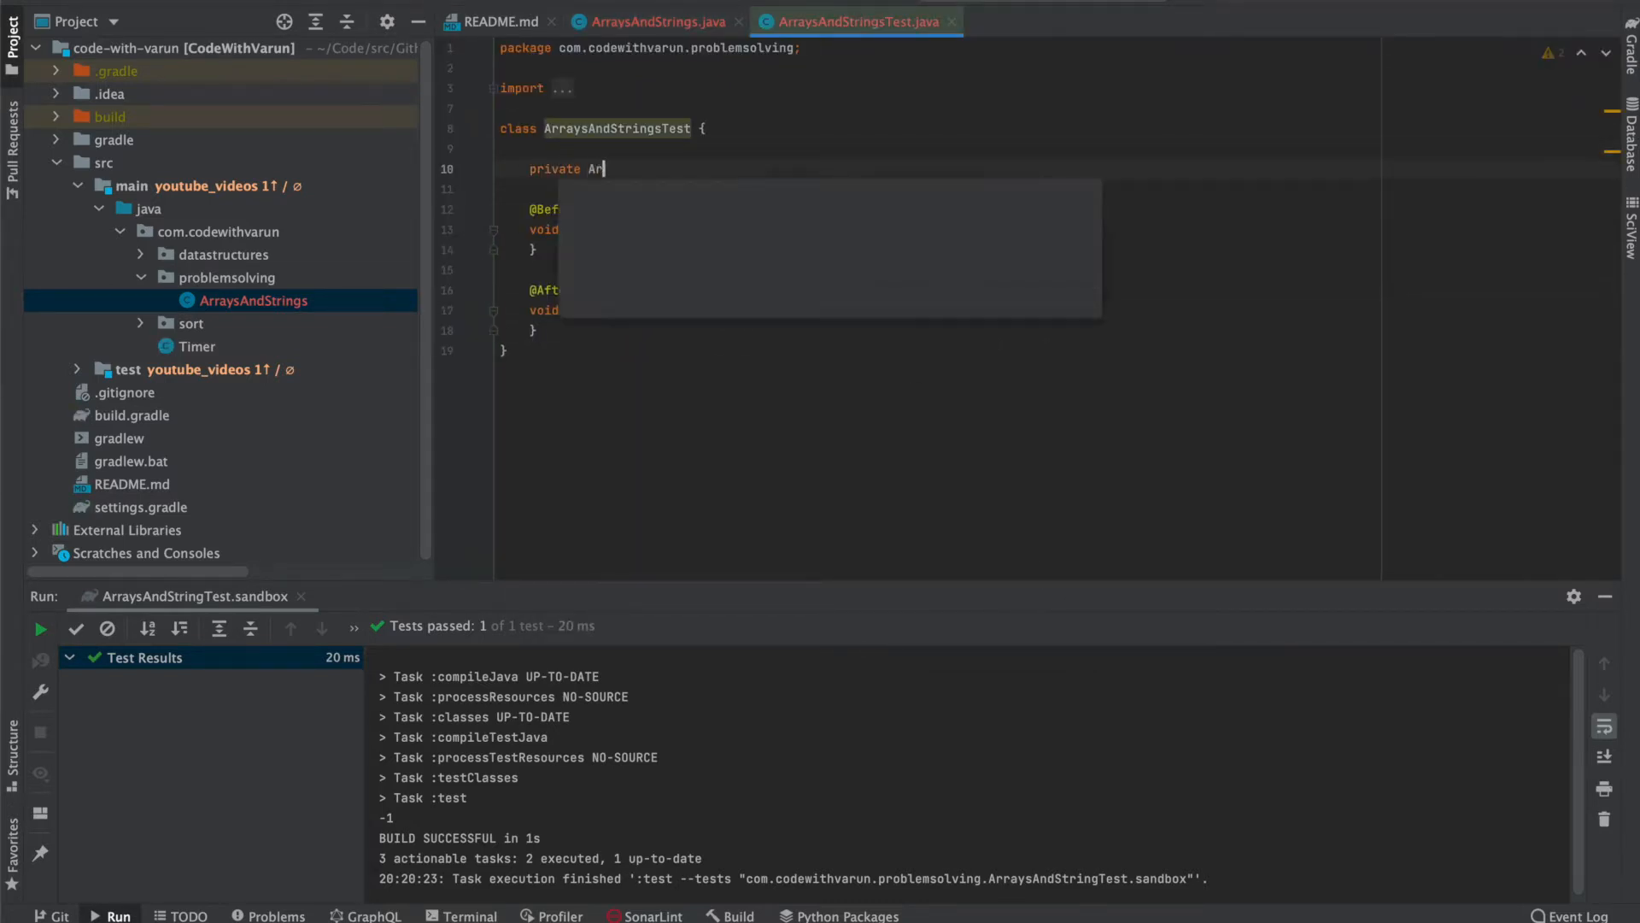
pyautogui.write('raysAndStrings test')
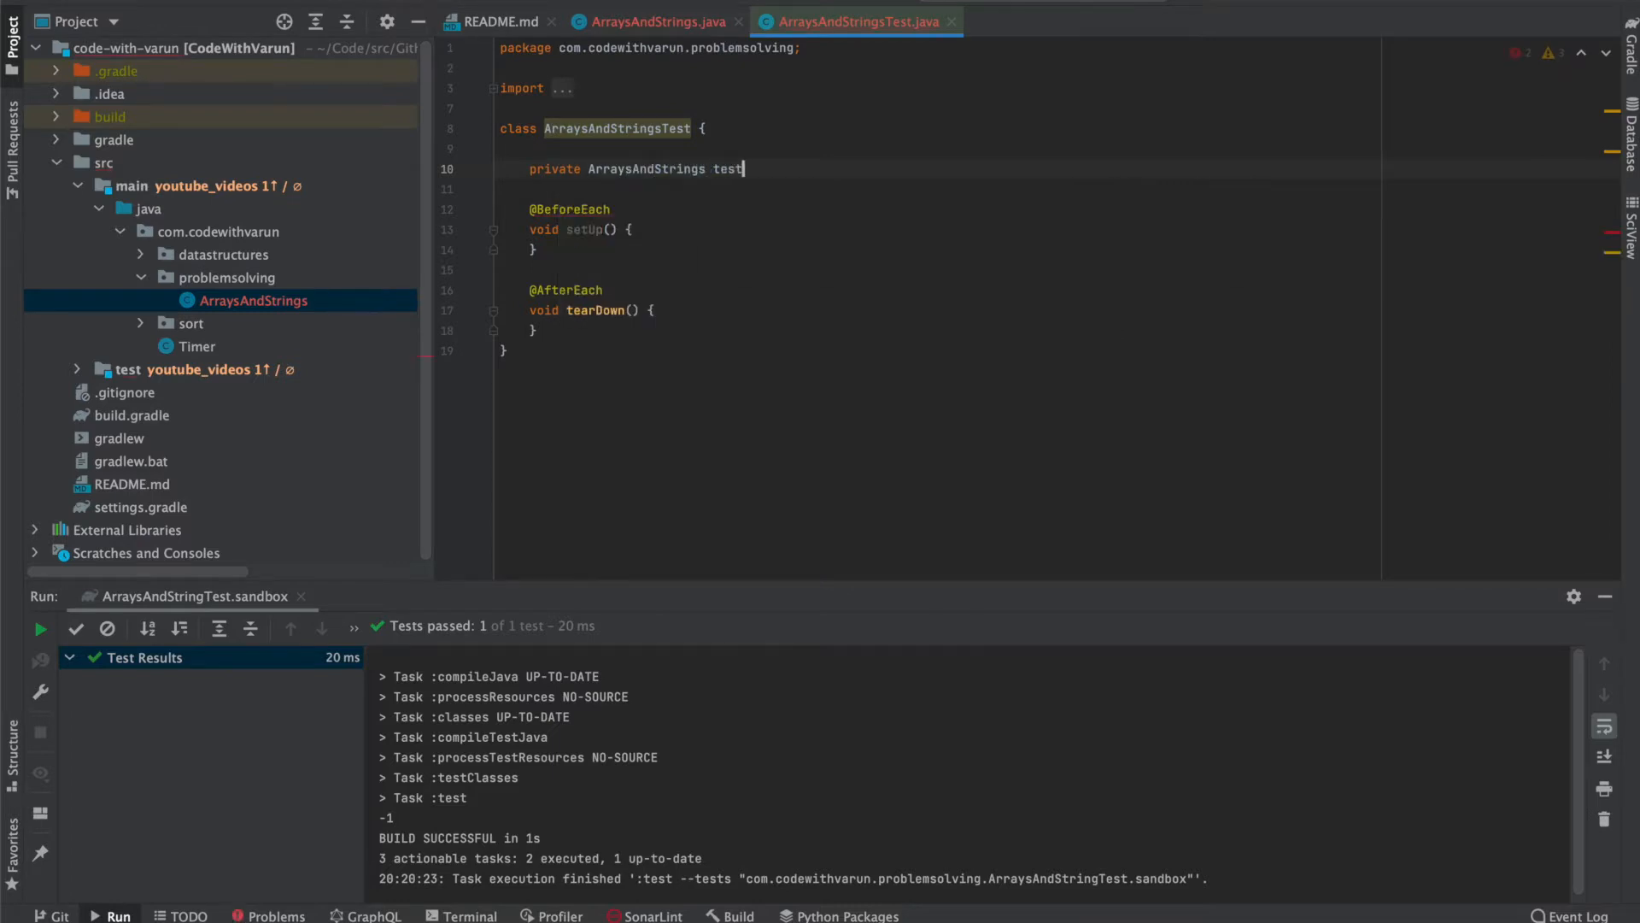
pyautogui.write('Class;')
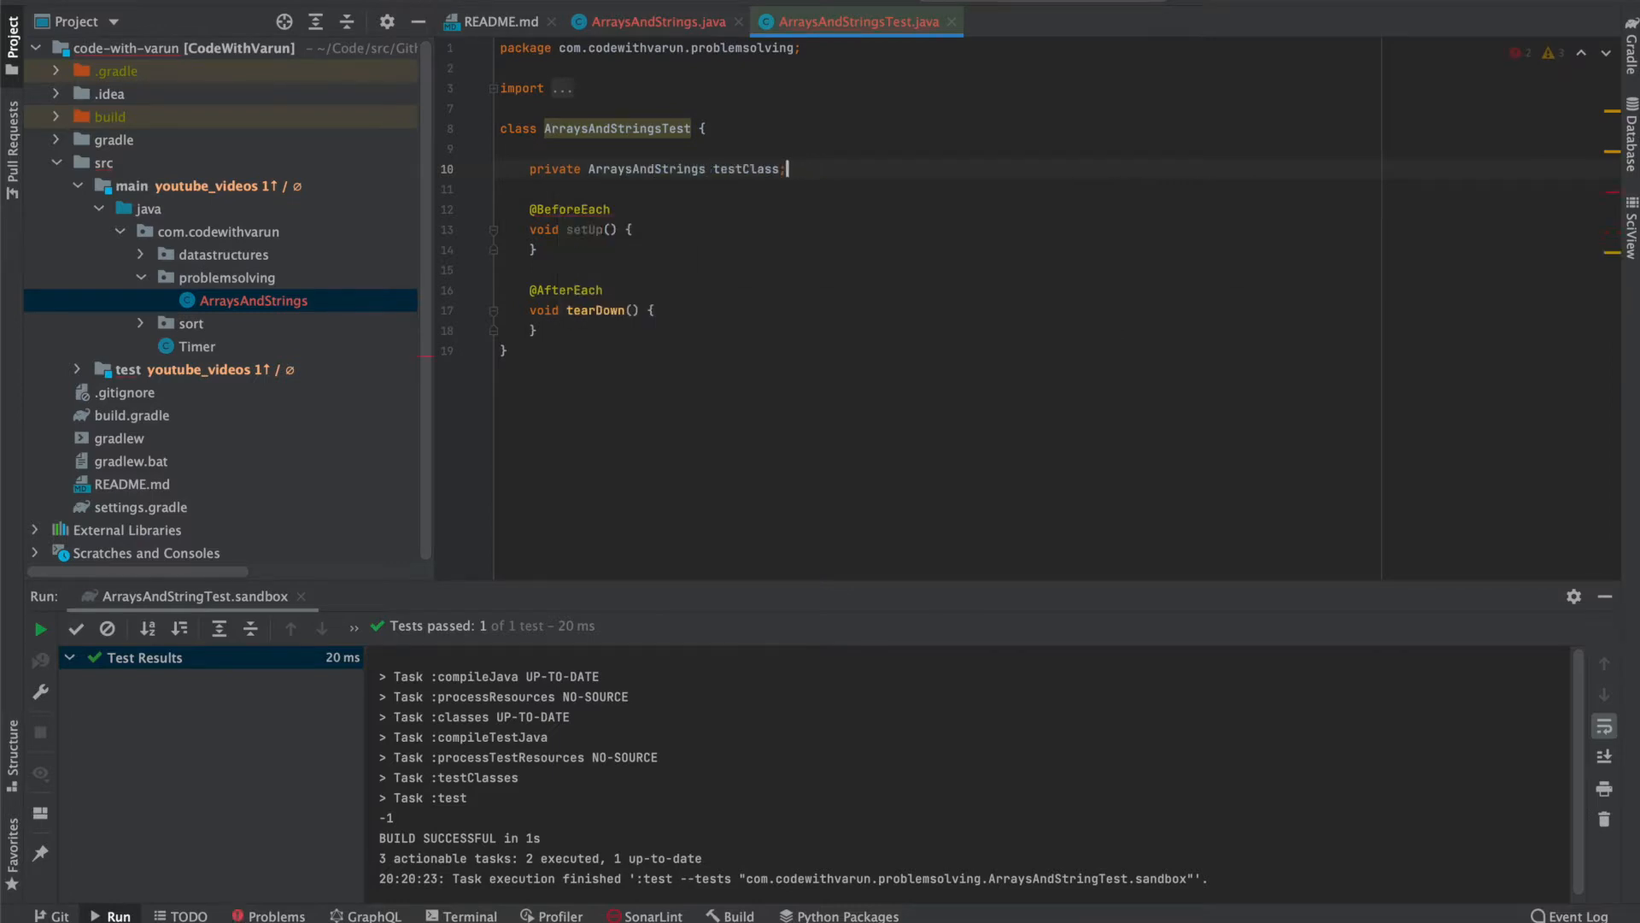
pyautogui.write('testClass = new ArraysAndStrings(')
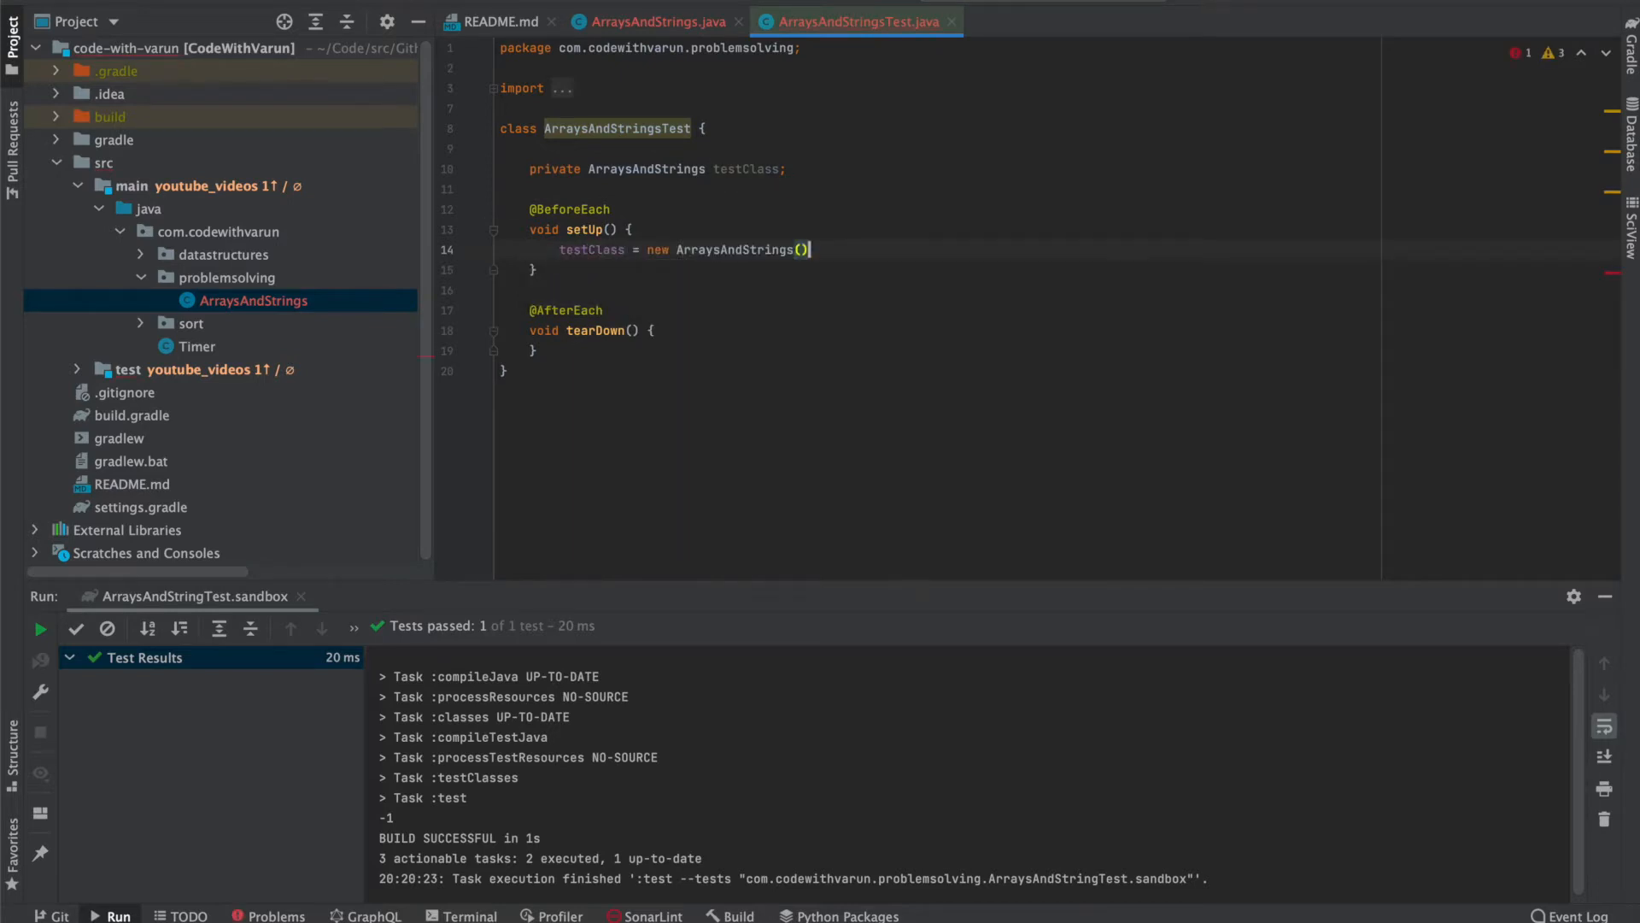
pyautogui.write('te')
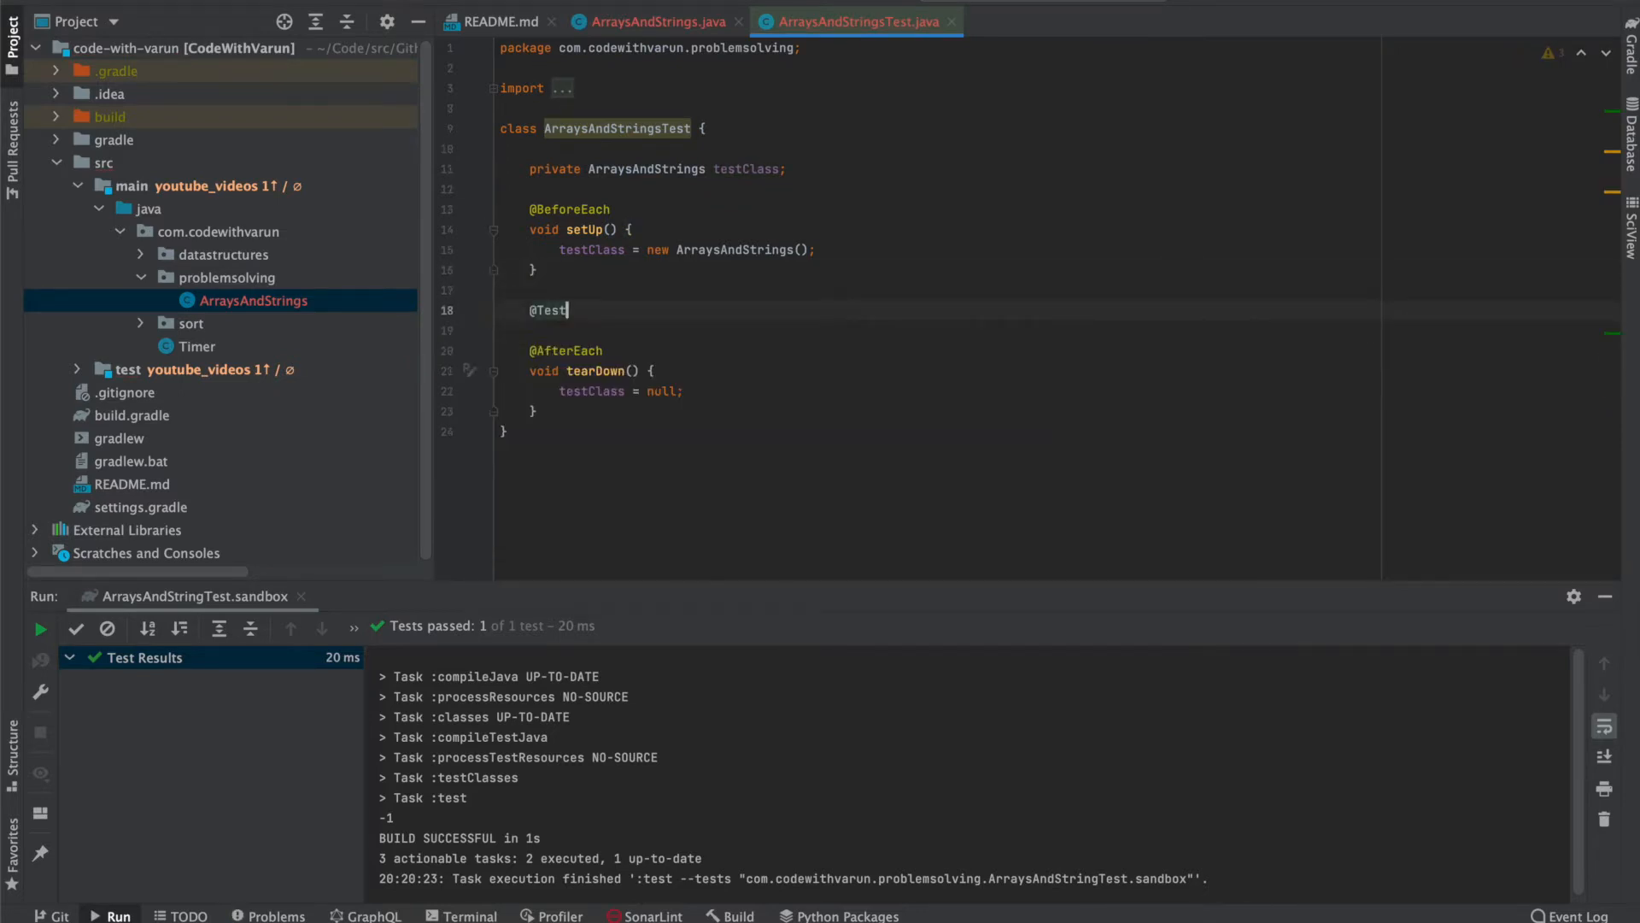
# Add the itShouldDetermineIfTheInputStringContainsAllUniqueCharacters test method and begin its body.
pyautogui.write('void itShouldD')
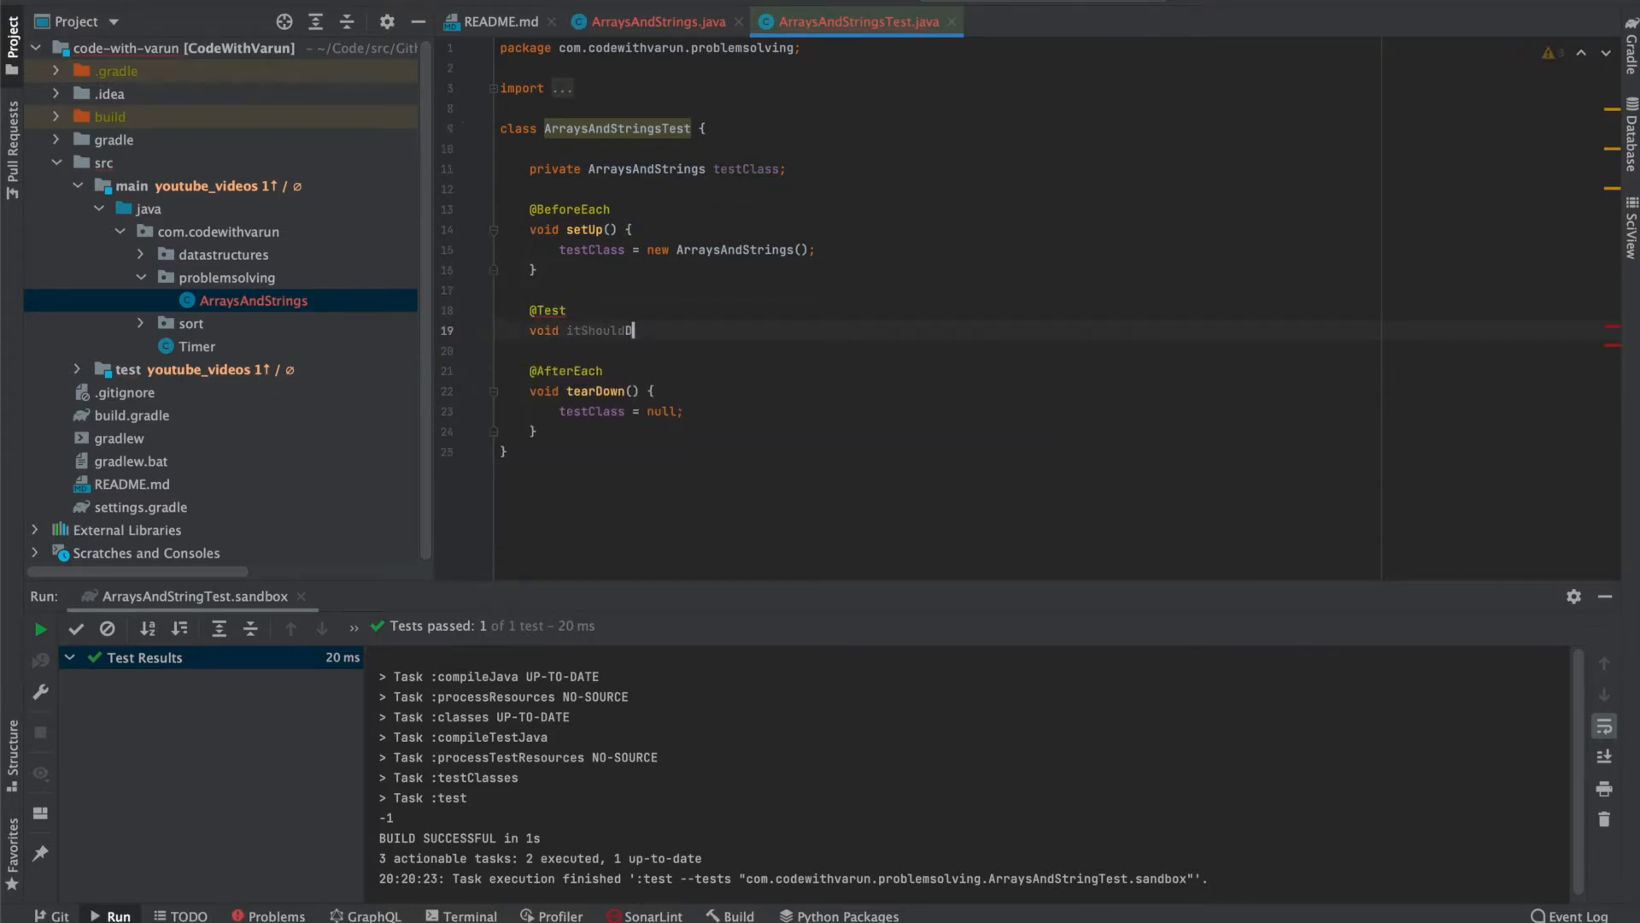
pyautogui.write('DetermineI')
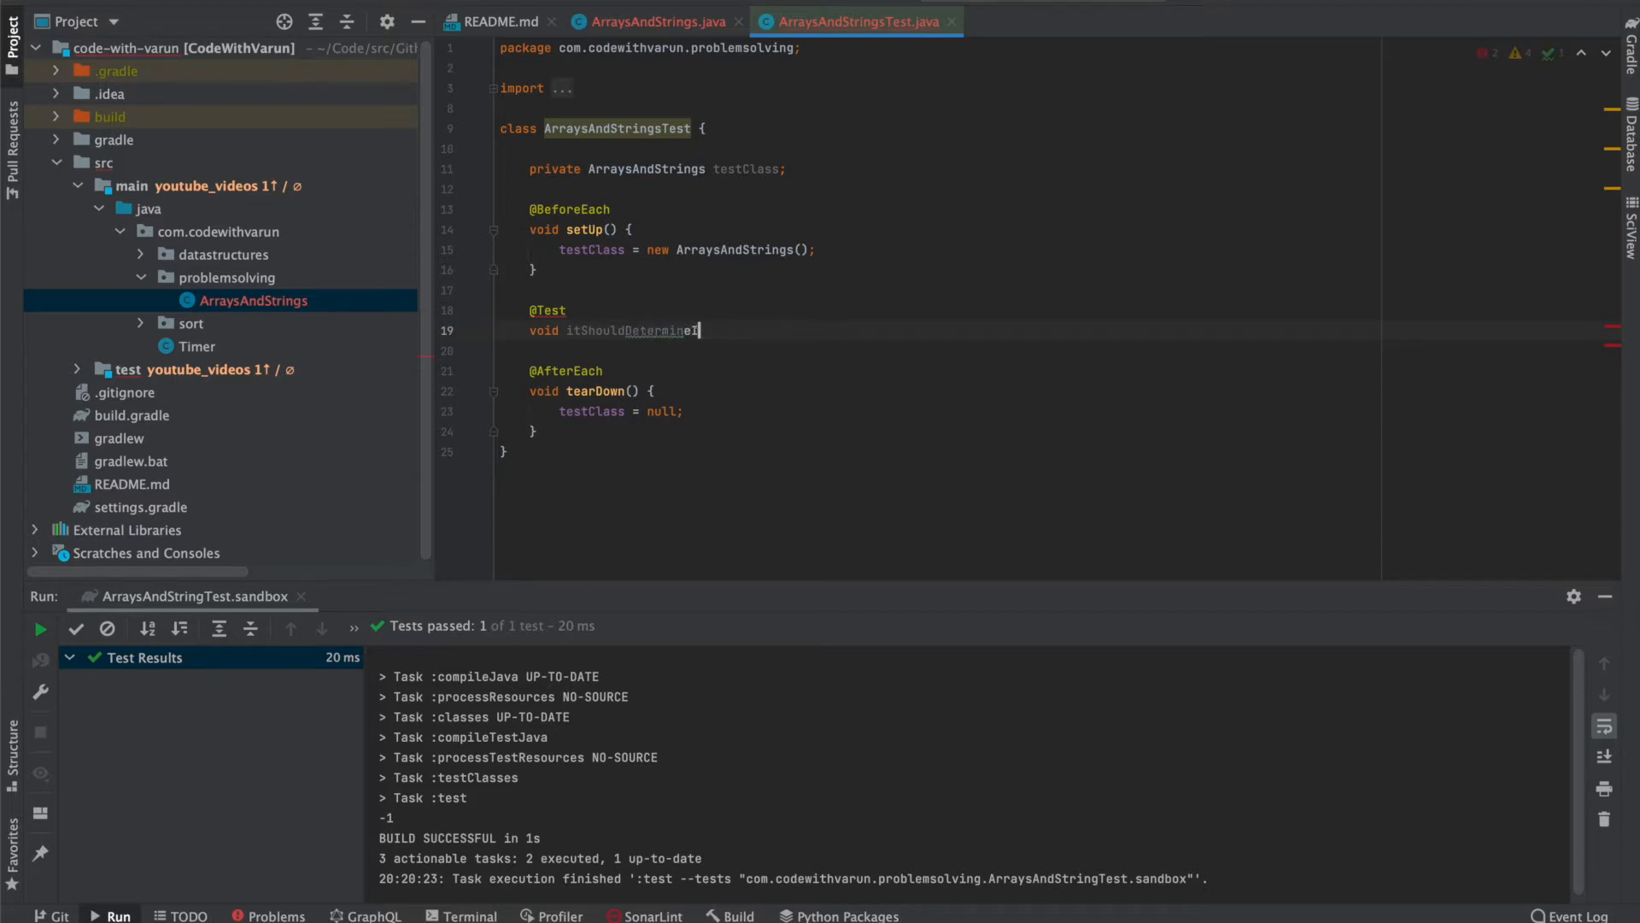
pyautogui.write('fTheInputStrin')
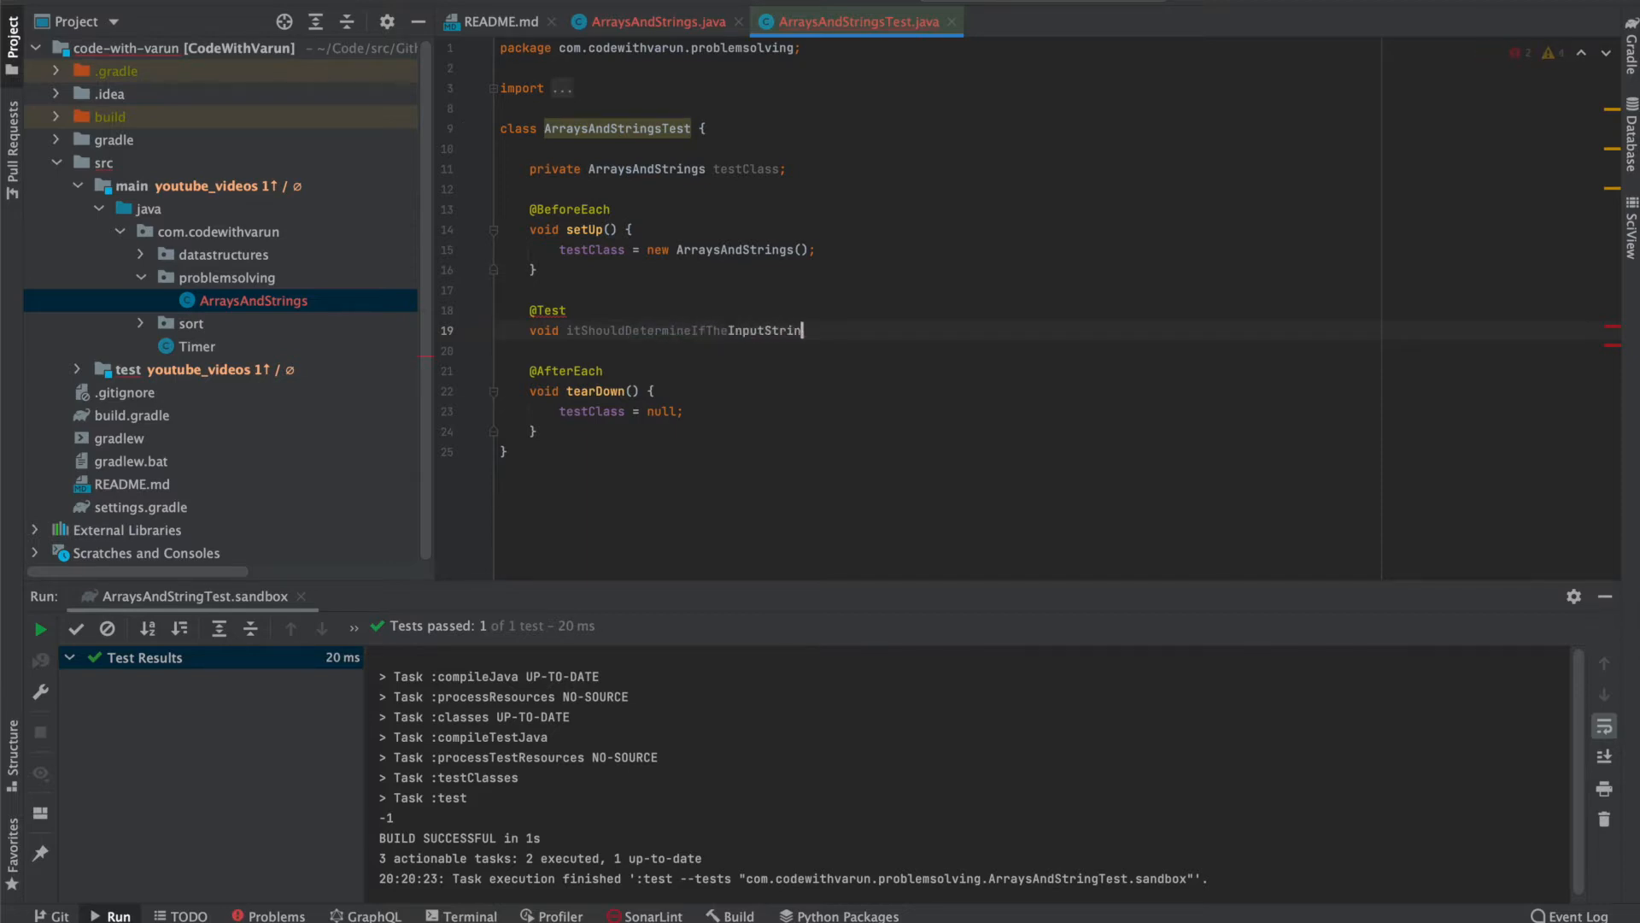
pyautogui.write('gContainsAllUniqueCharacters() {')
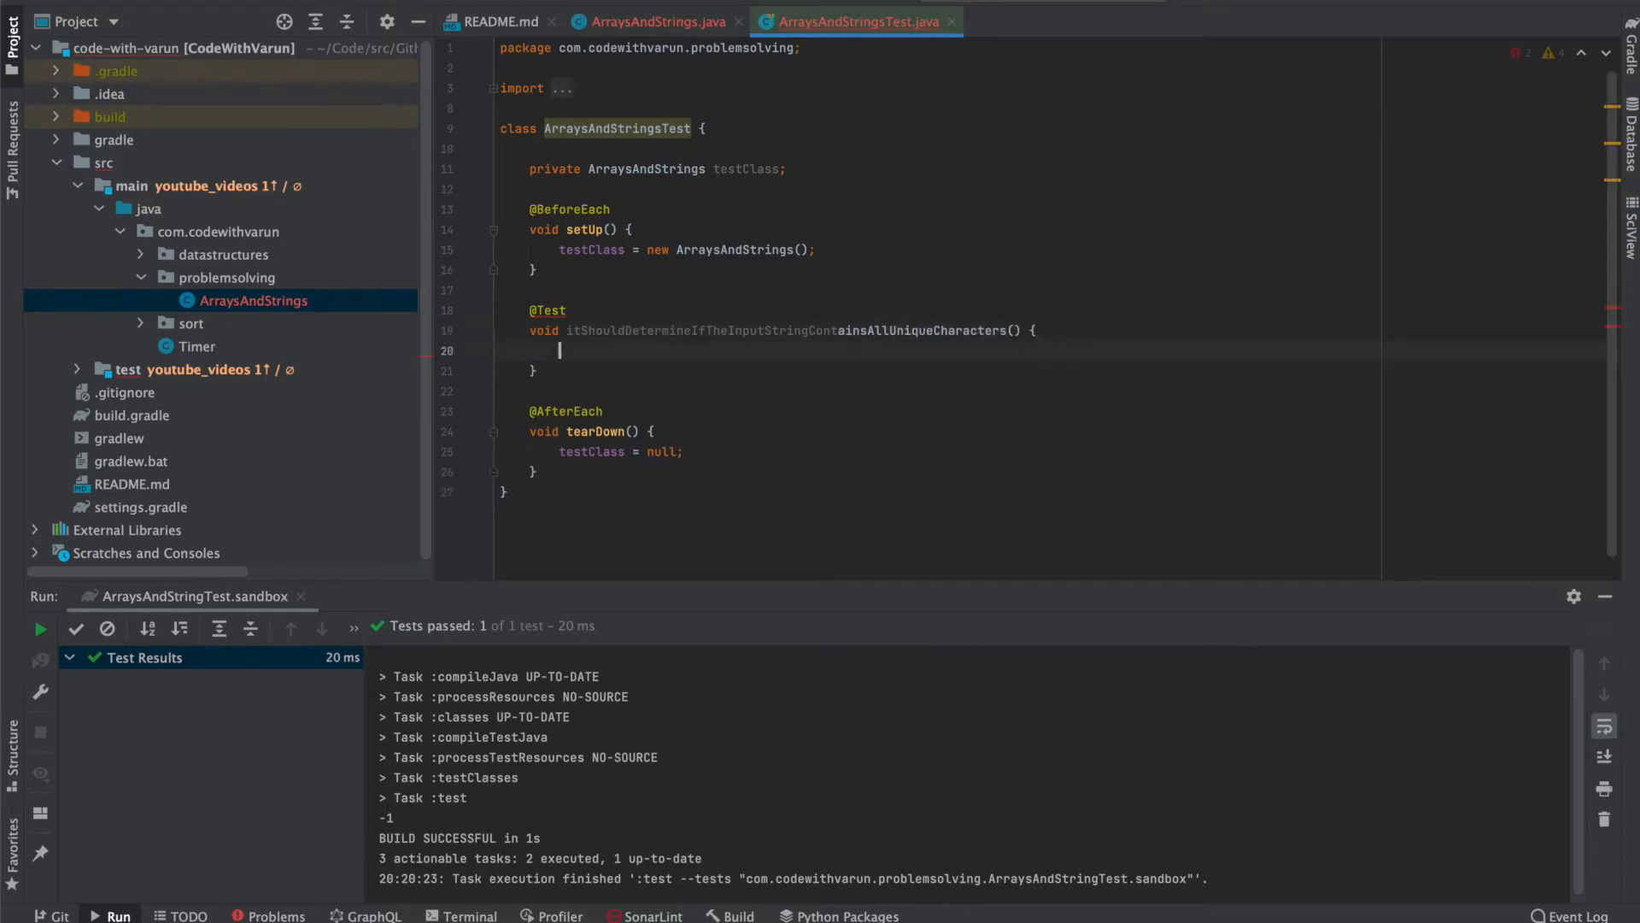
pyautogui.write('testClass.asse')
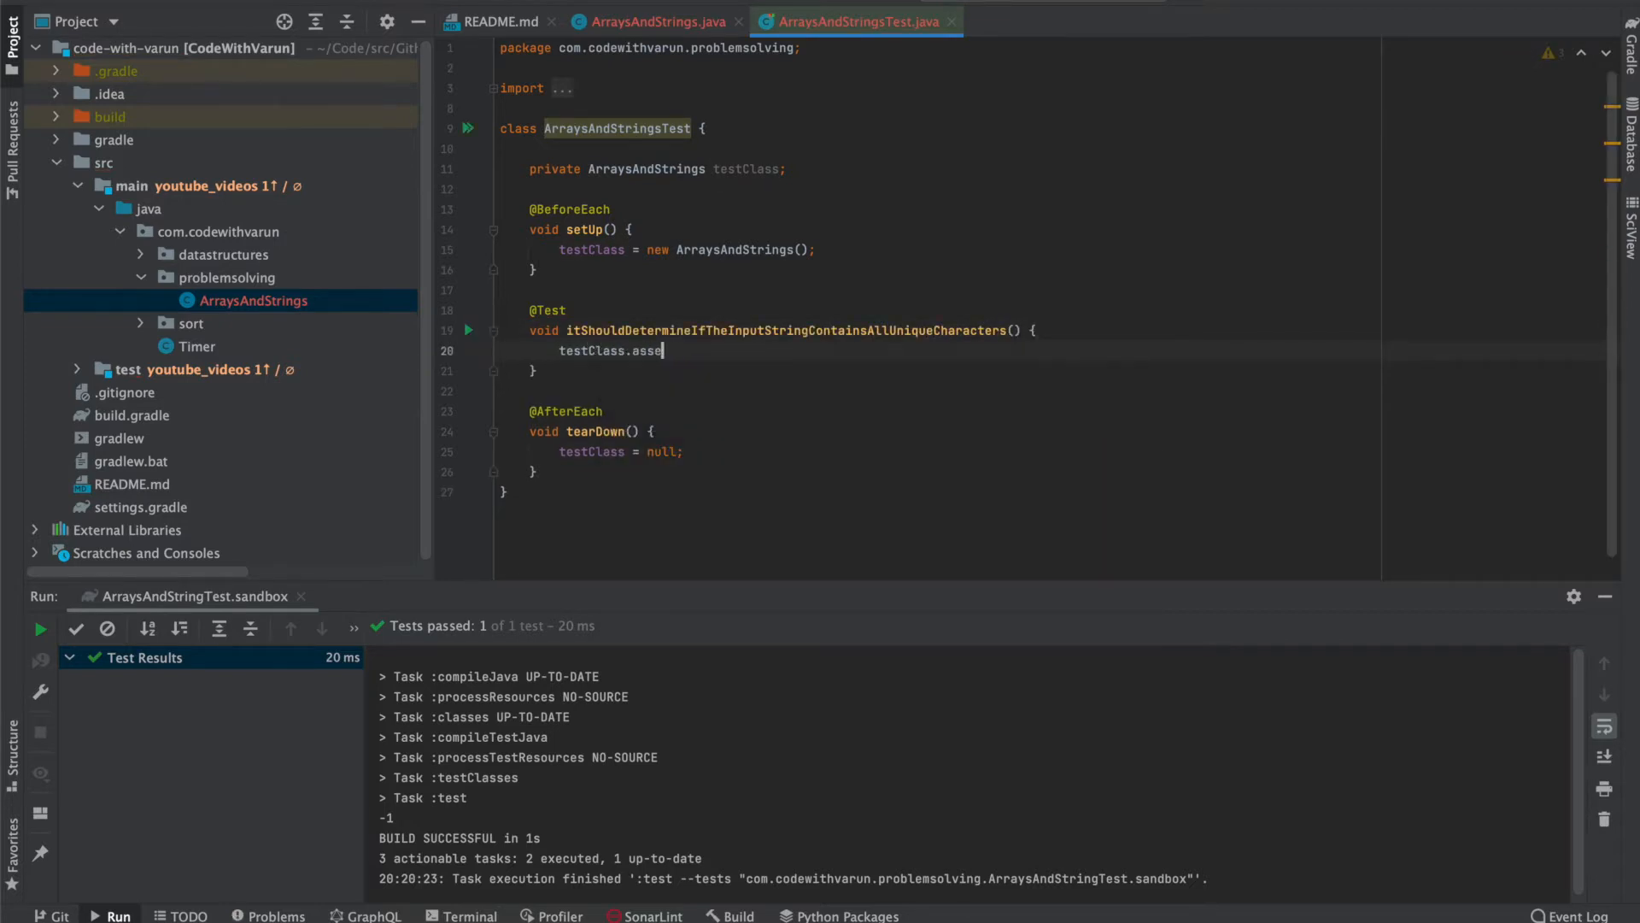
# Call testClass.determineIfInputHasAllUniqueCharacters inside the test method.
pyautogui.write('determine')
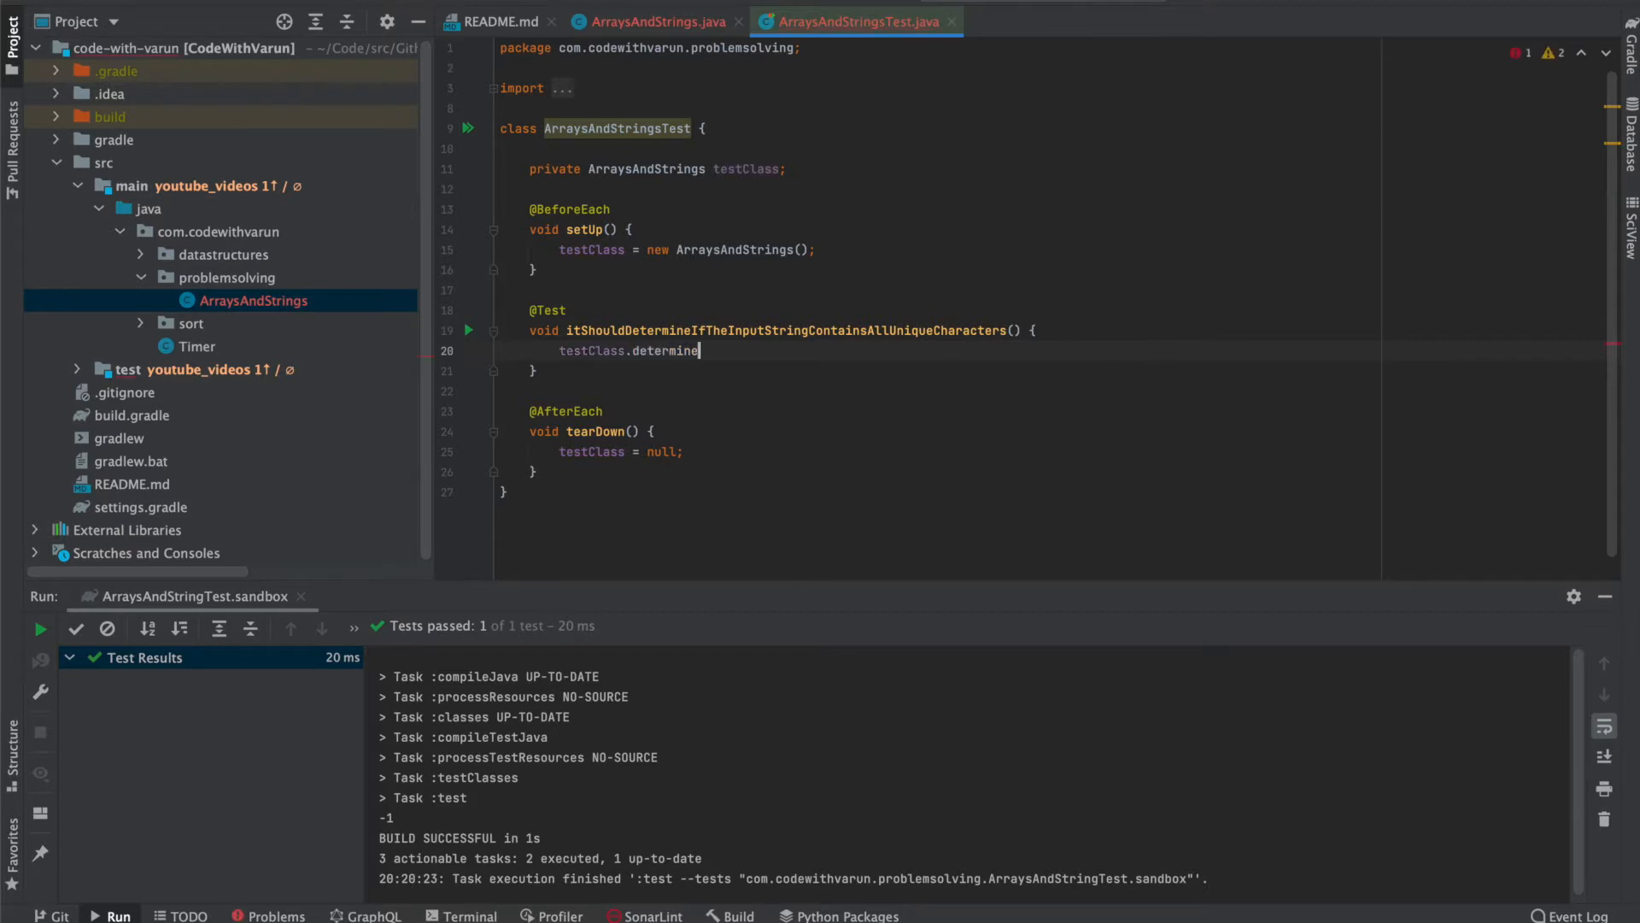
pyautogui.write('If')
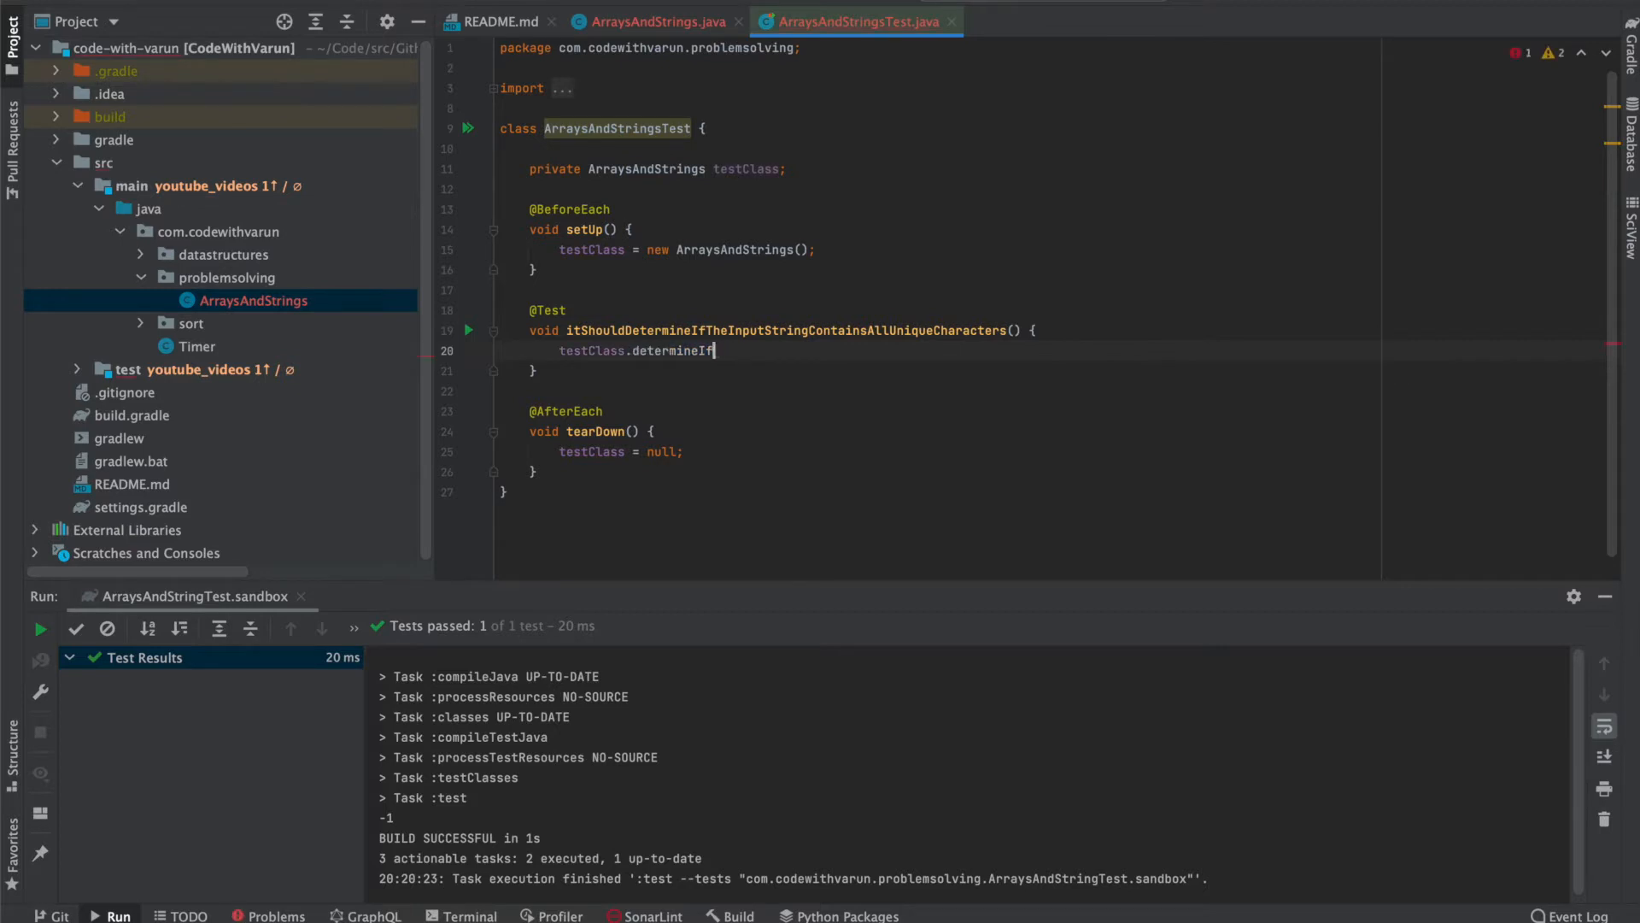
pyautogui.write('InputHasAllUni')
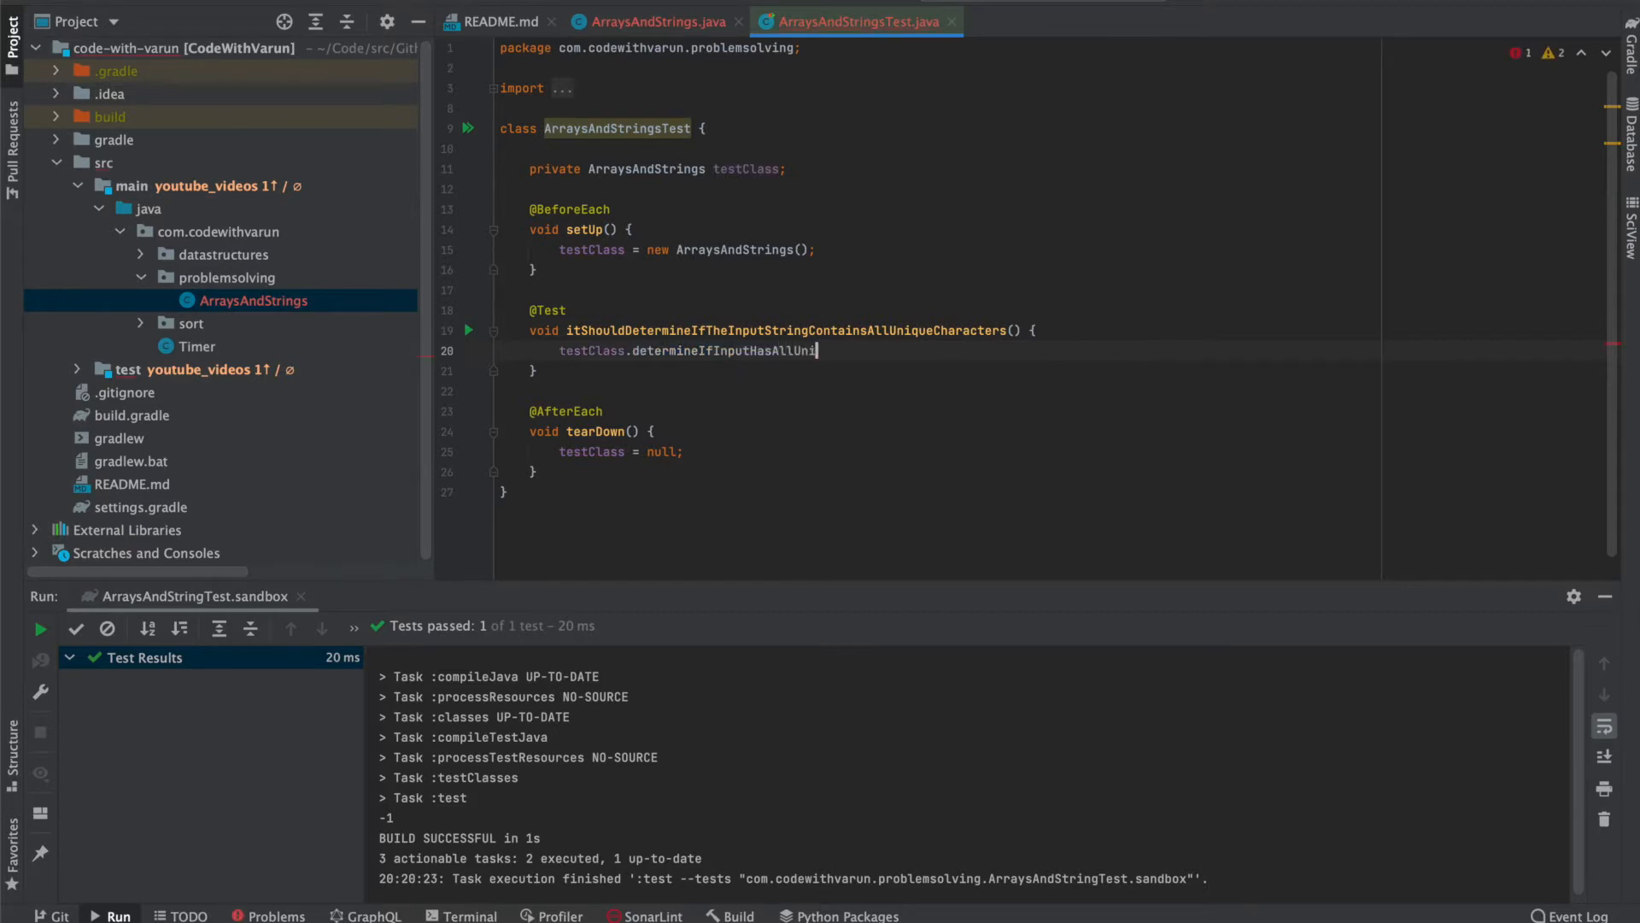
pyautogui.write('queCharacter')
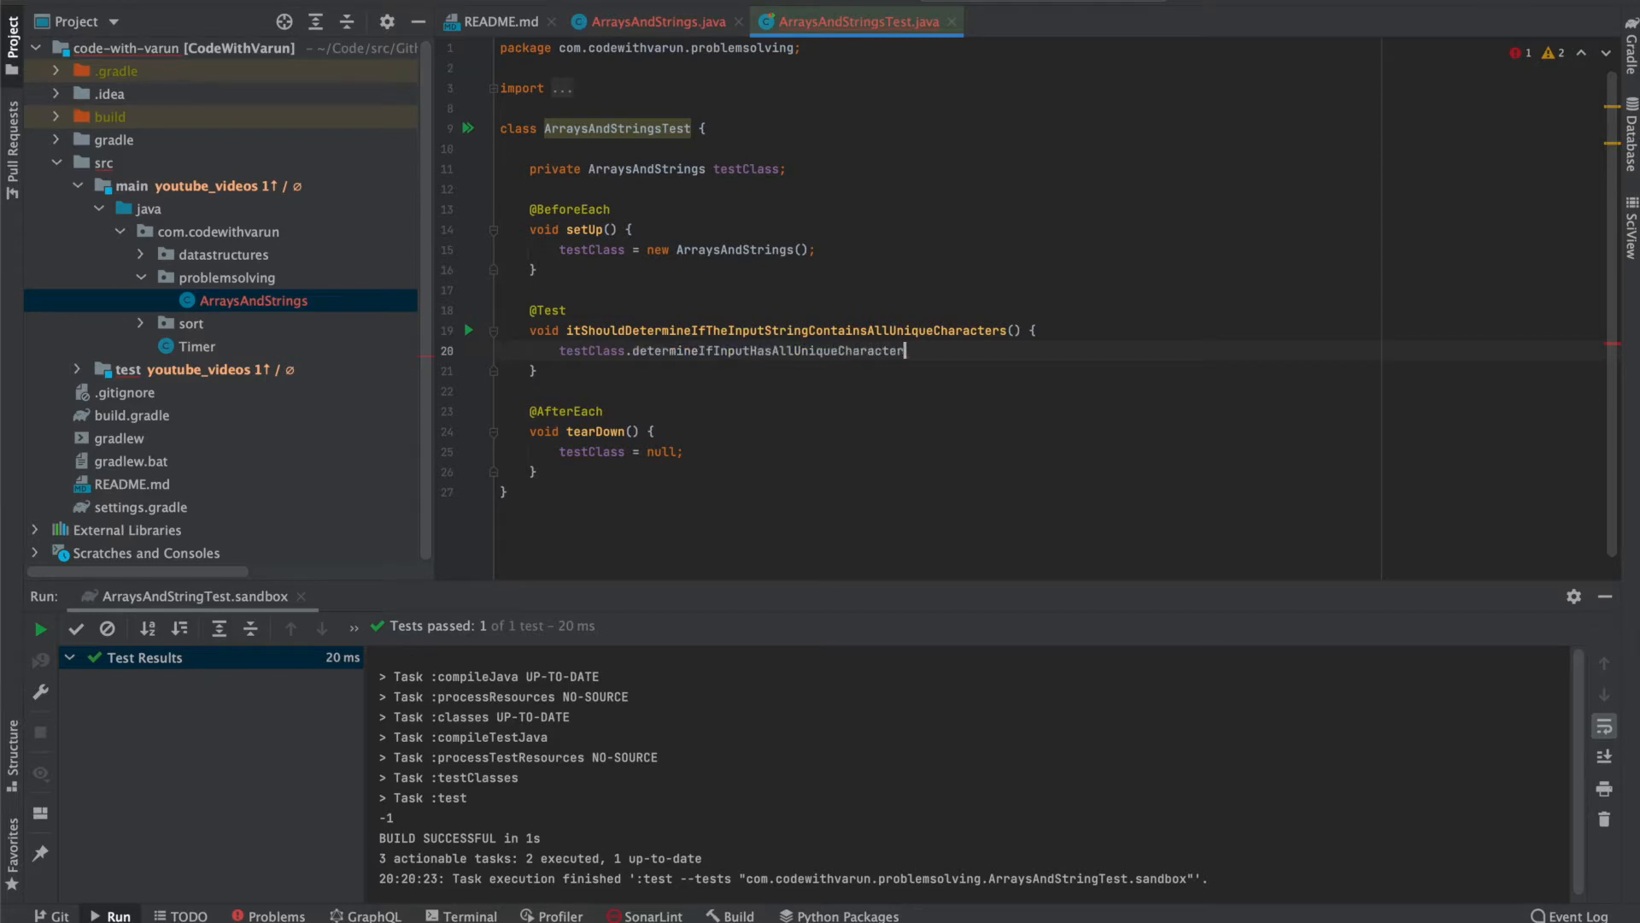
# Assert the method returns true for testStr "abcde" and generate its stub in ArraysAndStrings.
pyautogui.write('var')
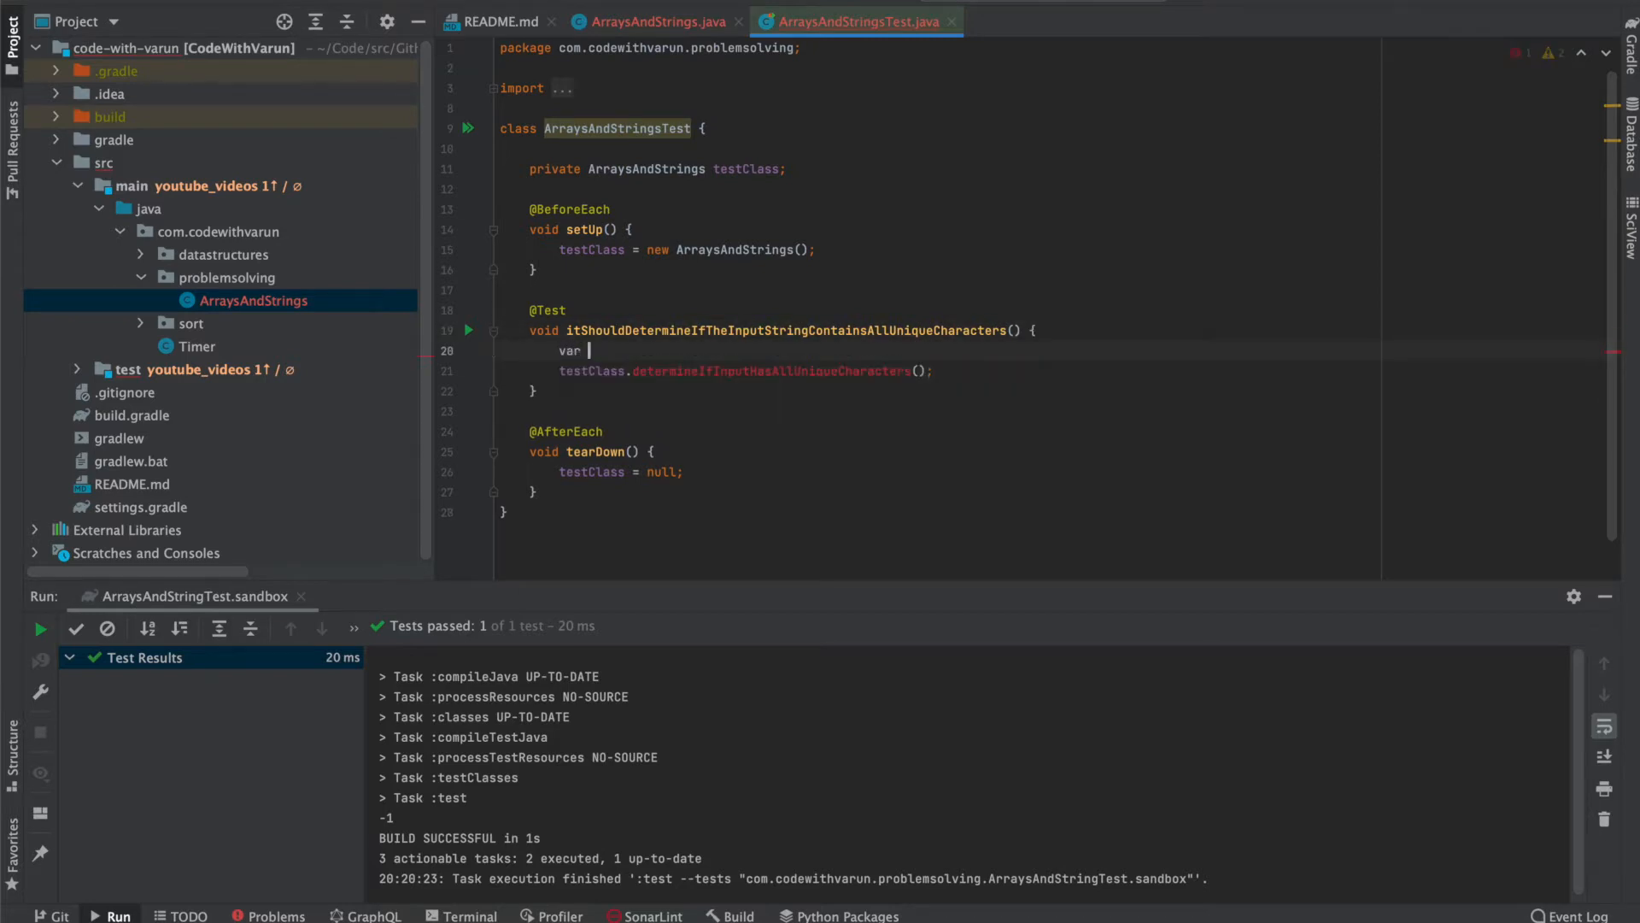
pyautogui.write('testStr = "abcde";')
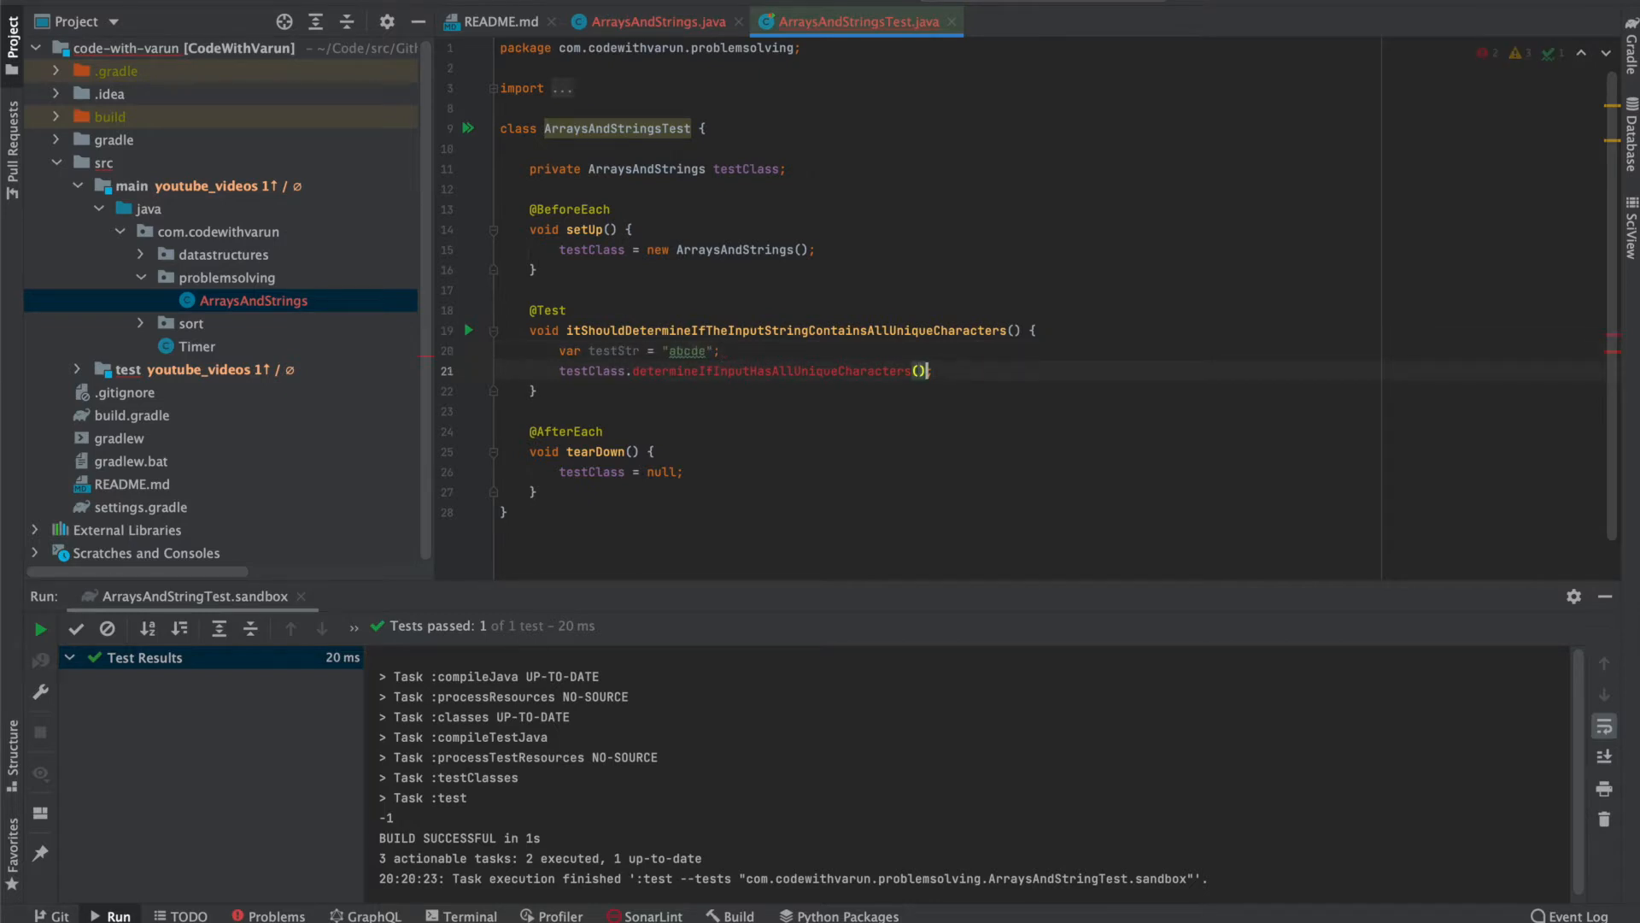
pyautogui.write('testStr')
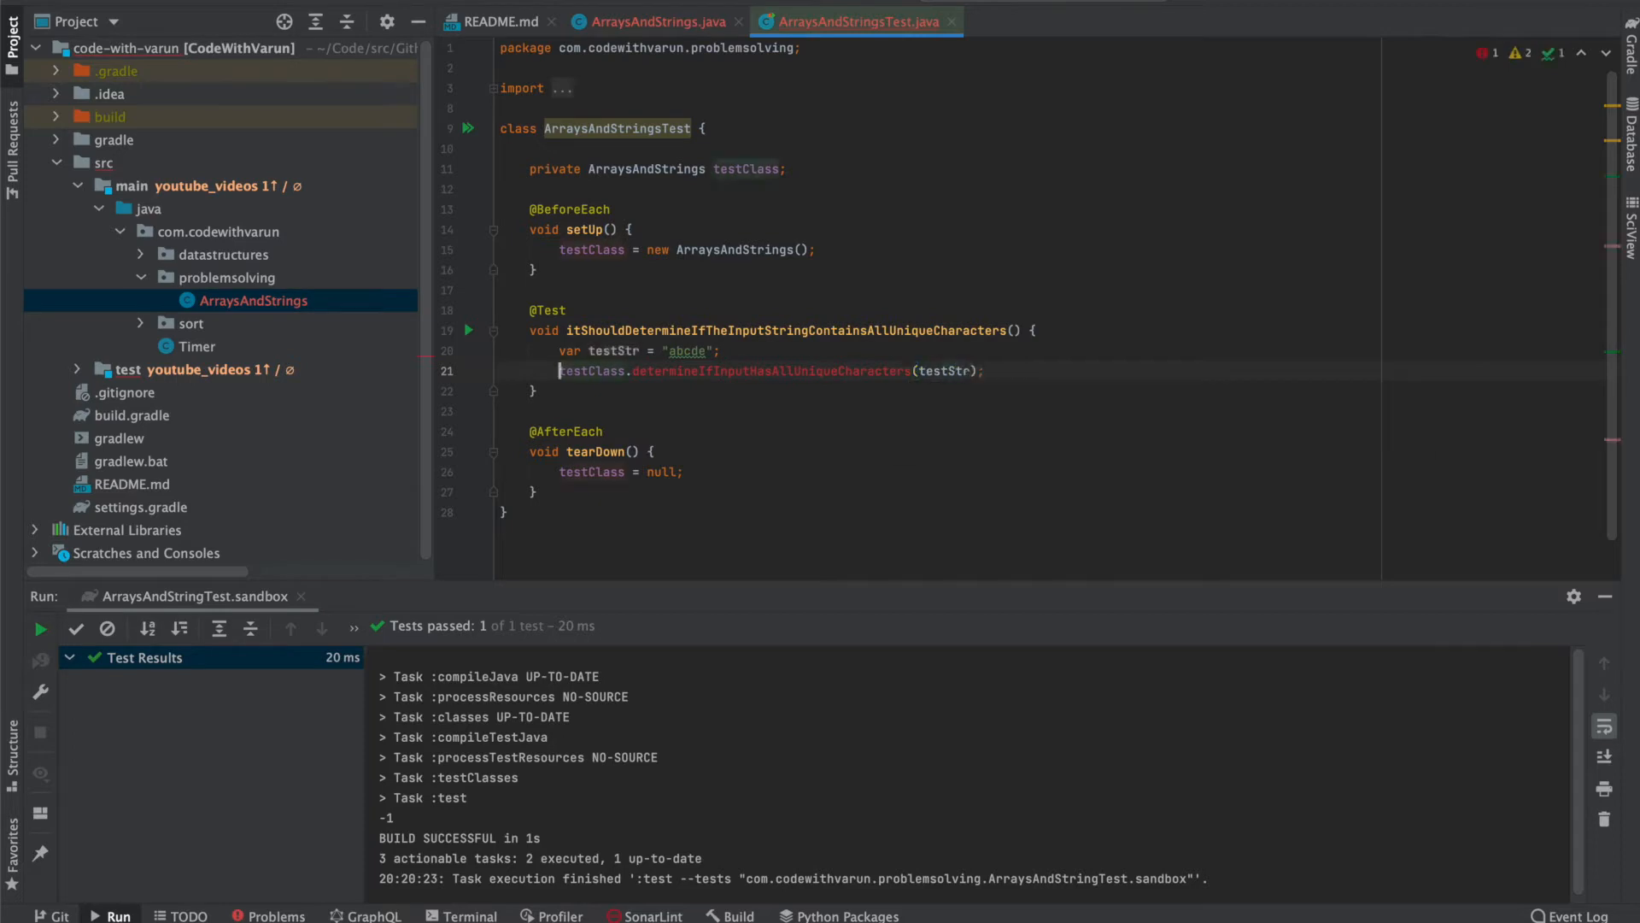
pyautogui.write('assertTrue(')
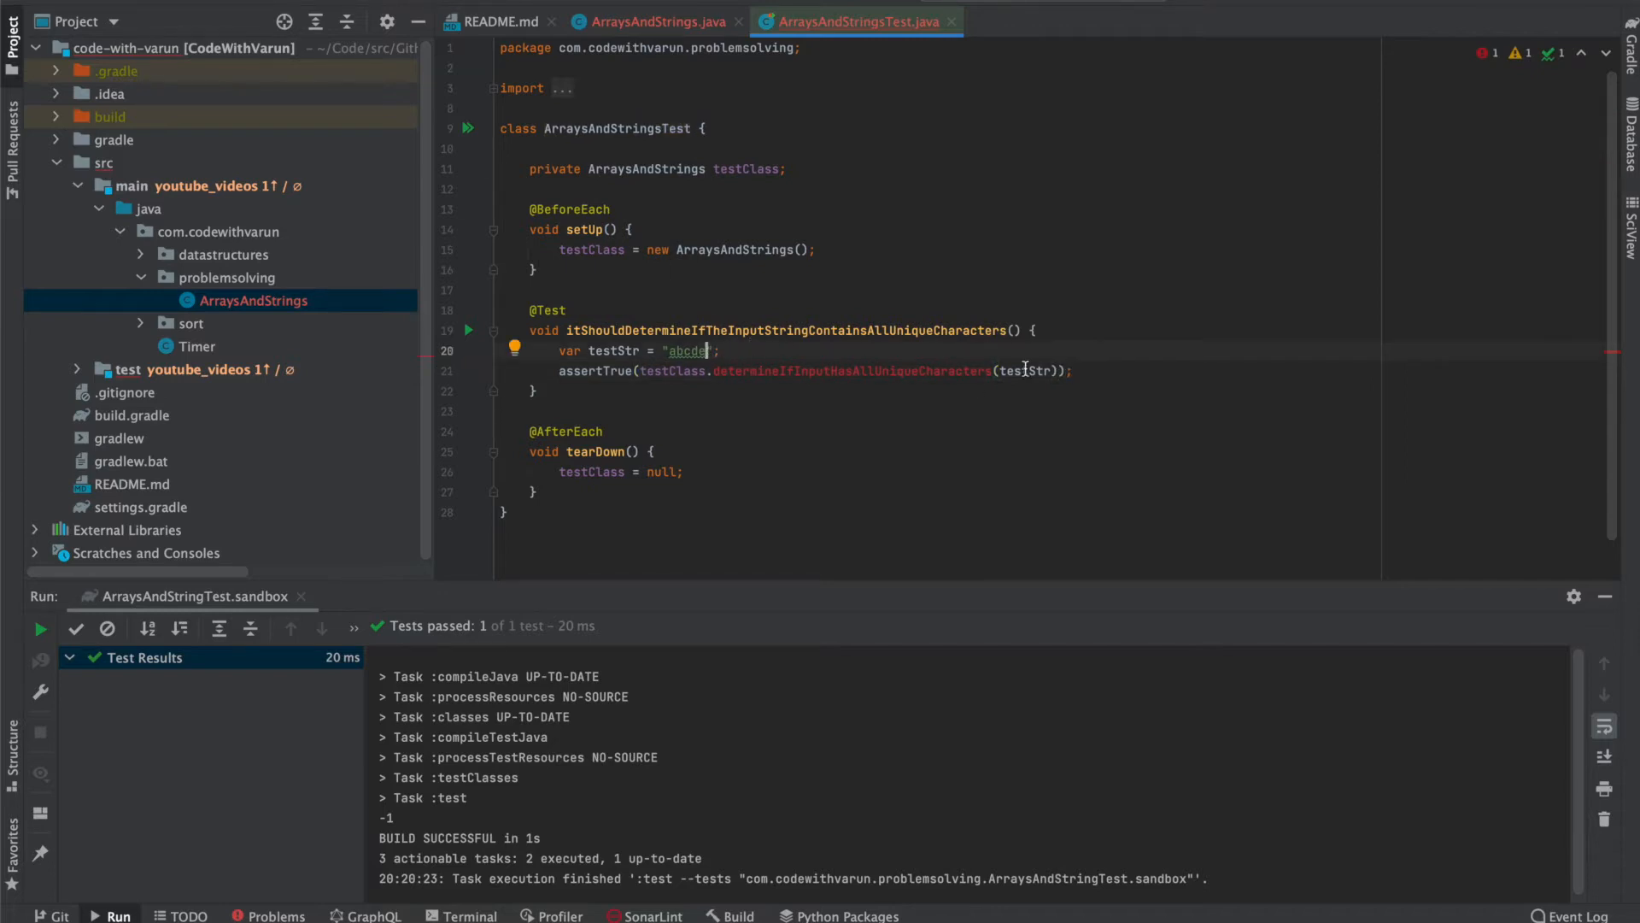
pyautogui.click(651, 20)
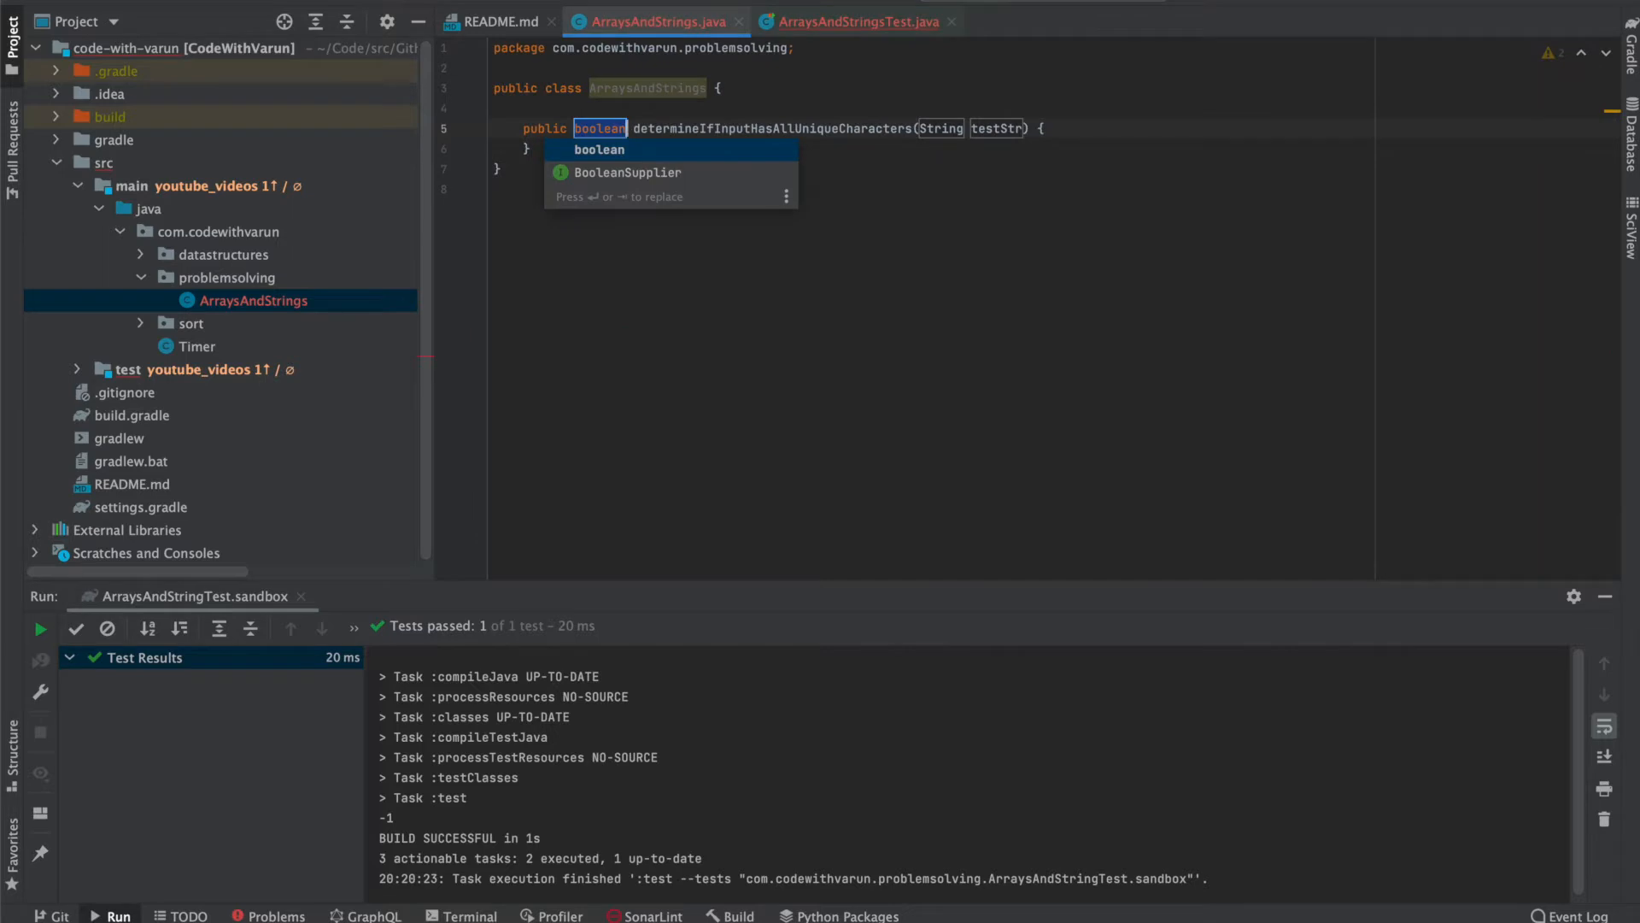
# Declare charSet as a HashSet<Character>, int i = 0, and a while loop over input.length().
pyautogui.write('in')
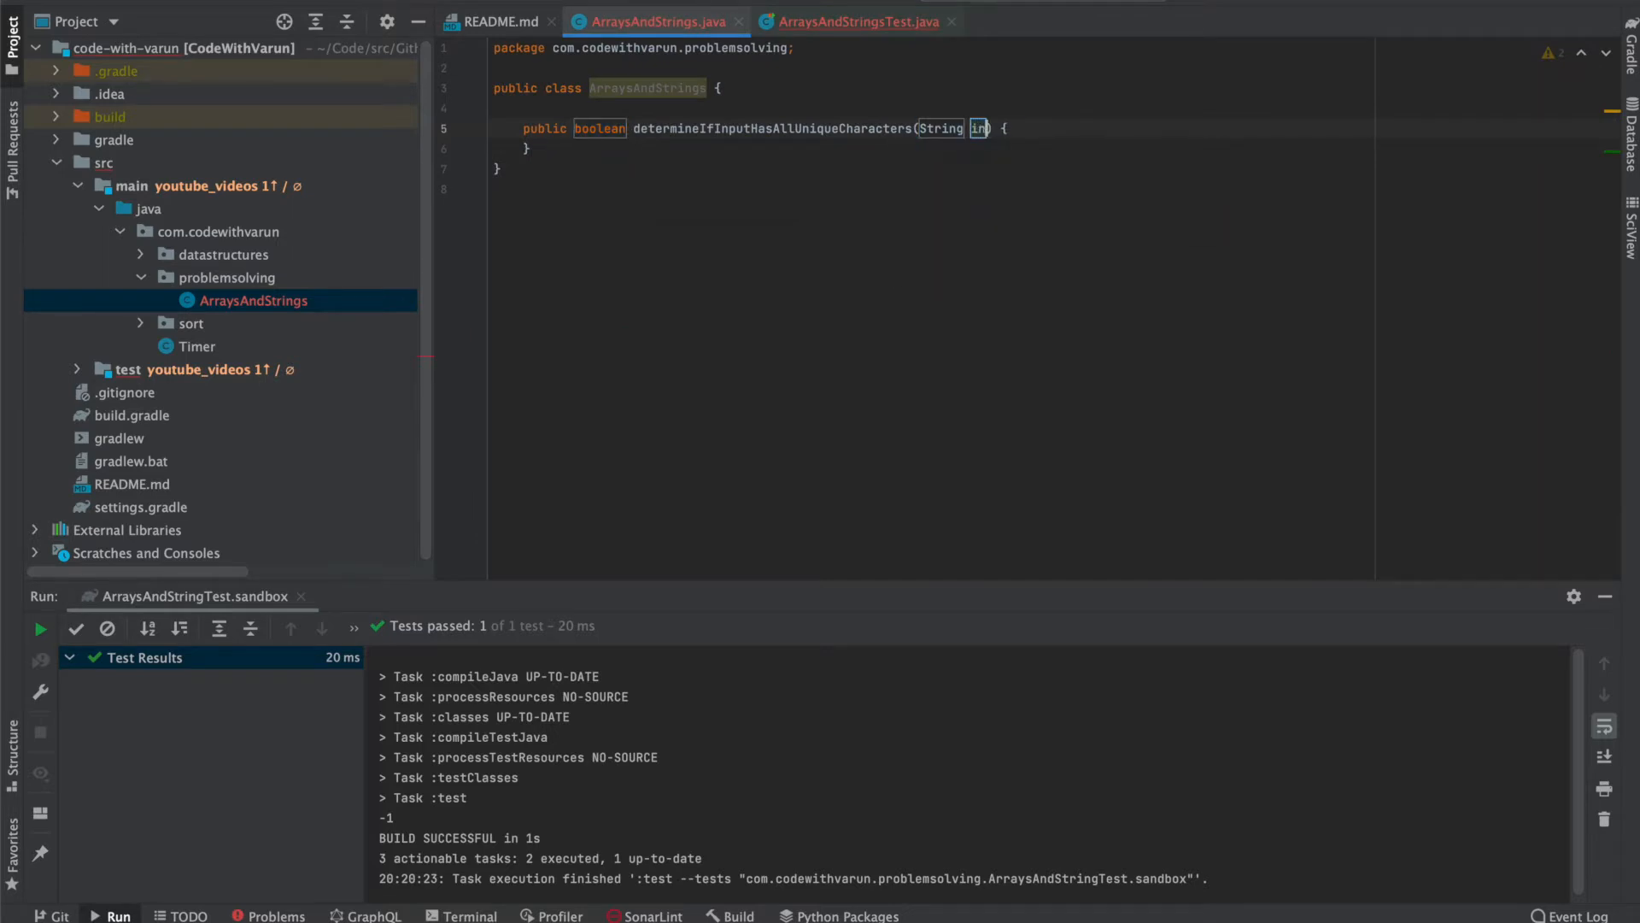
pyautogui.write('var charSet = new')
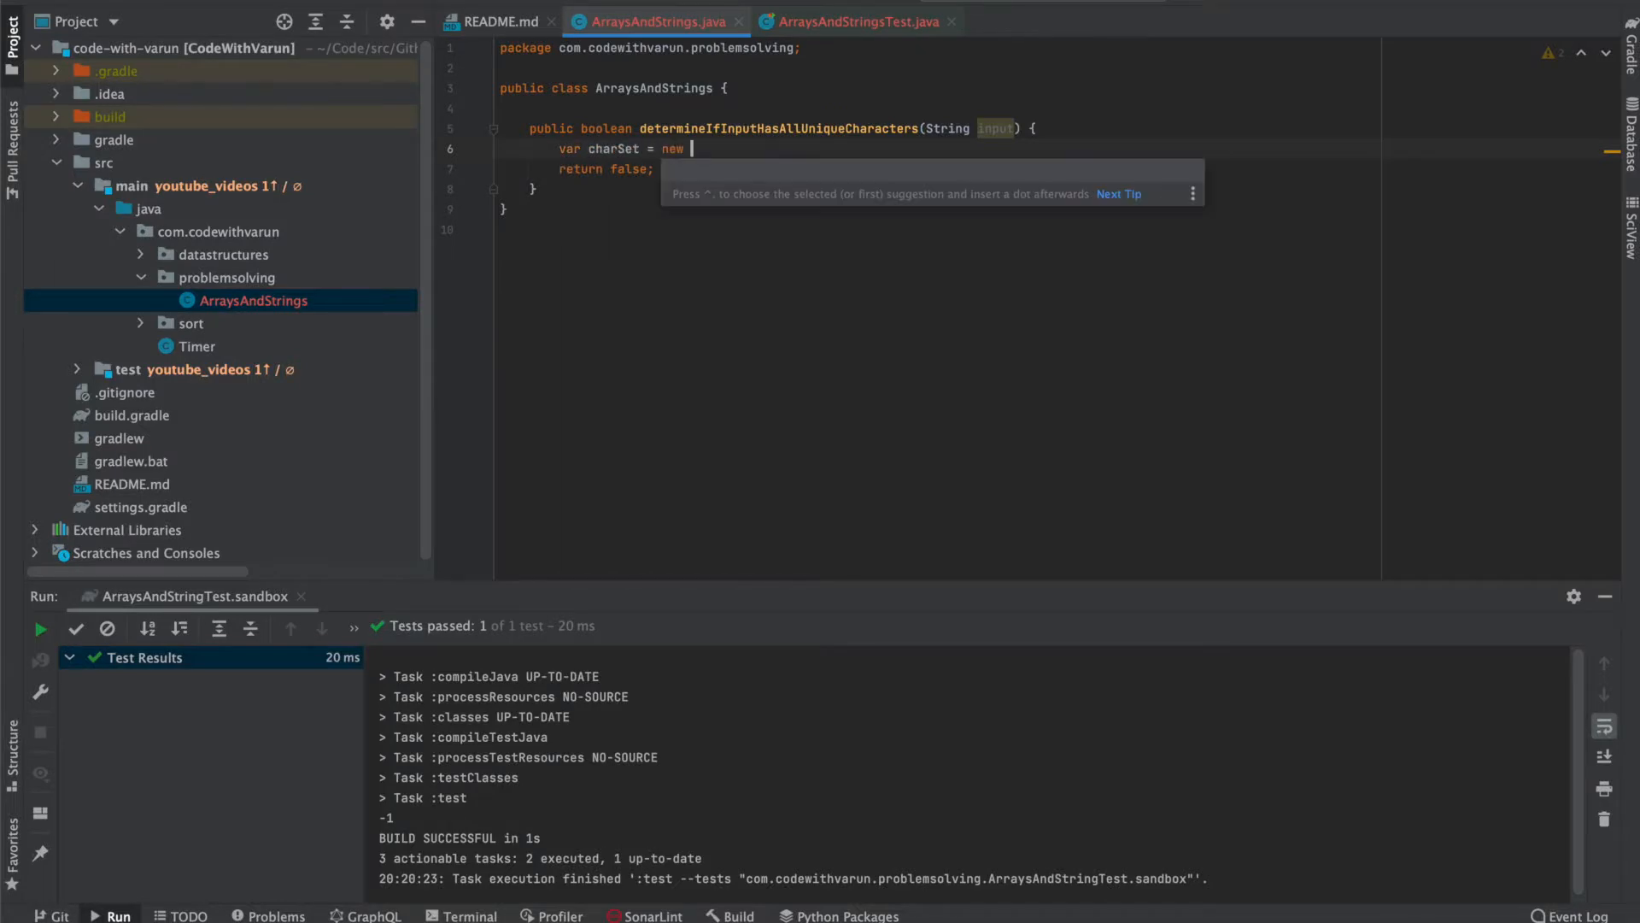
pyautogui.write('HashSet<Character>();')
pyautogui.write('int i')
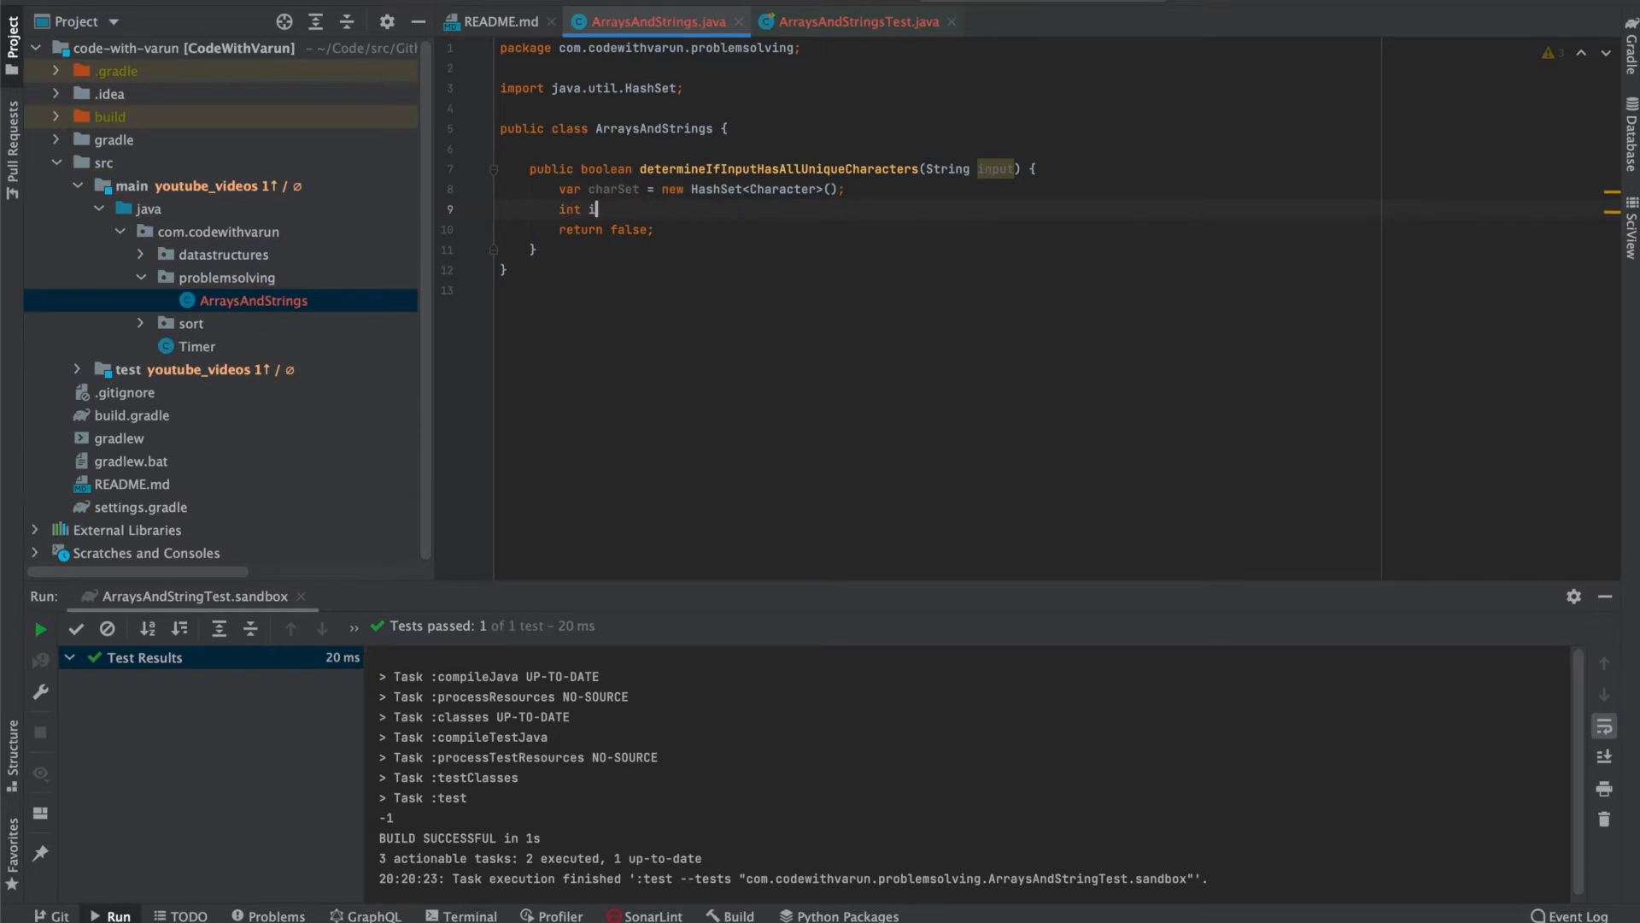
pyautogui.write('= 0;')
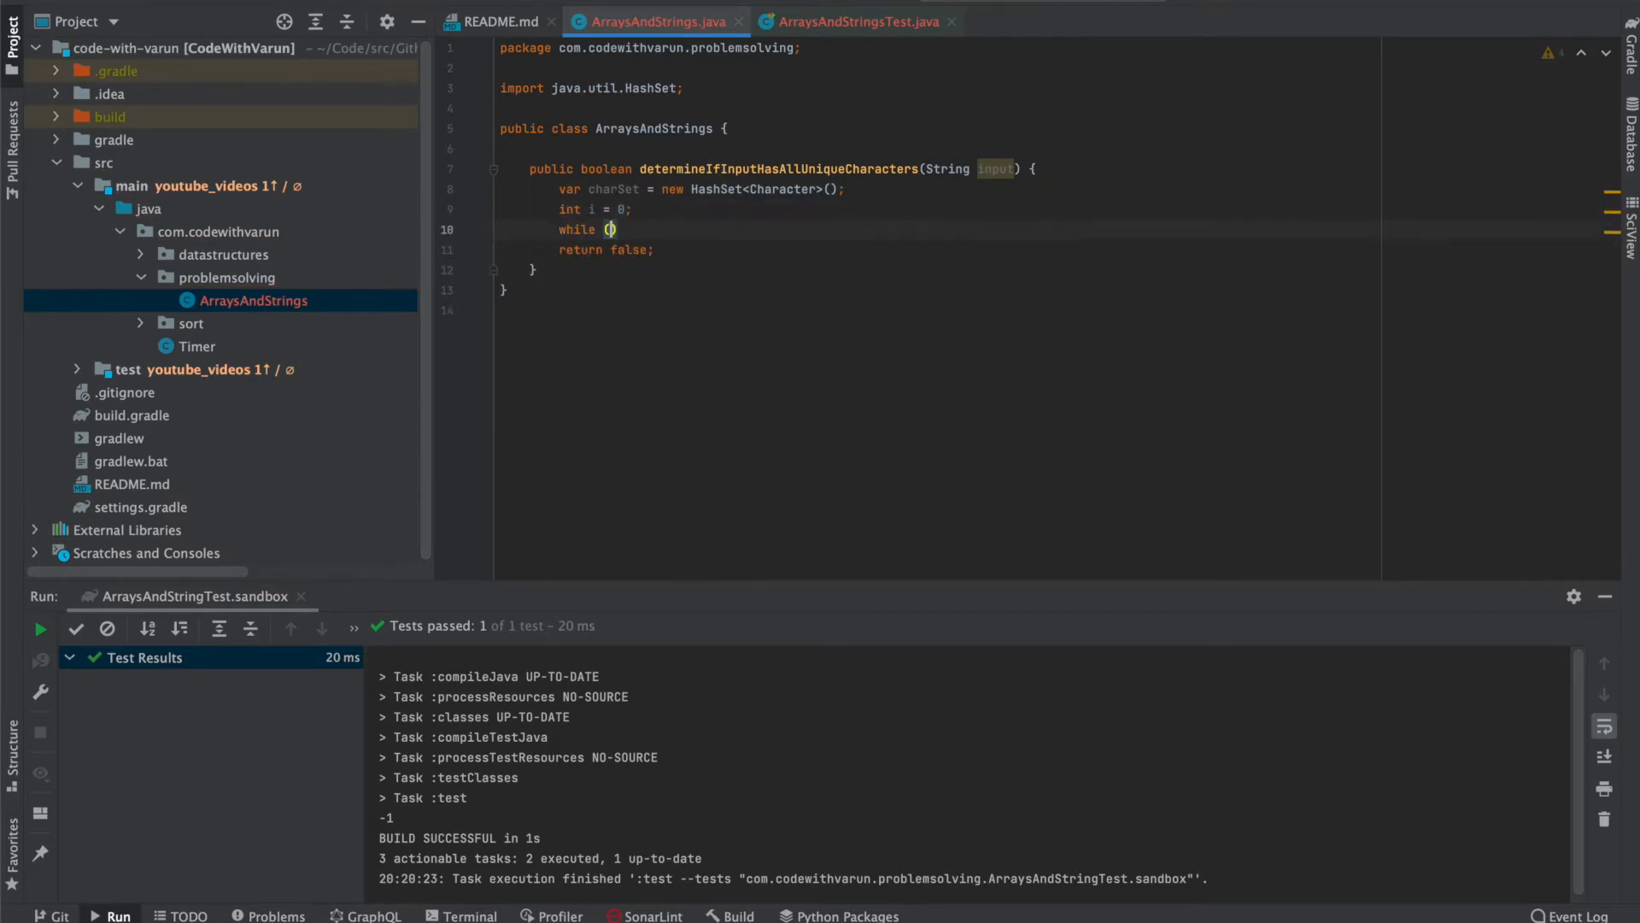
pyautogui.write('i < input.length(')
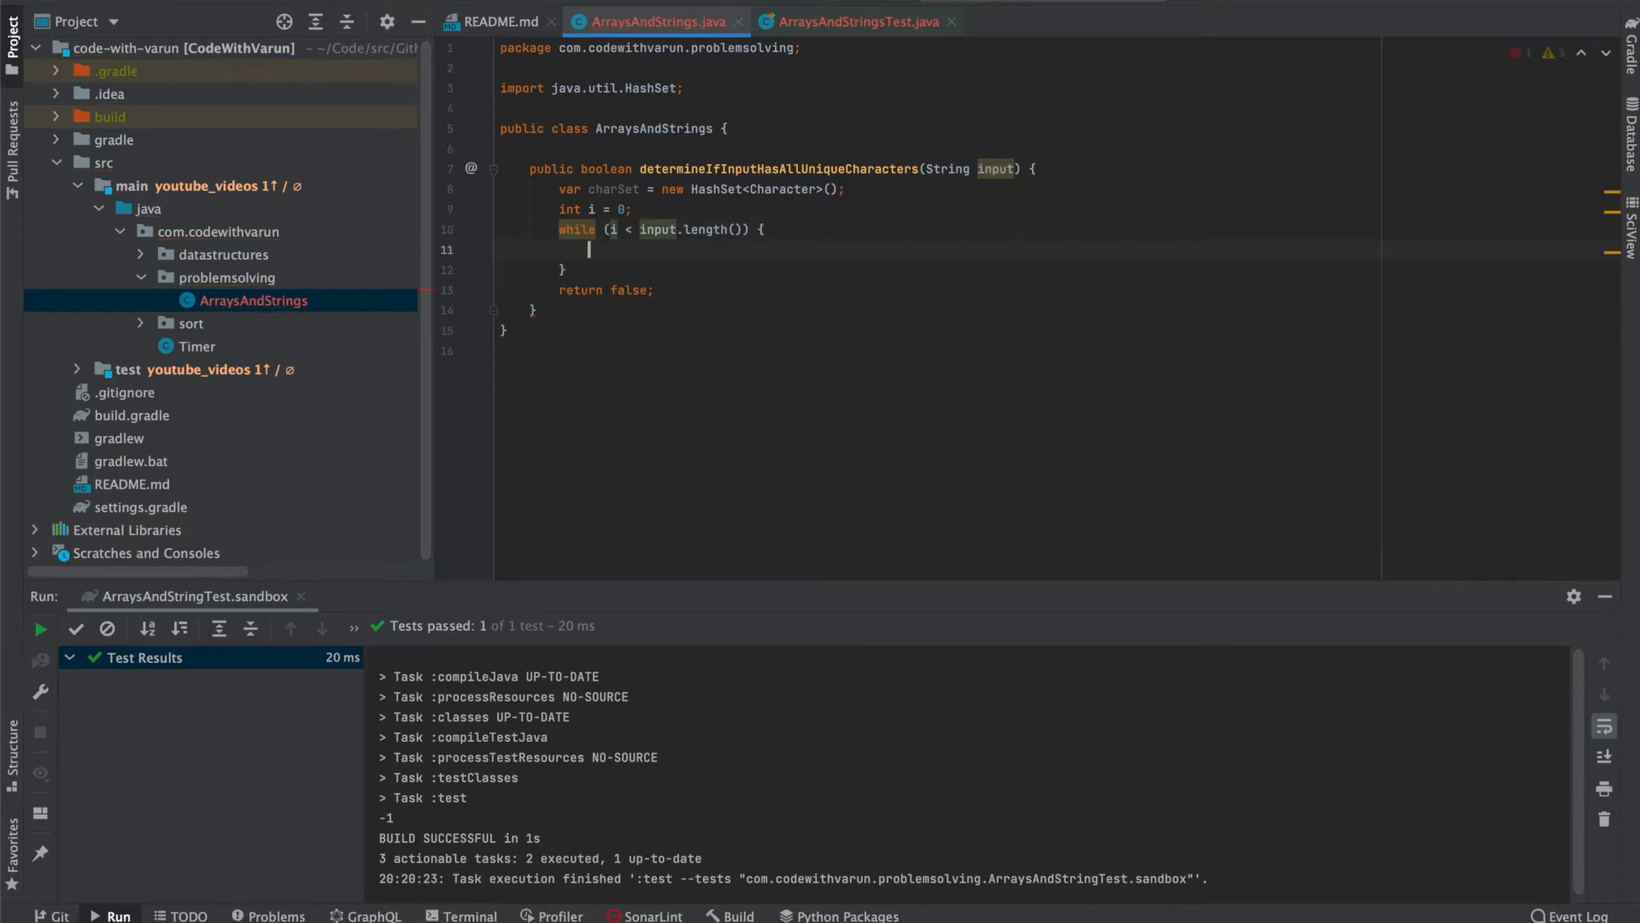
pyautogui.write('if (charSet')
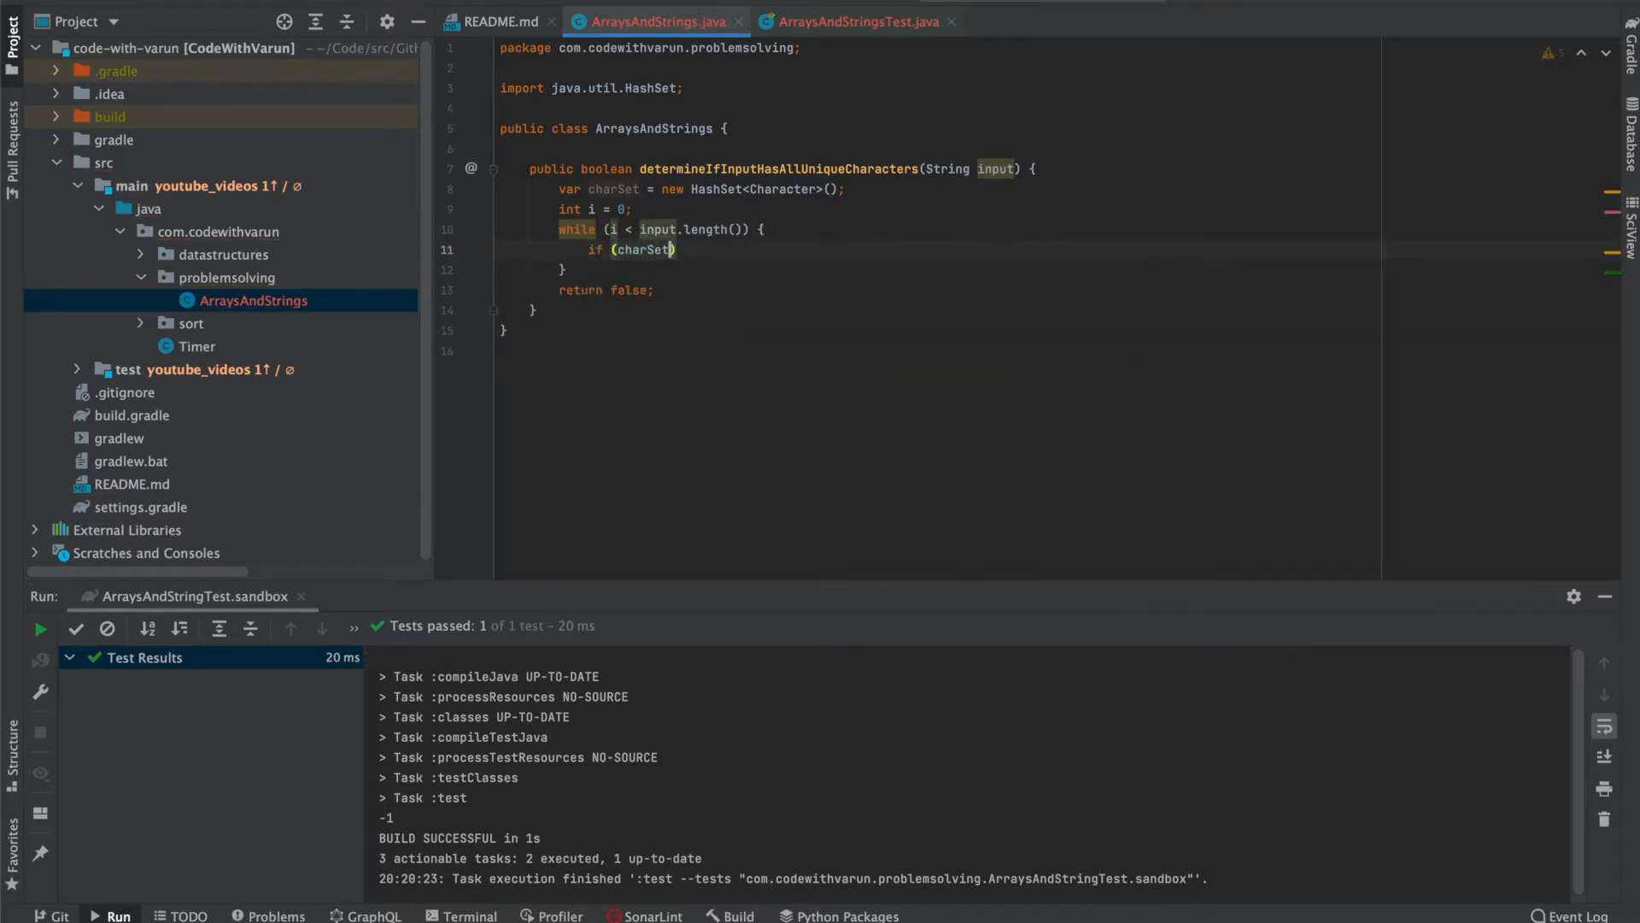
# Return false when charSet already contains input.charAt(i).
pyautogui.write('.contain')
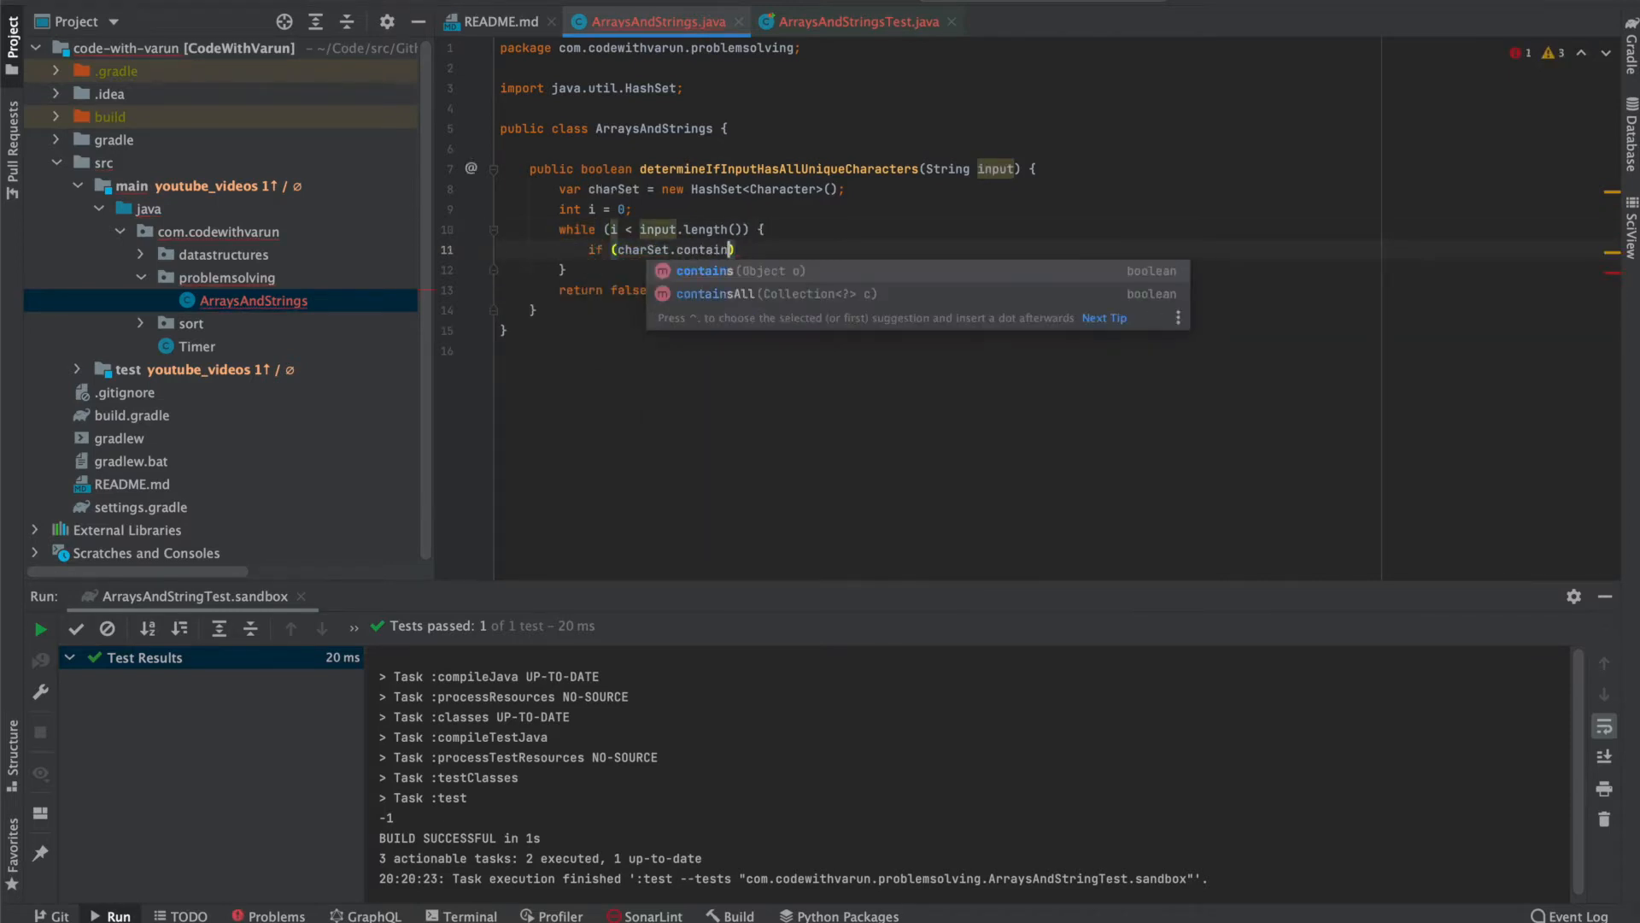
pyautogui.write('(input.char')
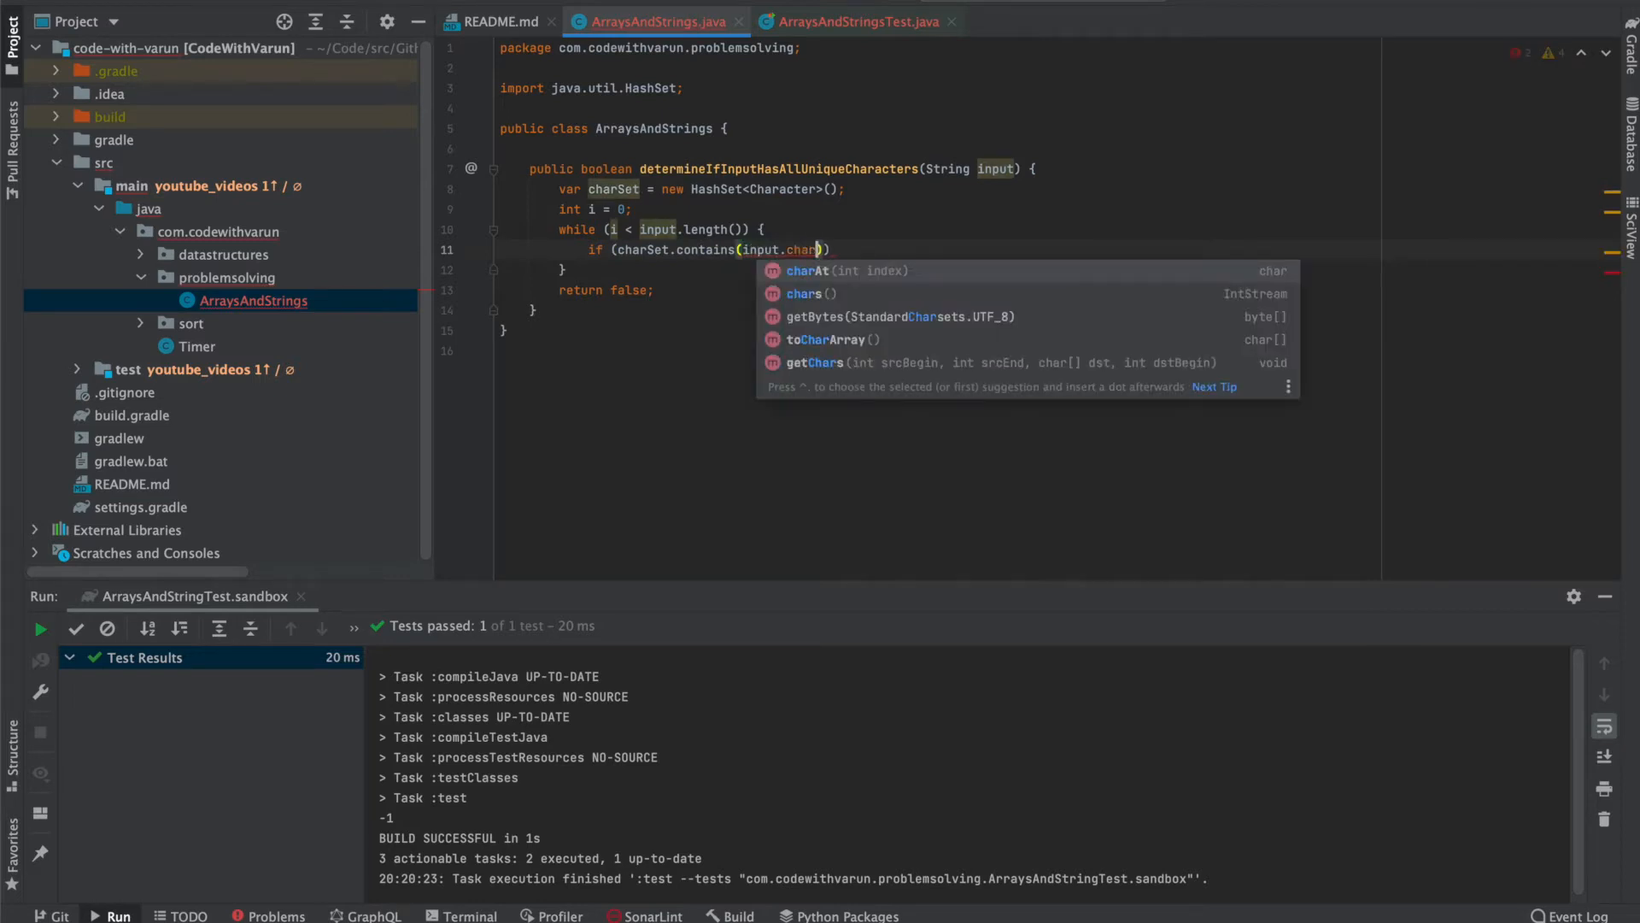
pyautogui.write('charAt(i)')
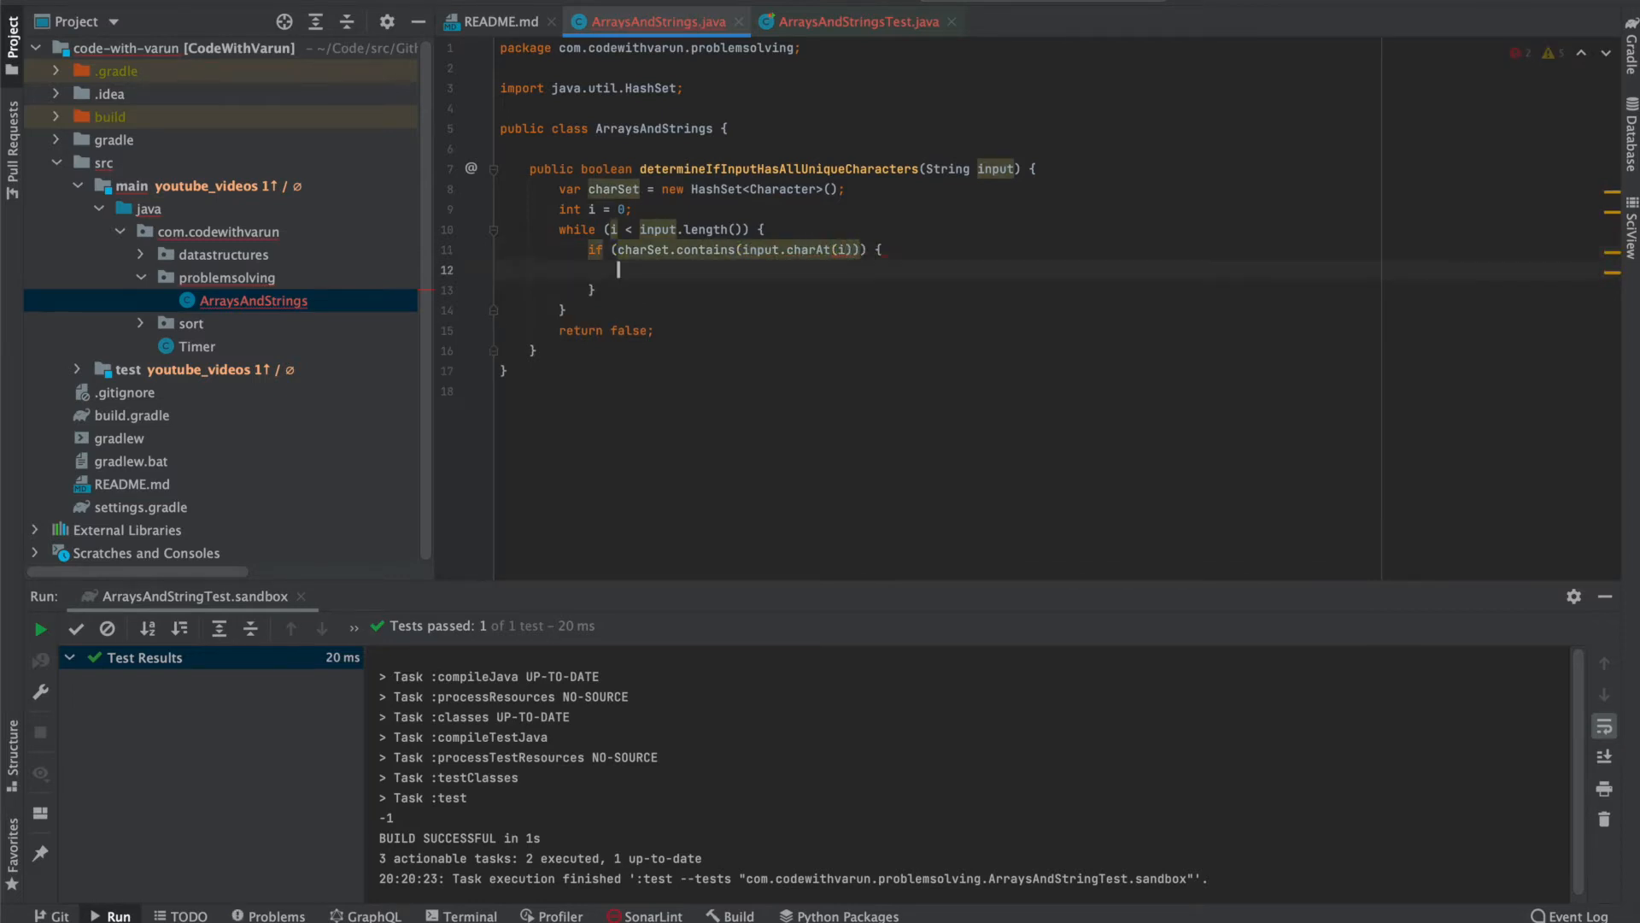
pyautogui.write('return false;')
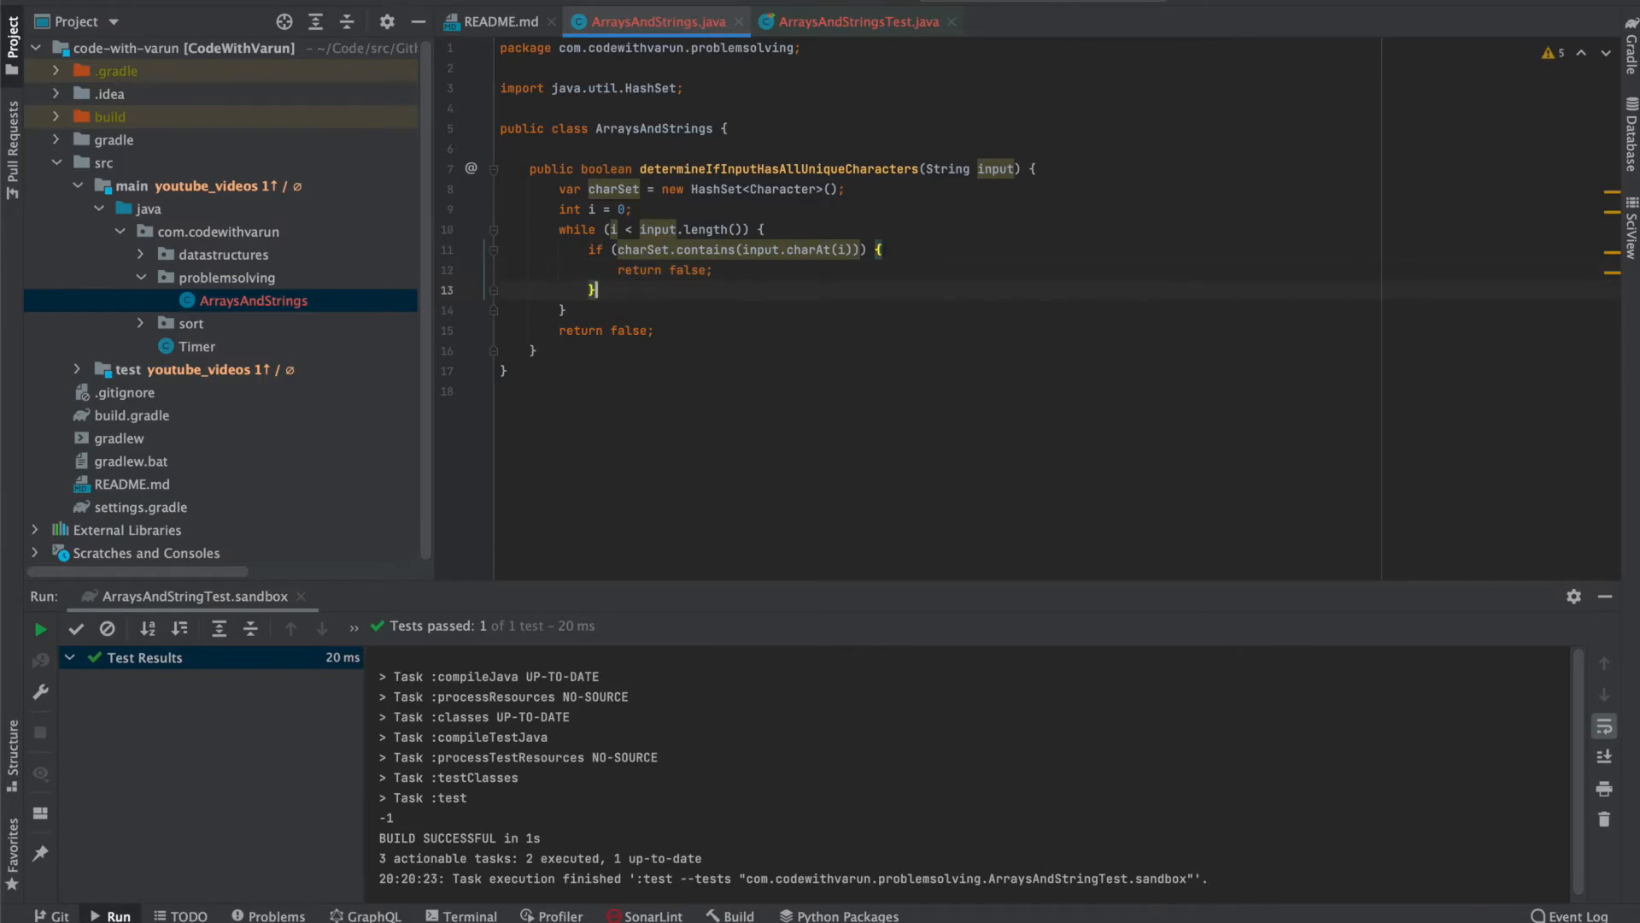
# Otherwise add the character to charSet, increment i, and return true after the loop.
pyautogui.write('else {')
pyautogui.write('charSet.')
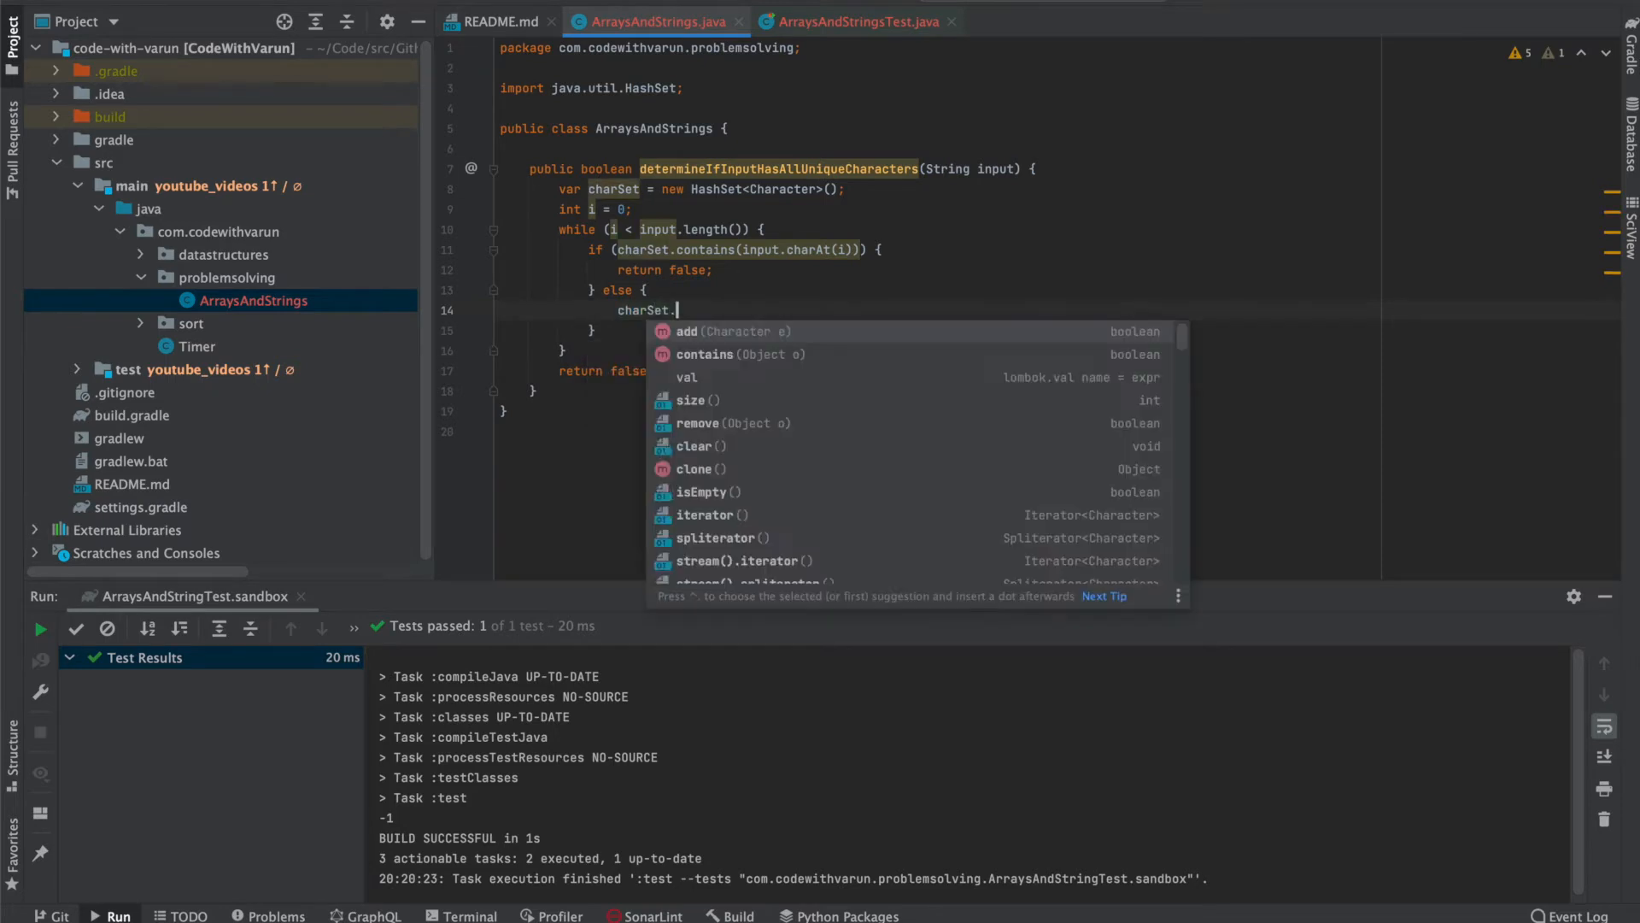
pyautogui.write('add(input.charAt(i));')
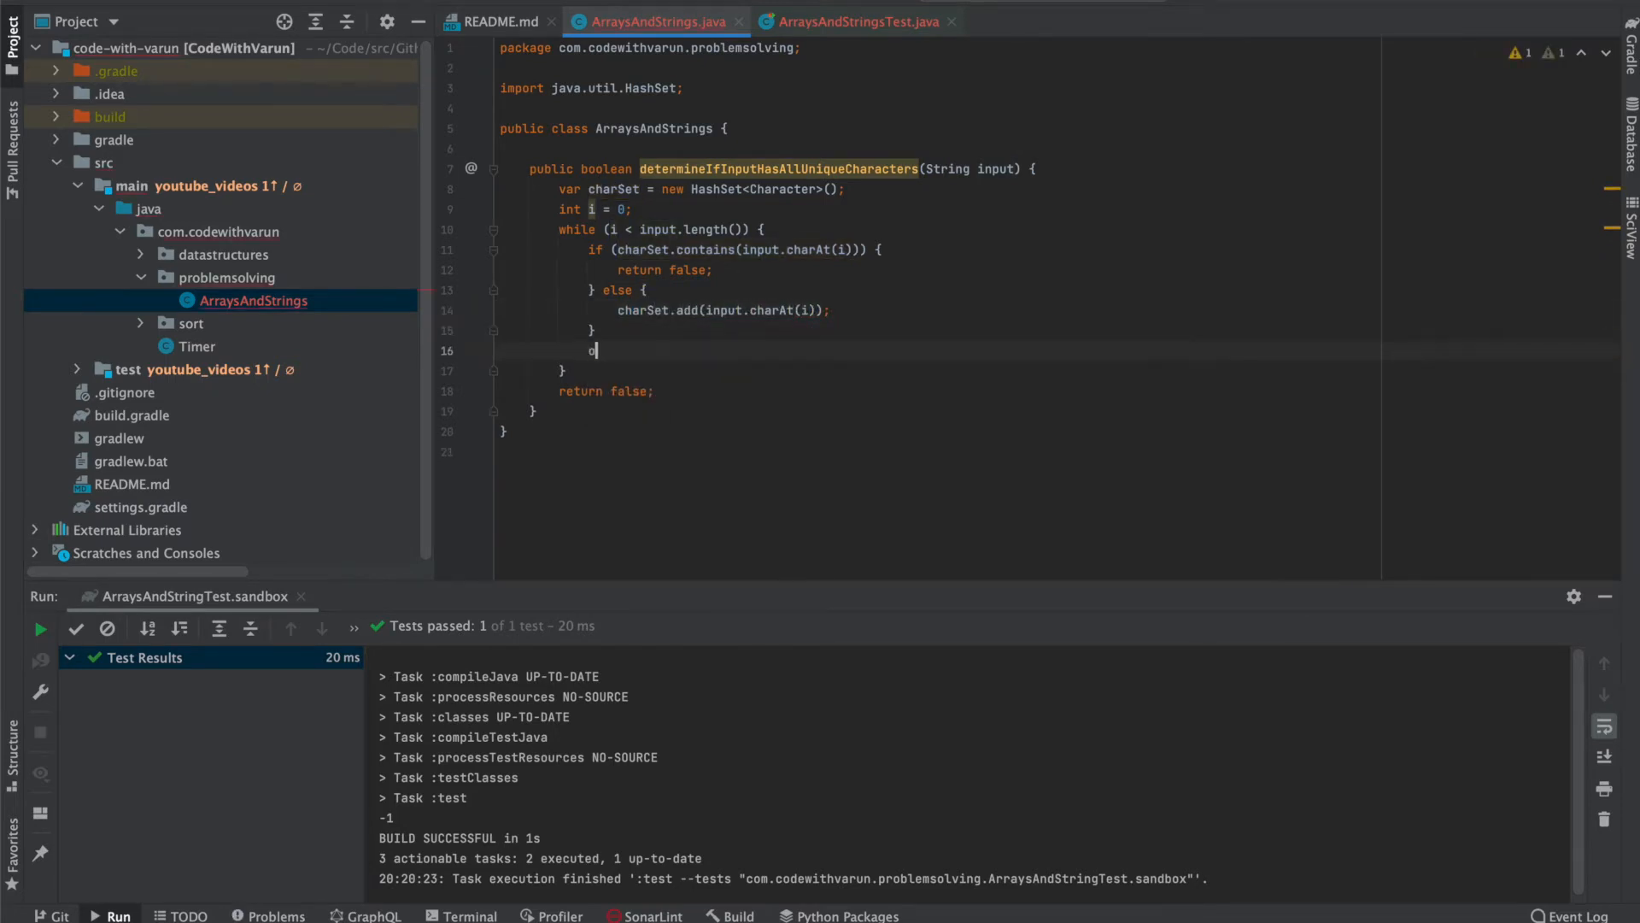
pyautogui.write('++;')
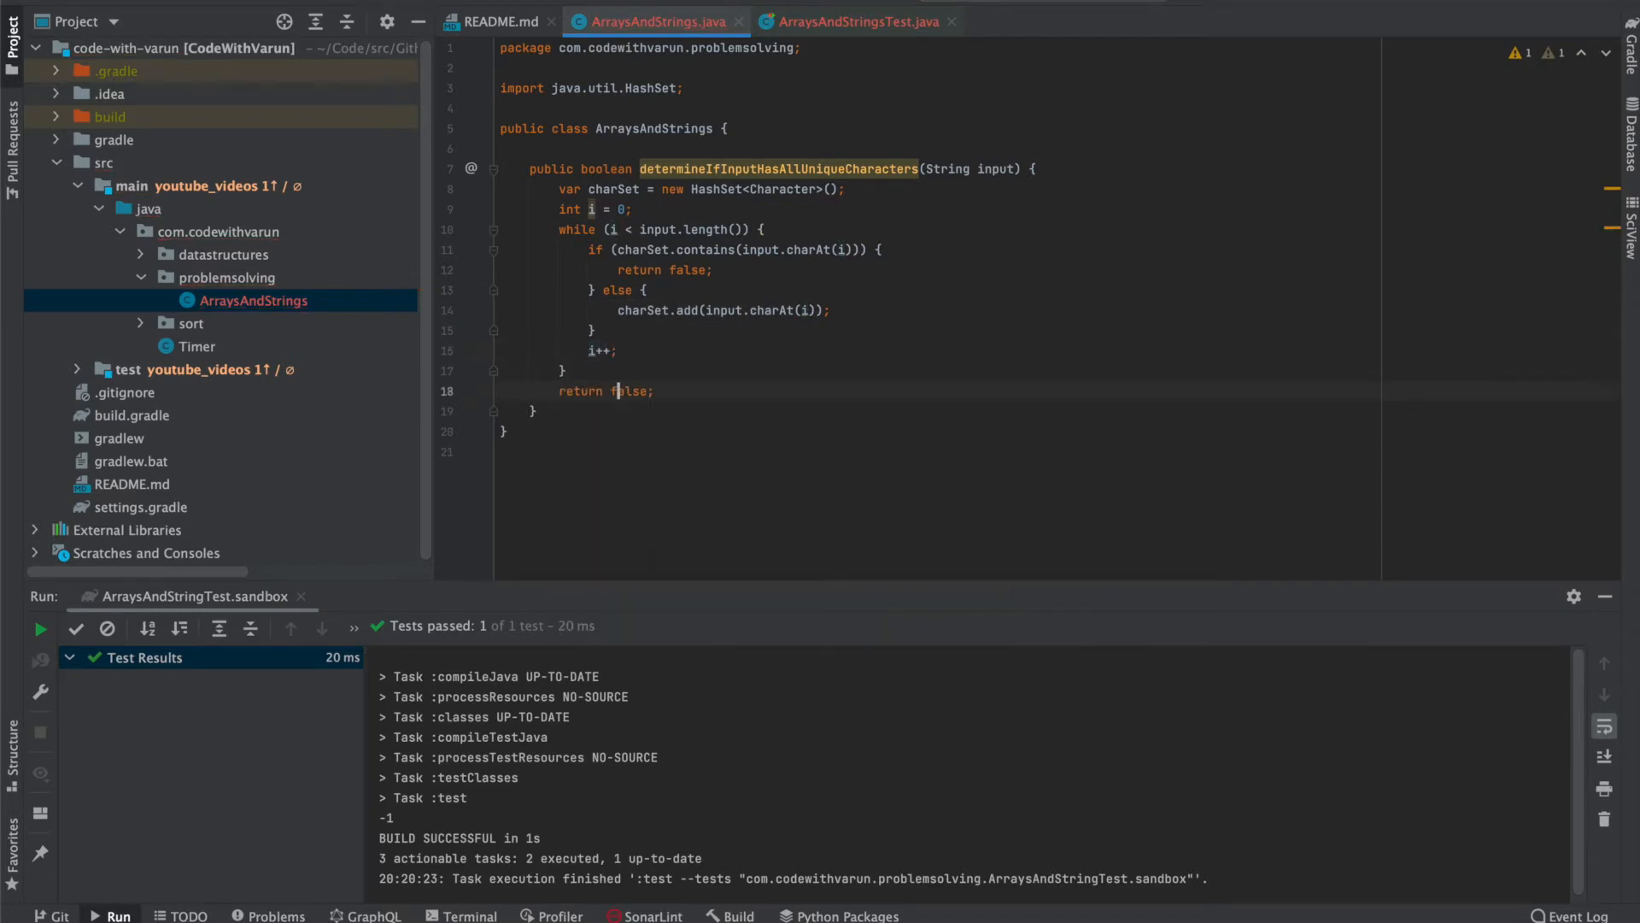
pyautogui.write('true')
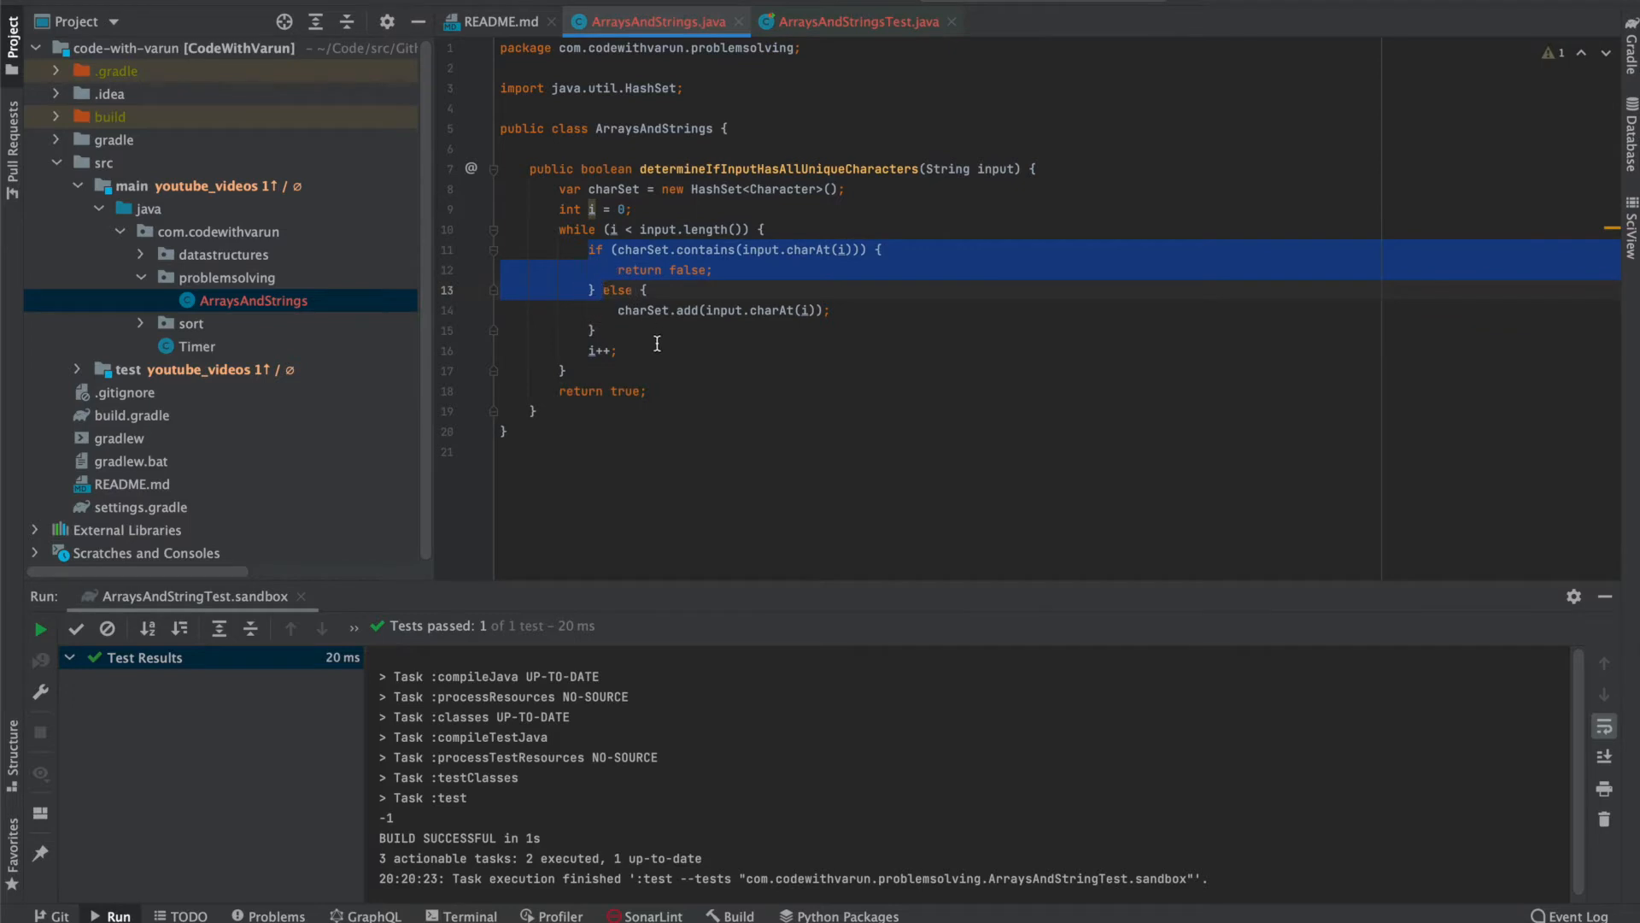
pyautogui.click(848, 21)
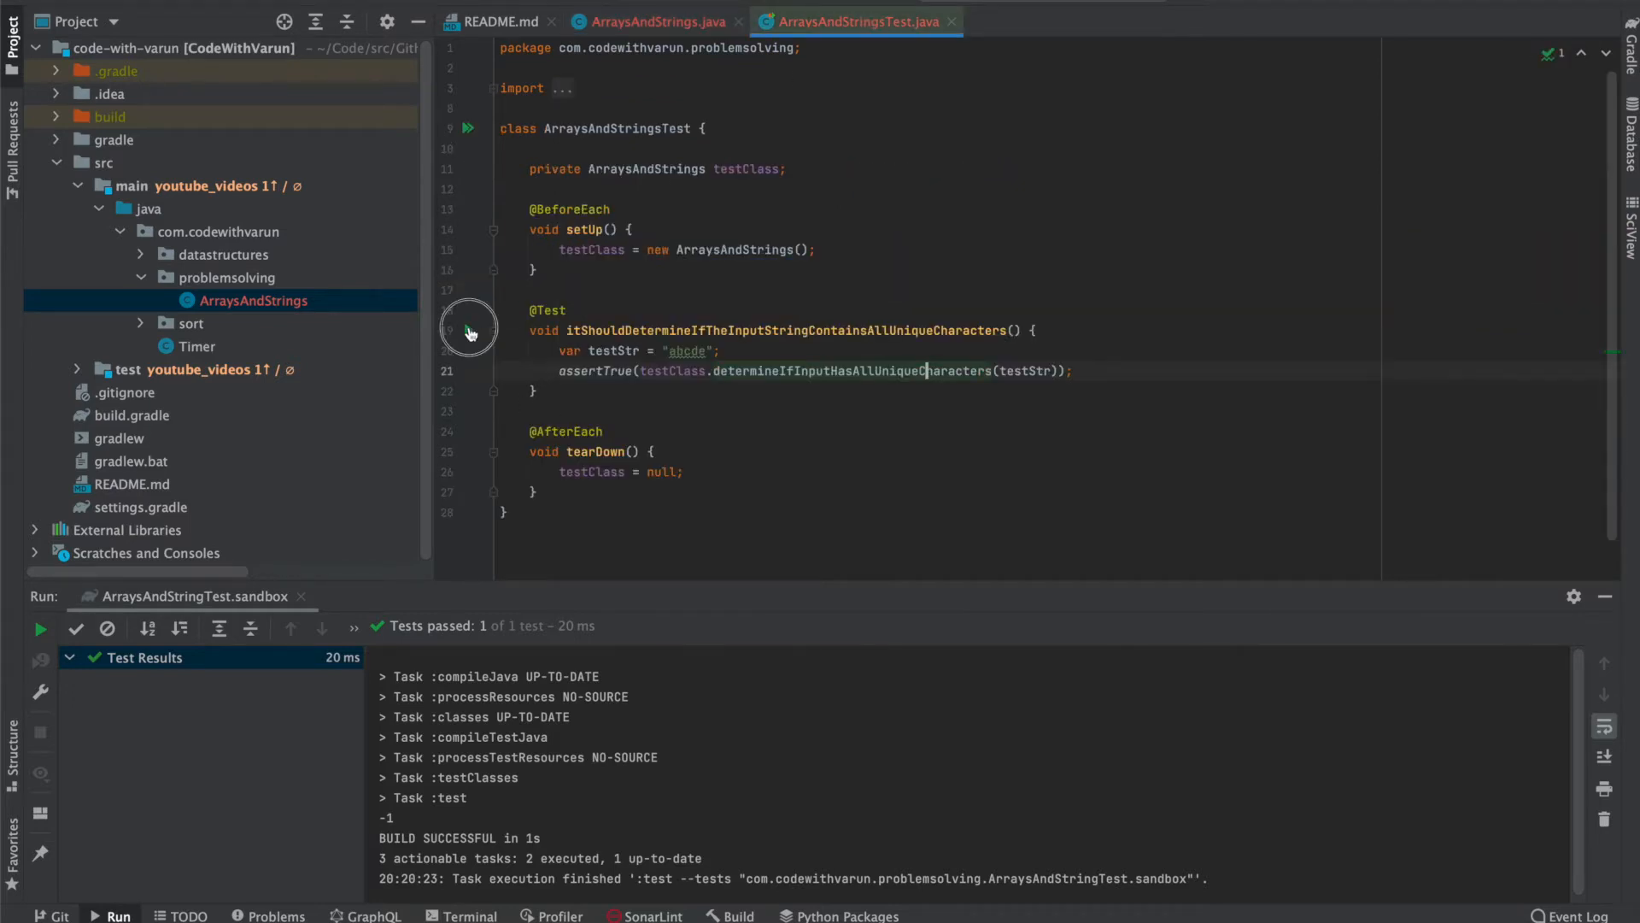
# Run the unique-characters test to a pass, then insert a blank line atop its body.
pyautogui.click(469, 330)
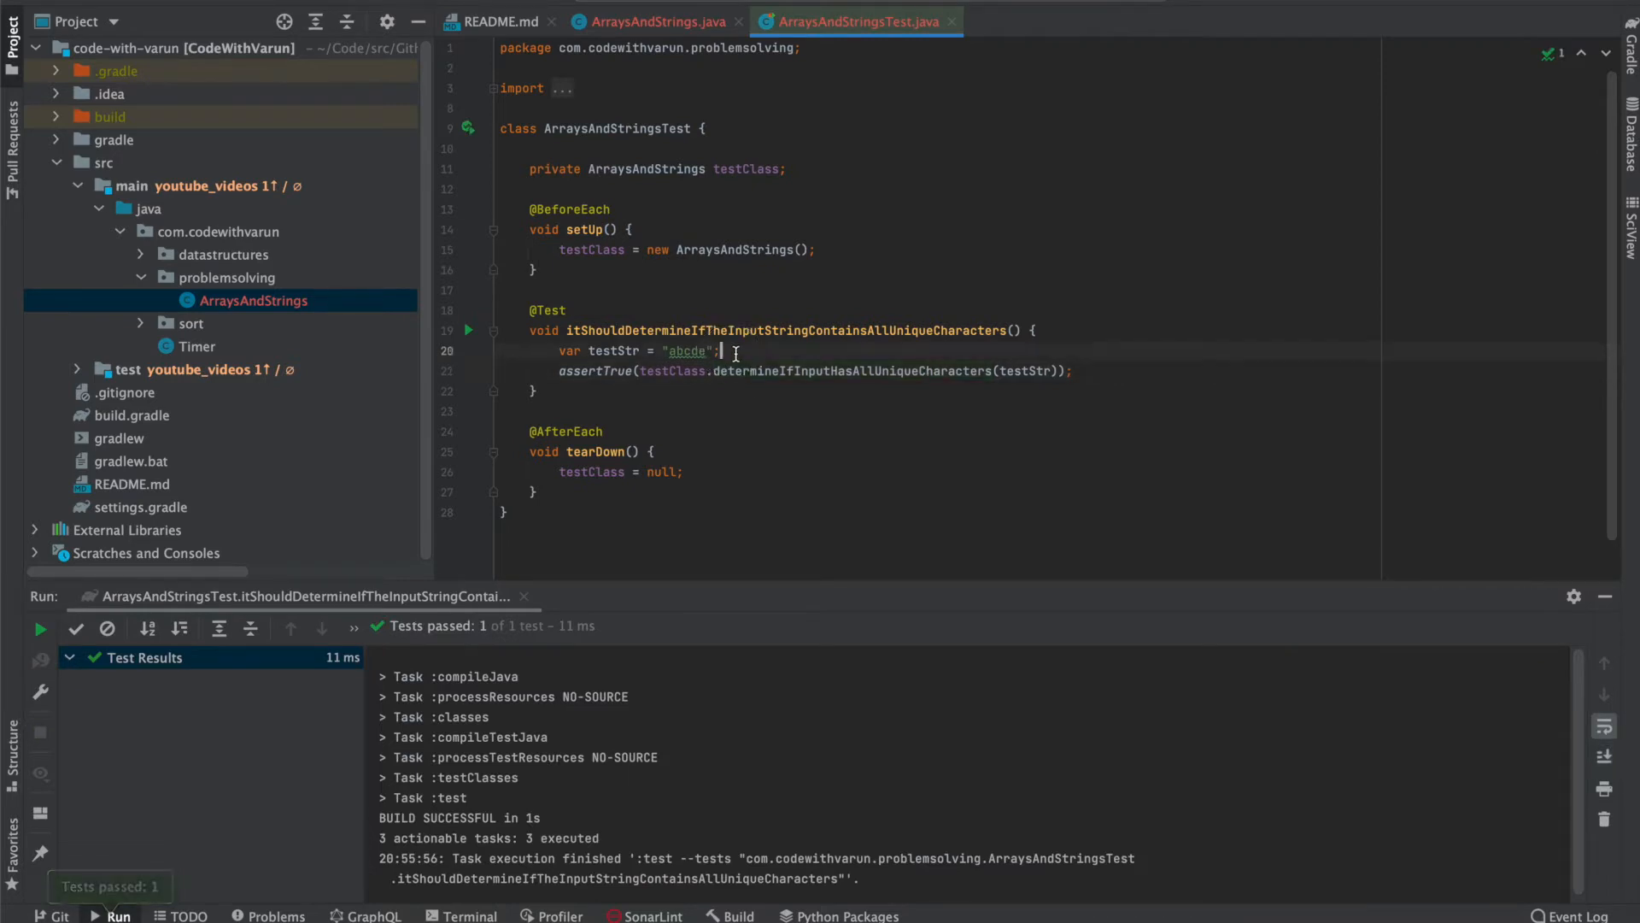
pyautogui.click(689, 351)
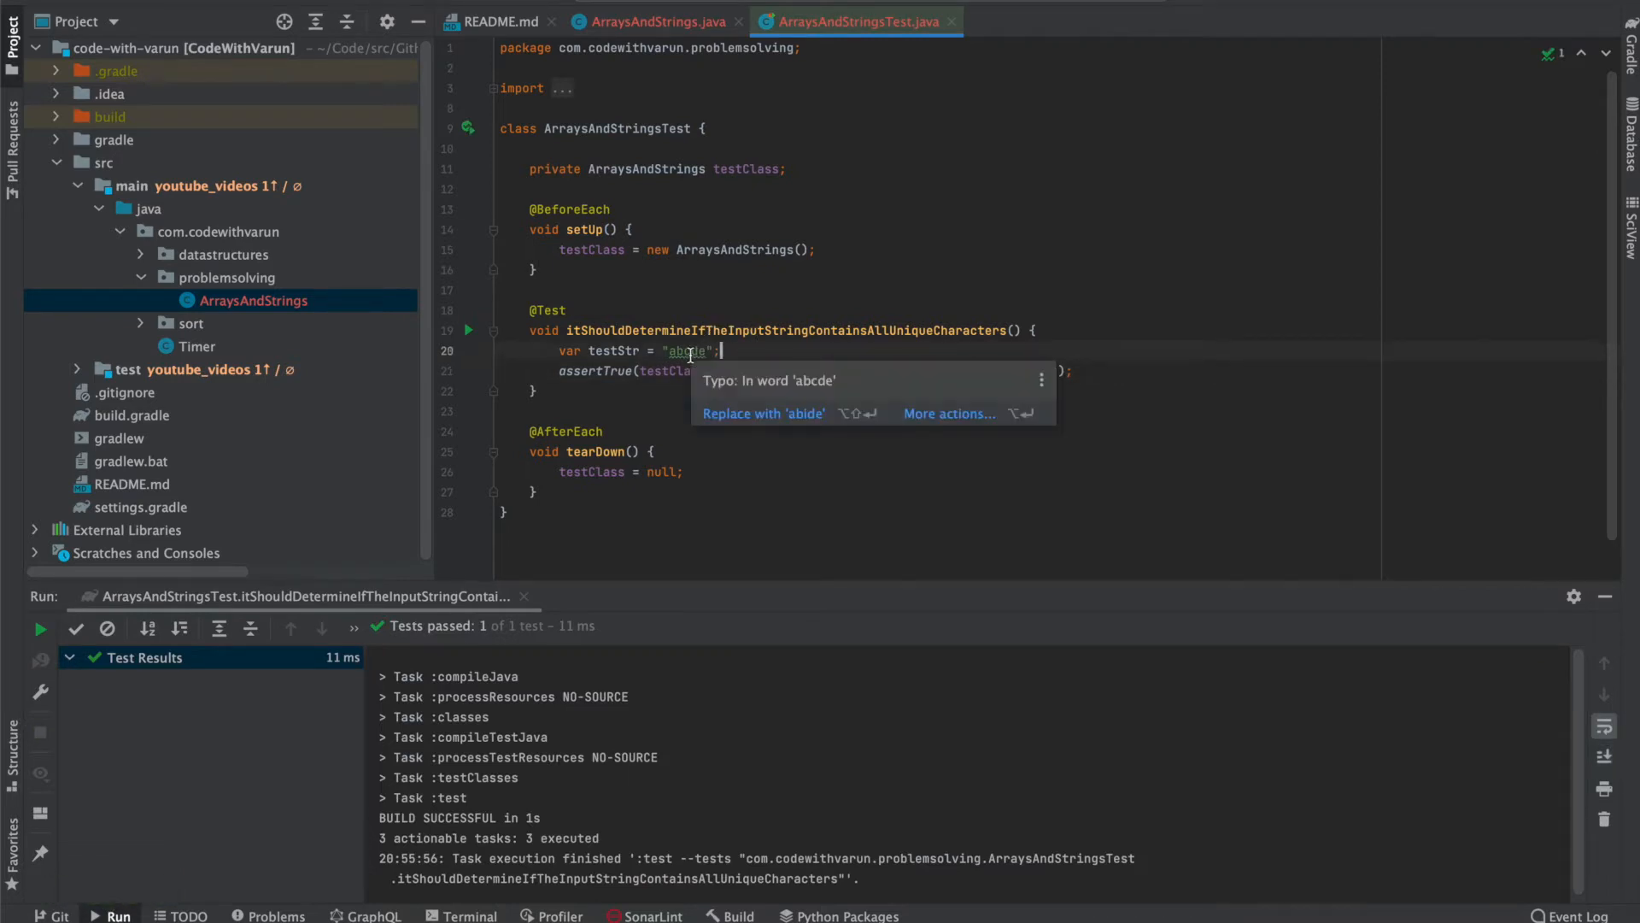
pyautogui.click(556, 311)
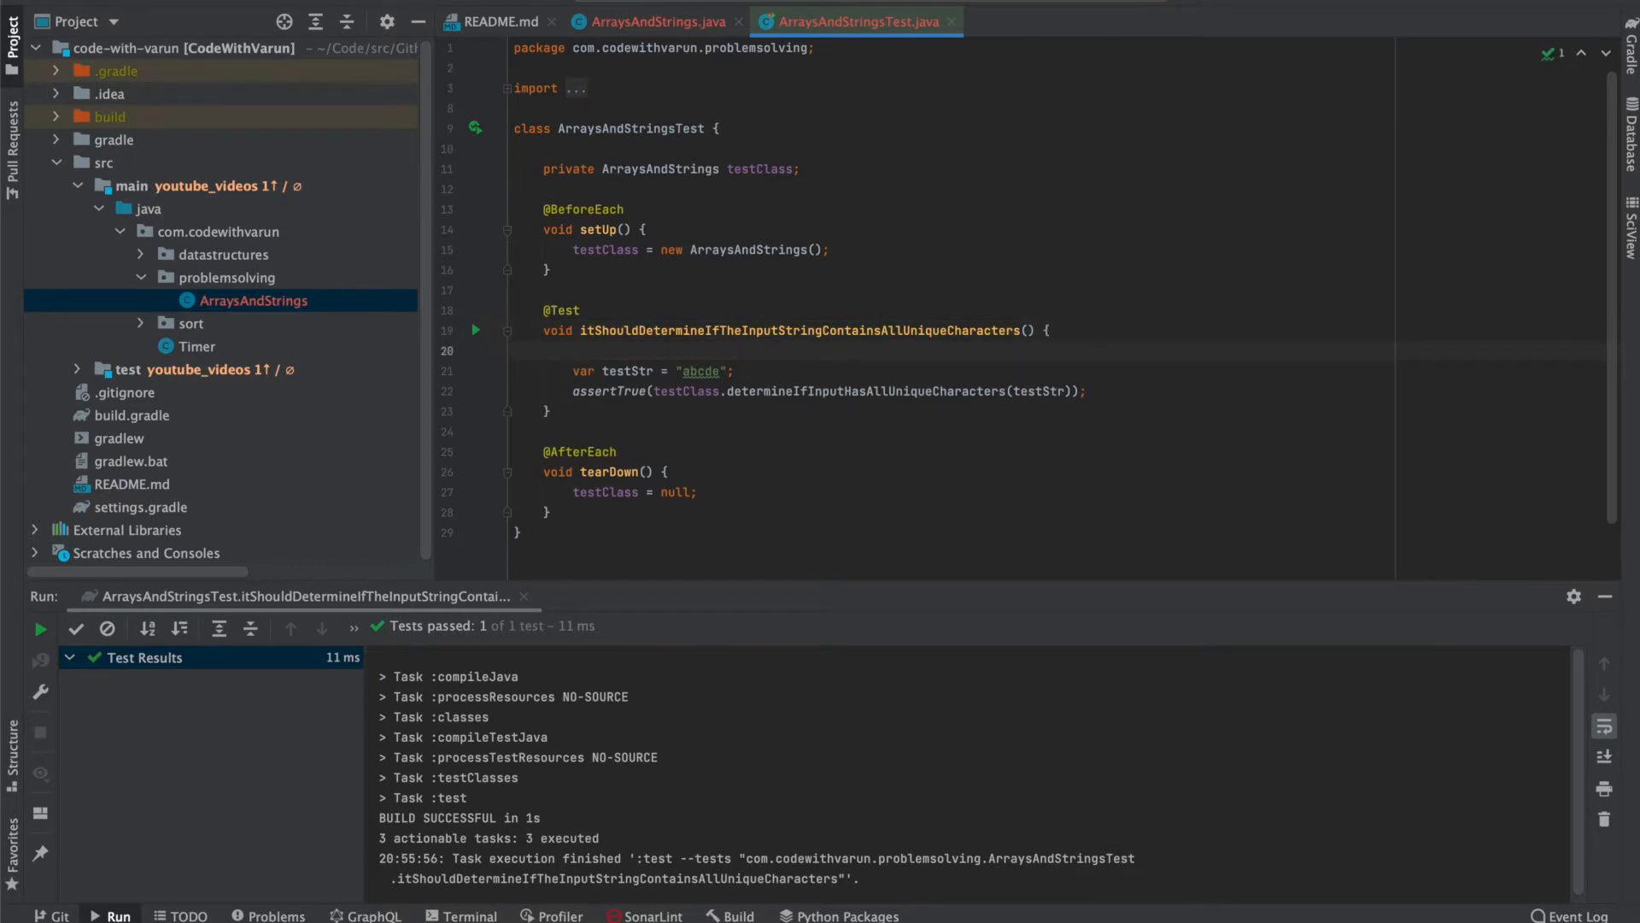
# Create a testInputs Map.of with abcde, varun and shrivastava mapped to expected results.
pyautogui.write('var test')
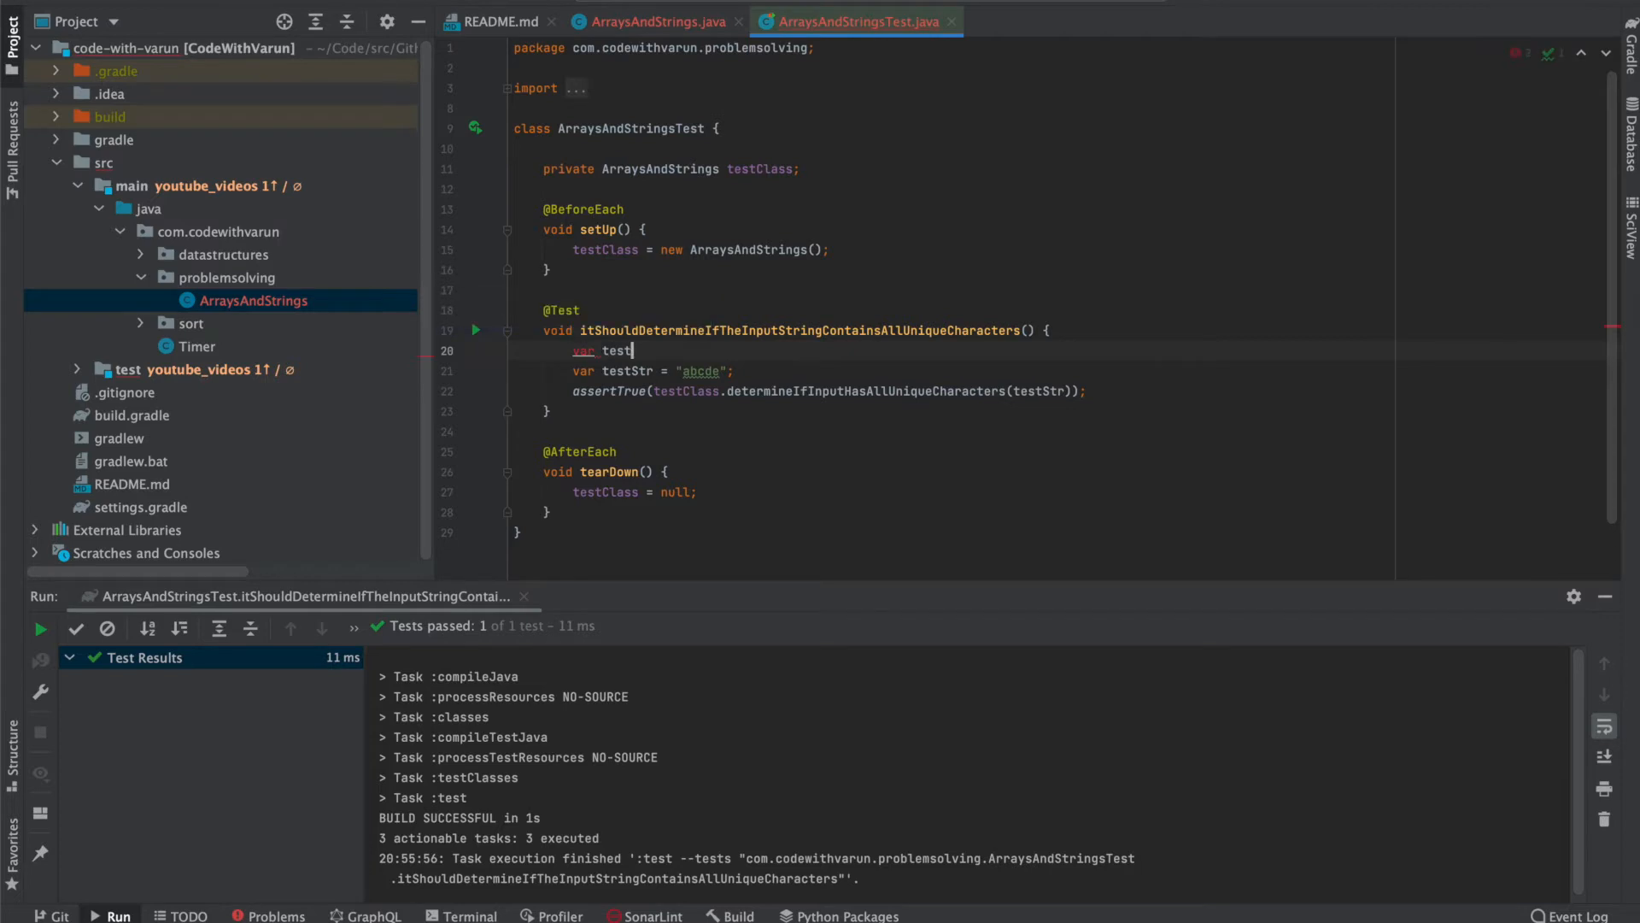
pyautogui.write('Inputs = Map.of(')
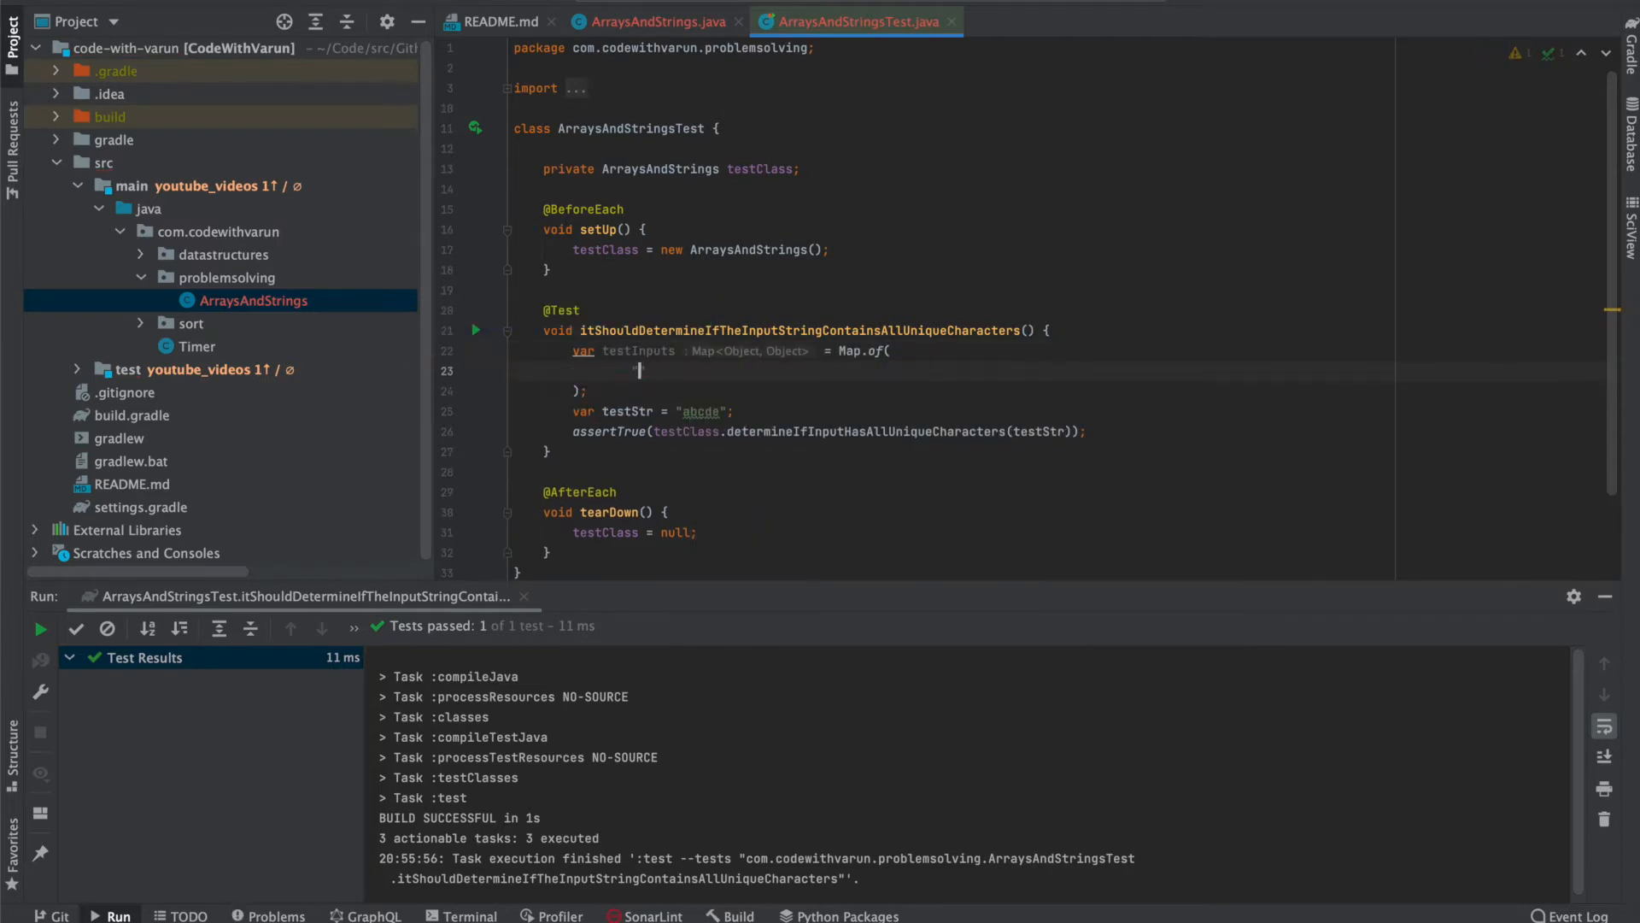
pyautogui.write('"abcde", true,')
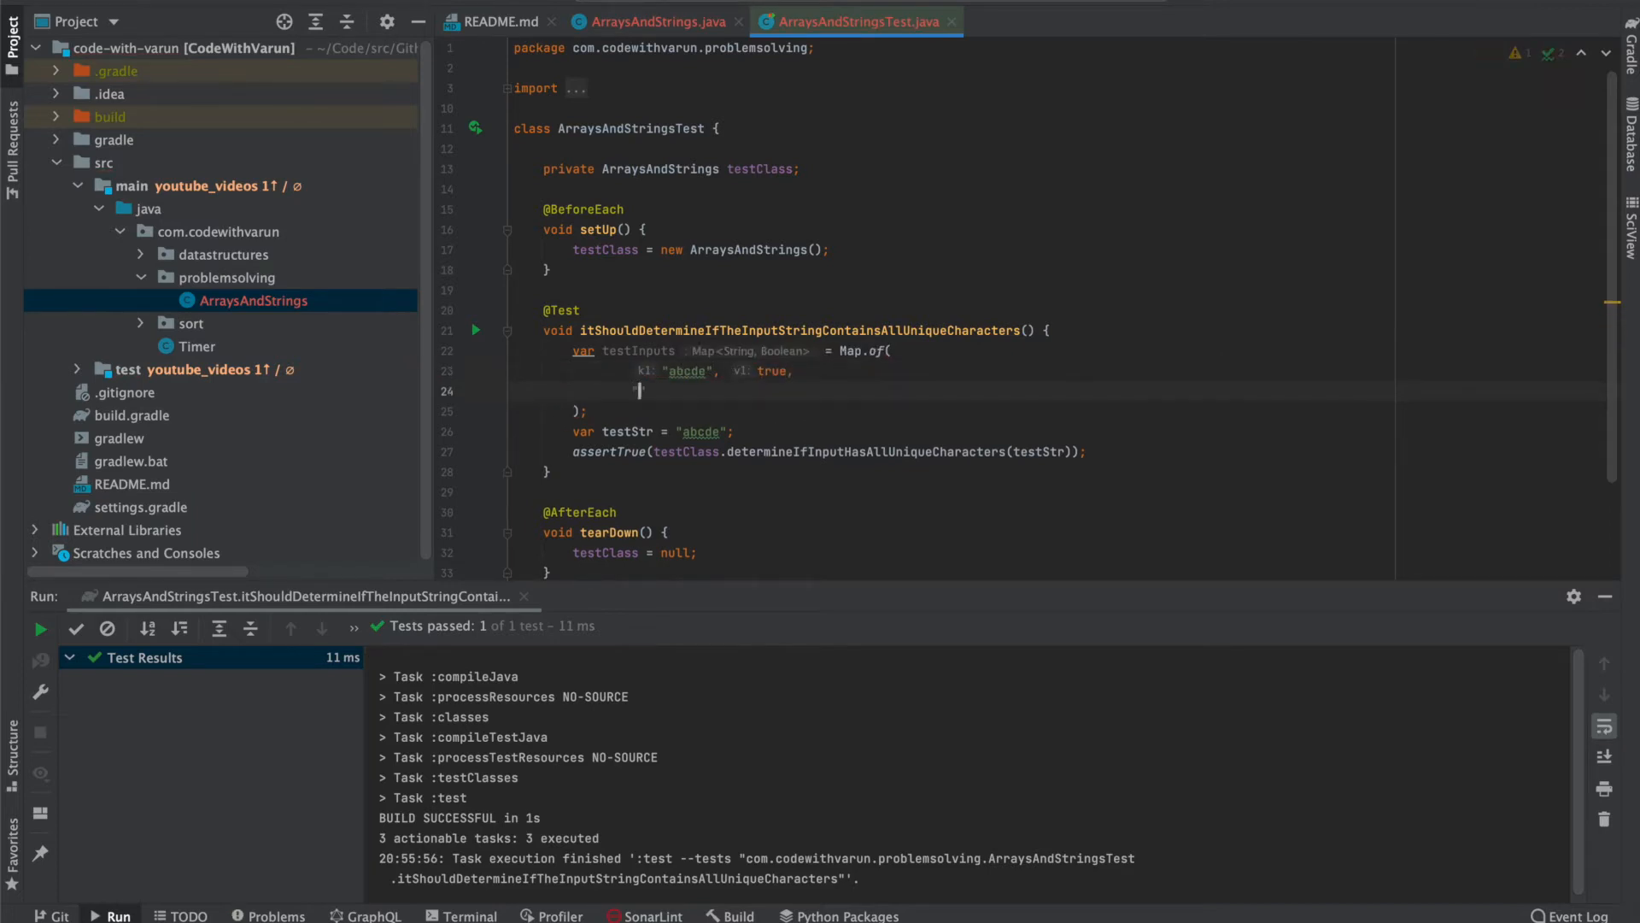
pyautogui.write('k2: "varun", true')
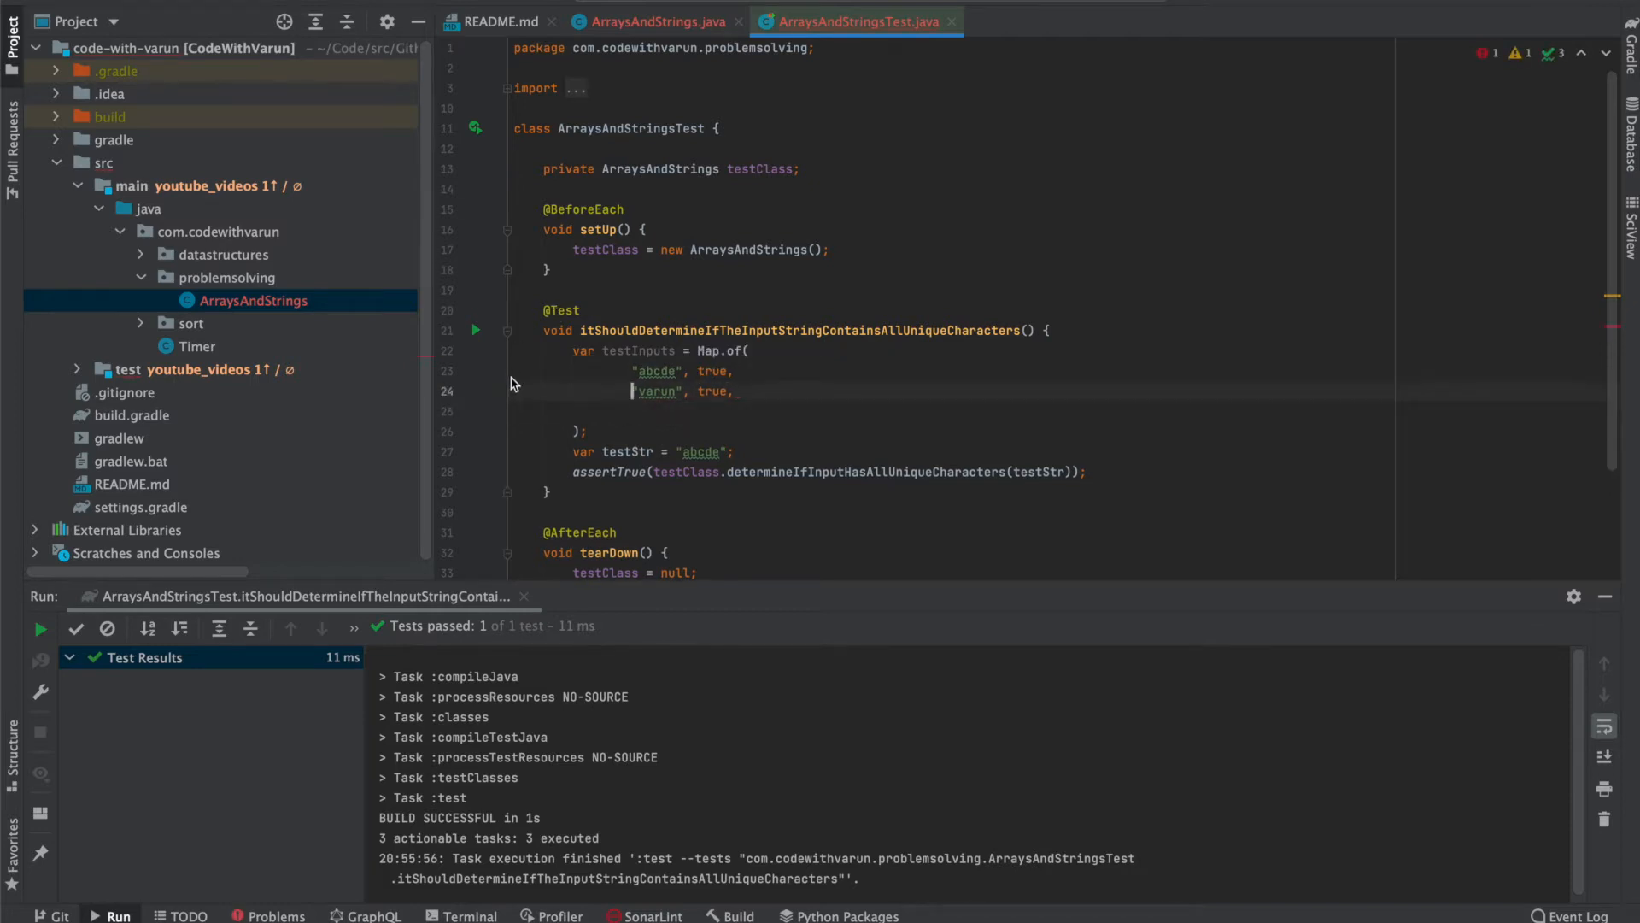
pyautogui.write('"shrivastava", v3: false')
pyautogui.click(1082, 451)
pyautogui.write('testInputs')
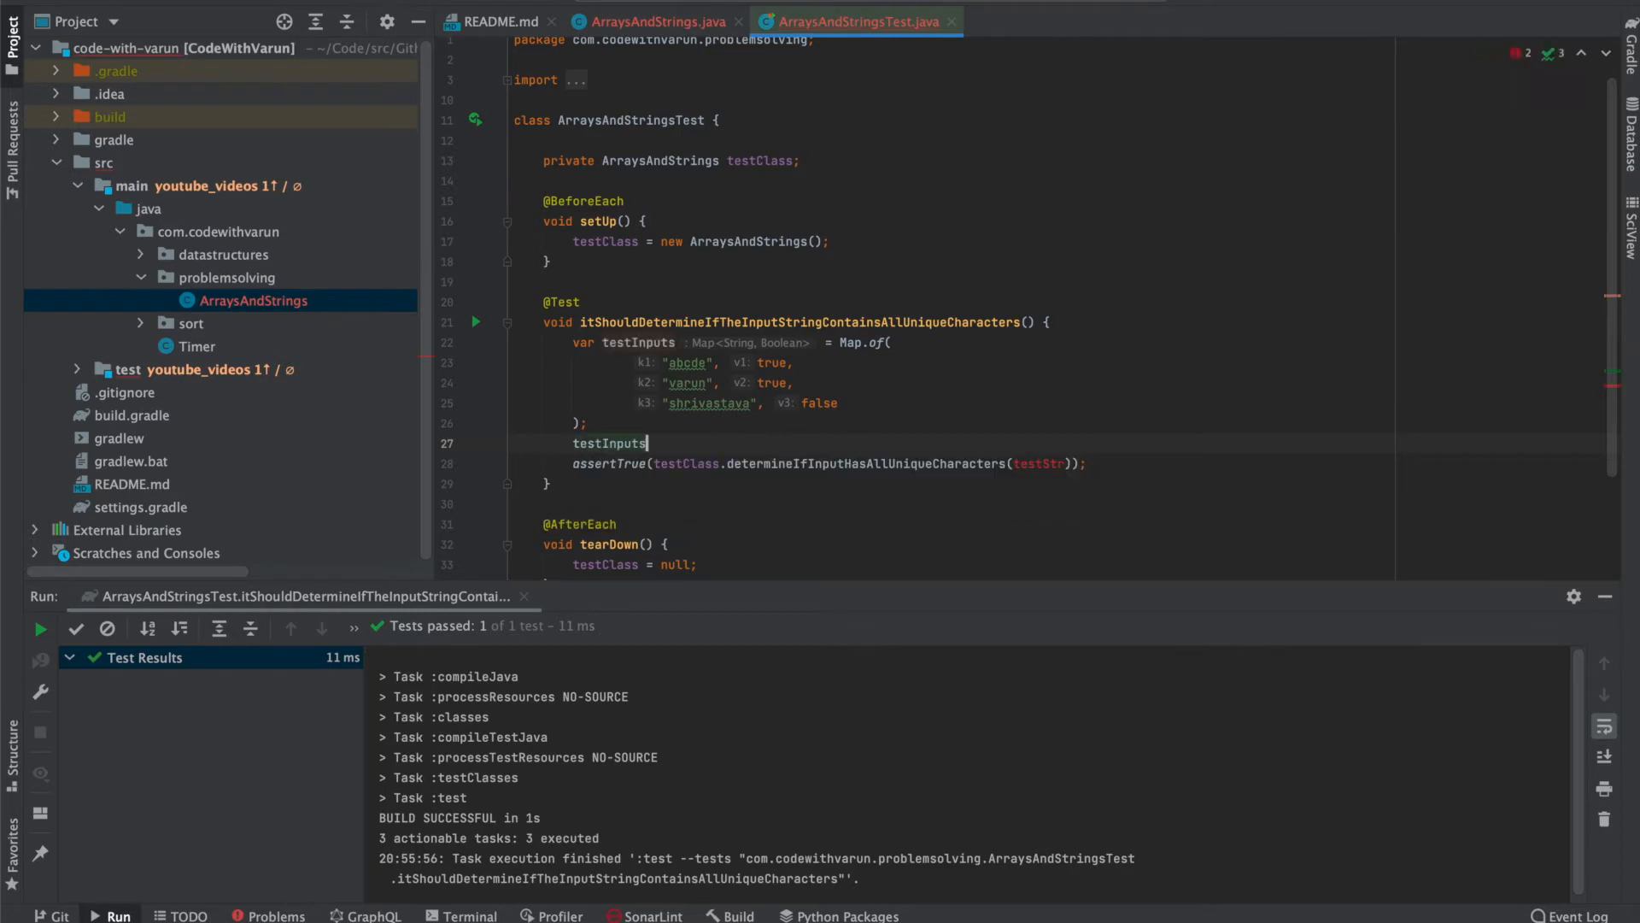
# Loop over testInputs asserting each expectedOutput equals determineIfInputHasAllUniqueCharacters(input).
pyautogui.write('.forEach((input, expectedOutput) -> );')
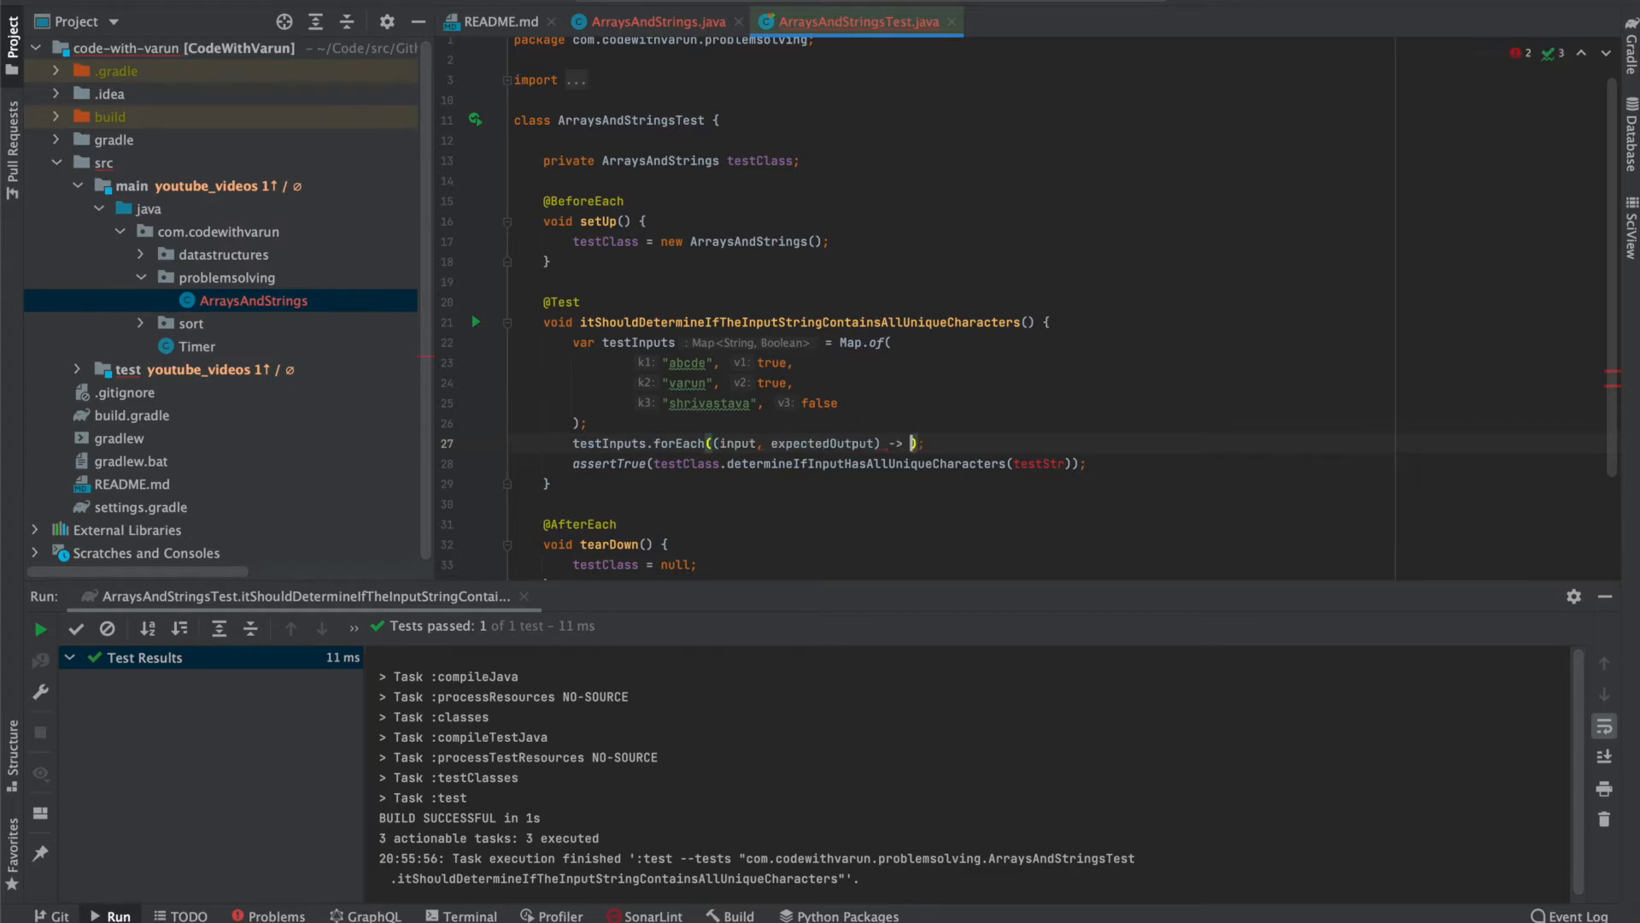
pyautogui.write('testClass.determineIfInputHasAllUniqueCharacters(input')
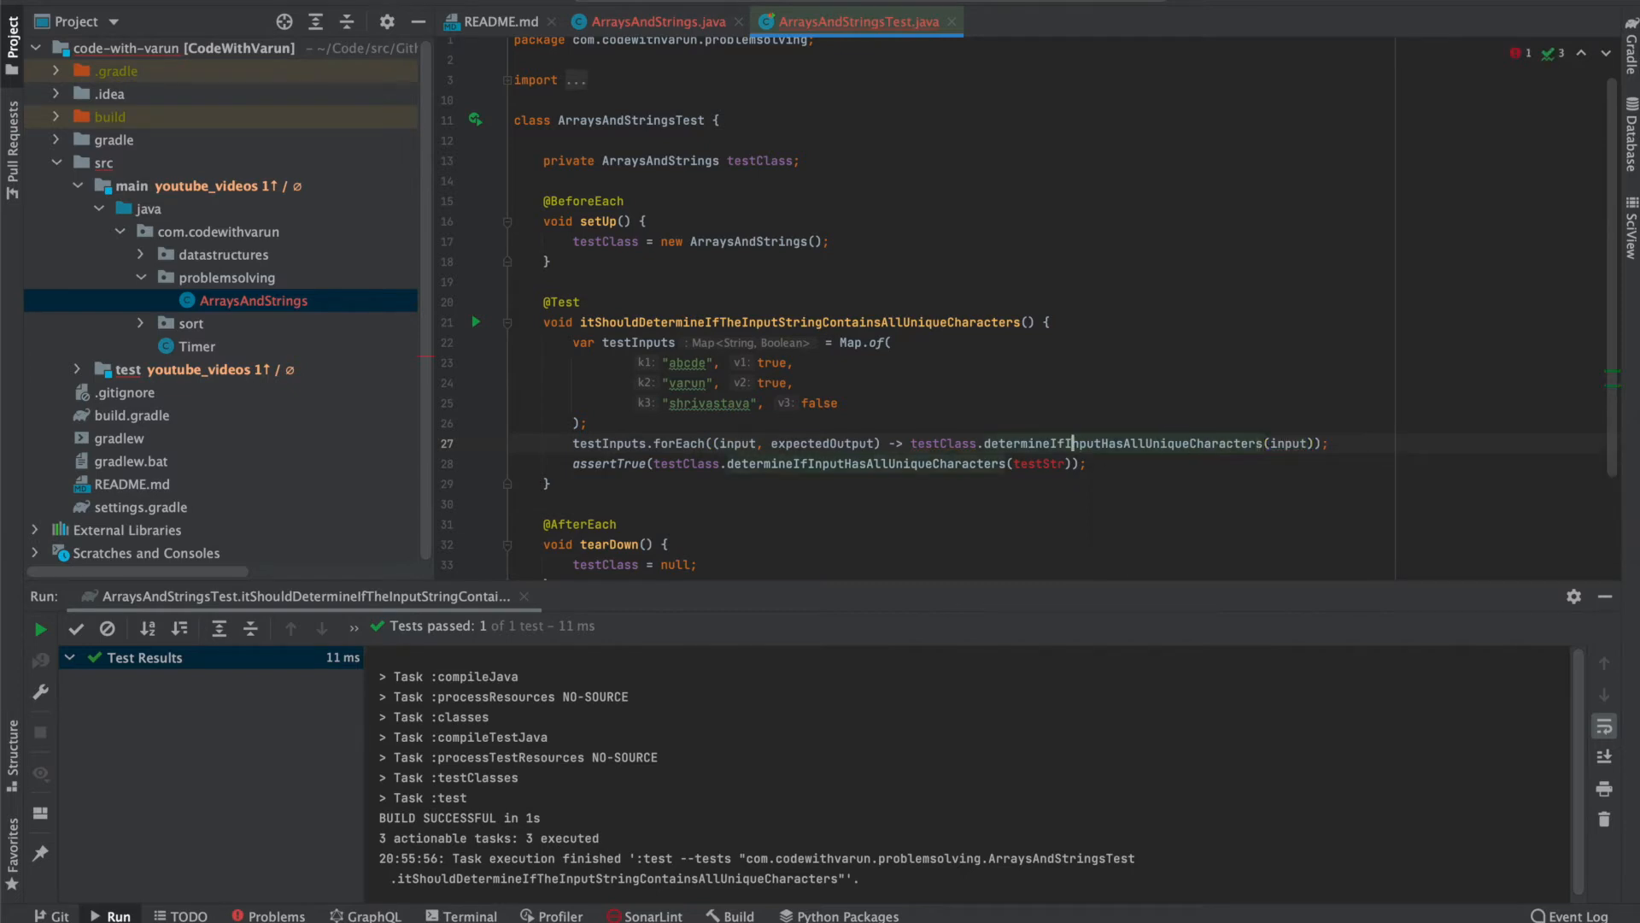
pyautogui.write('assertEquals(expec')
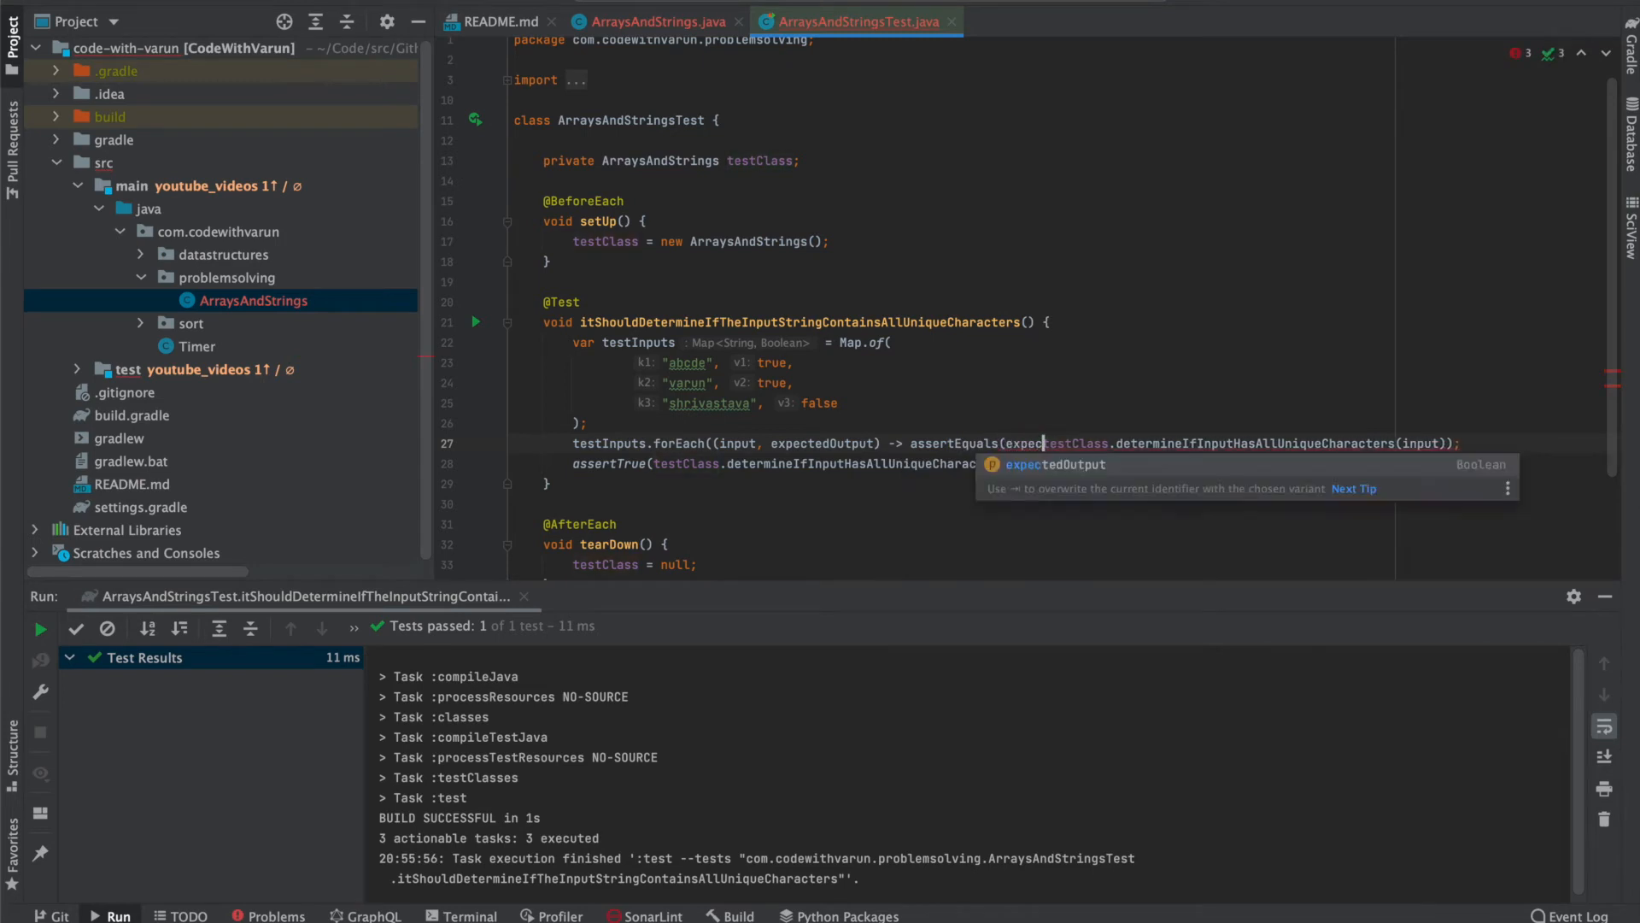
pyautogui.press('Tab')
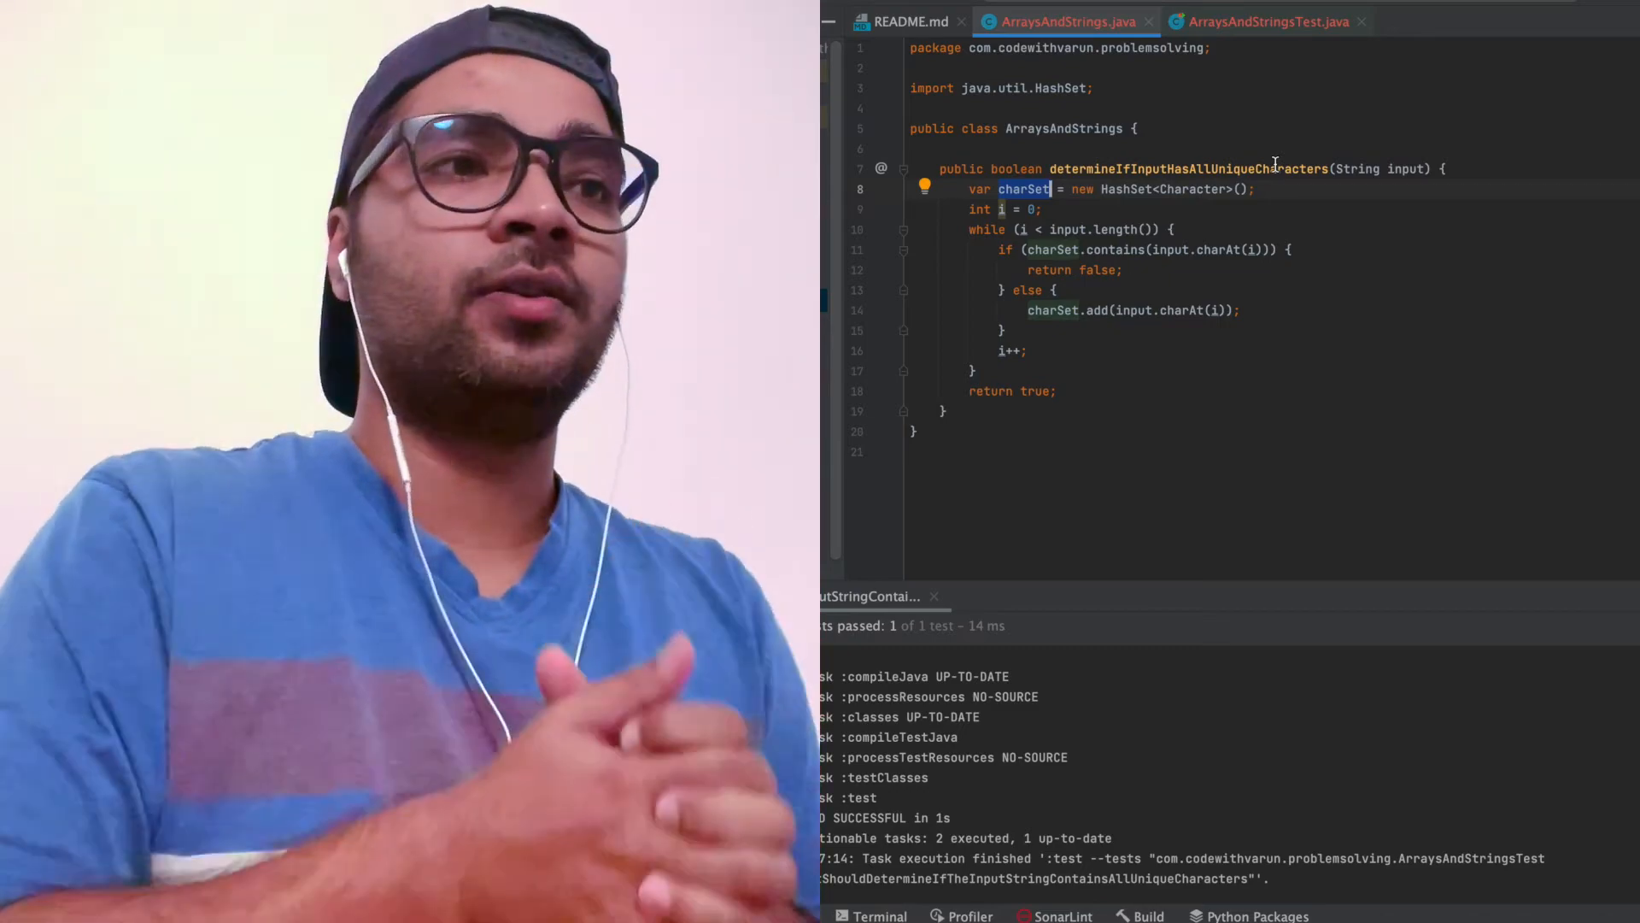
# Paste a copy of the first test method below the original.
pyautogui.click(1267, 20)
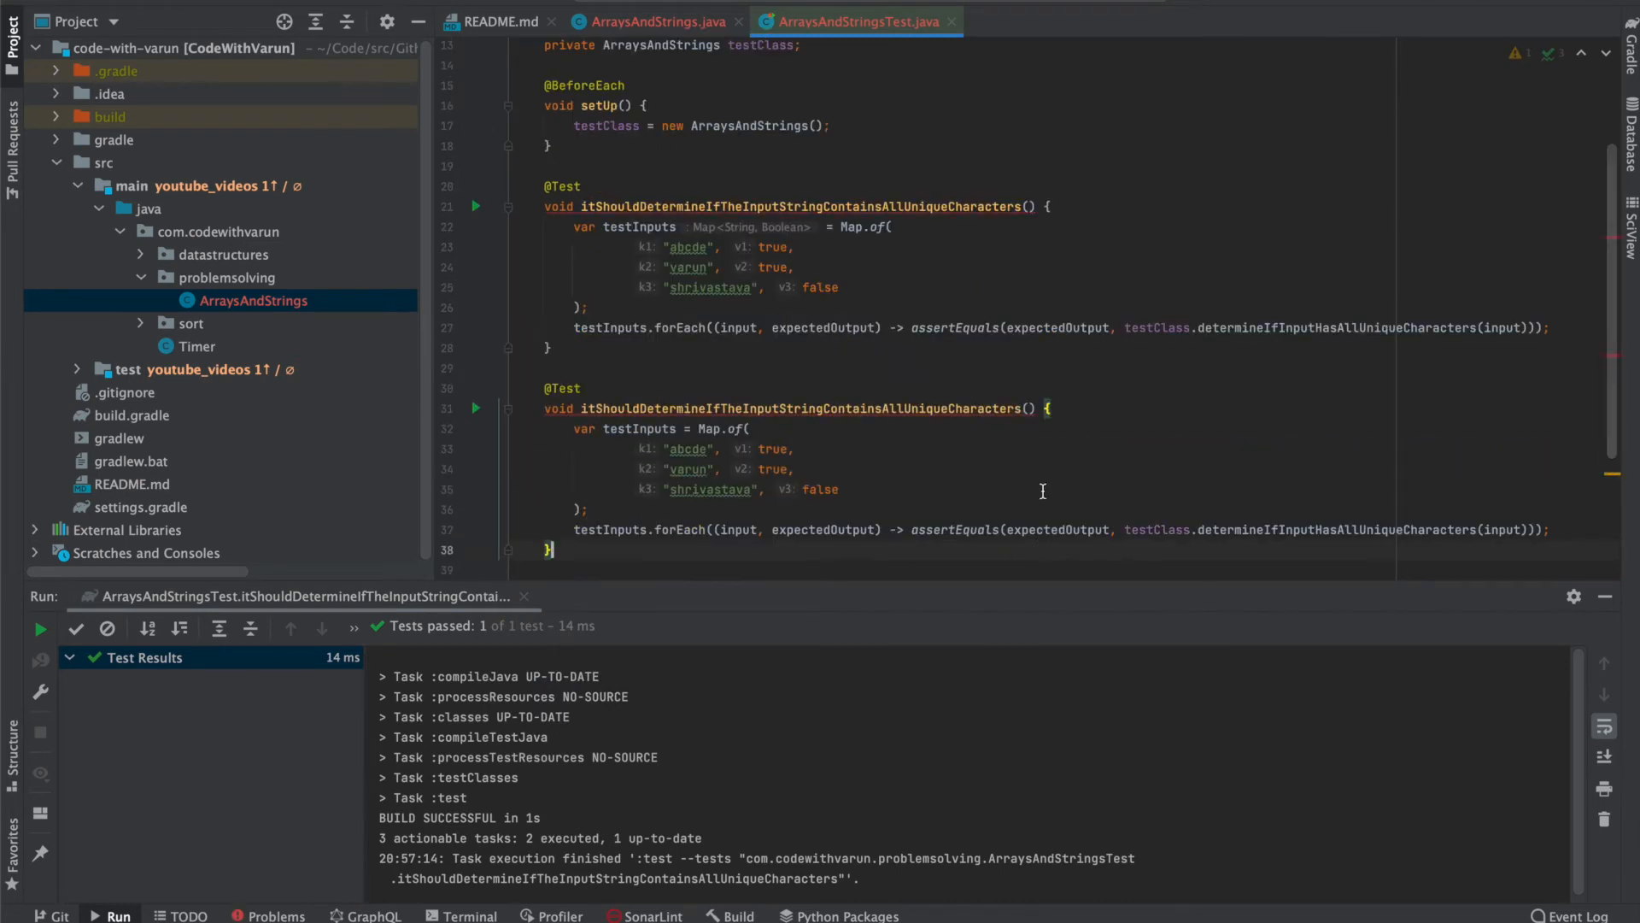
# Point the copied test at a new Optimized method returning false, commented '// 0, 1 = false'.
pyautogui.write('Optimized')
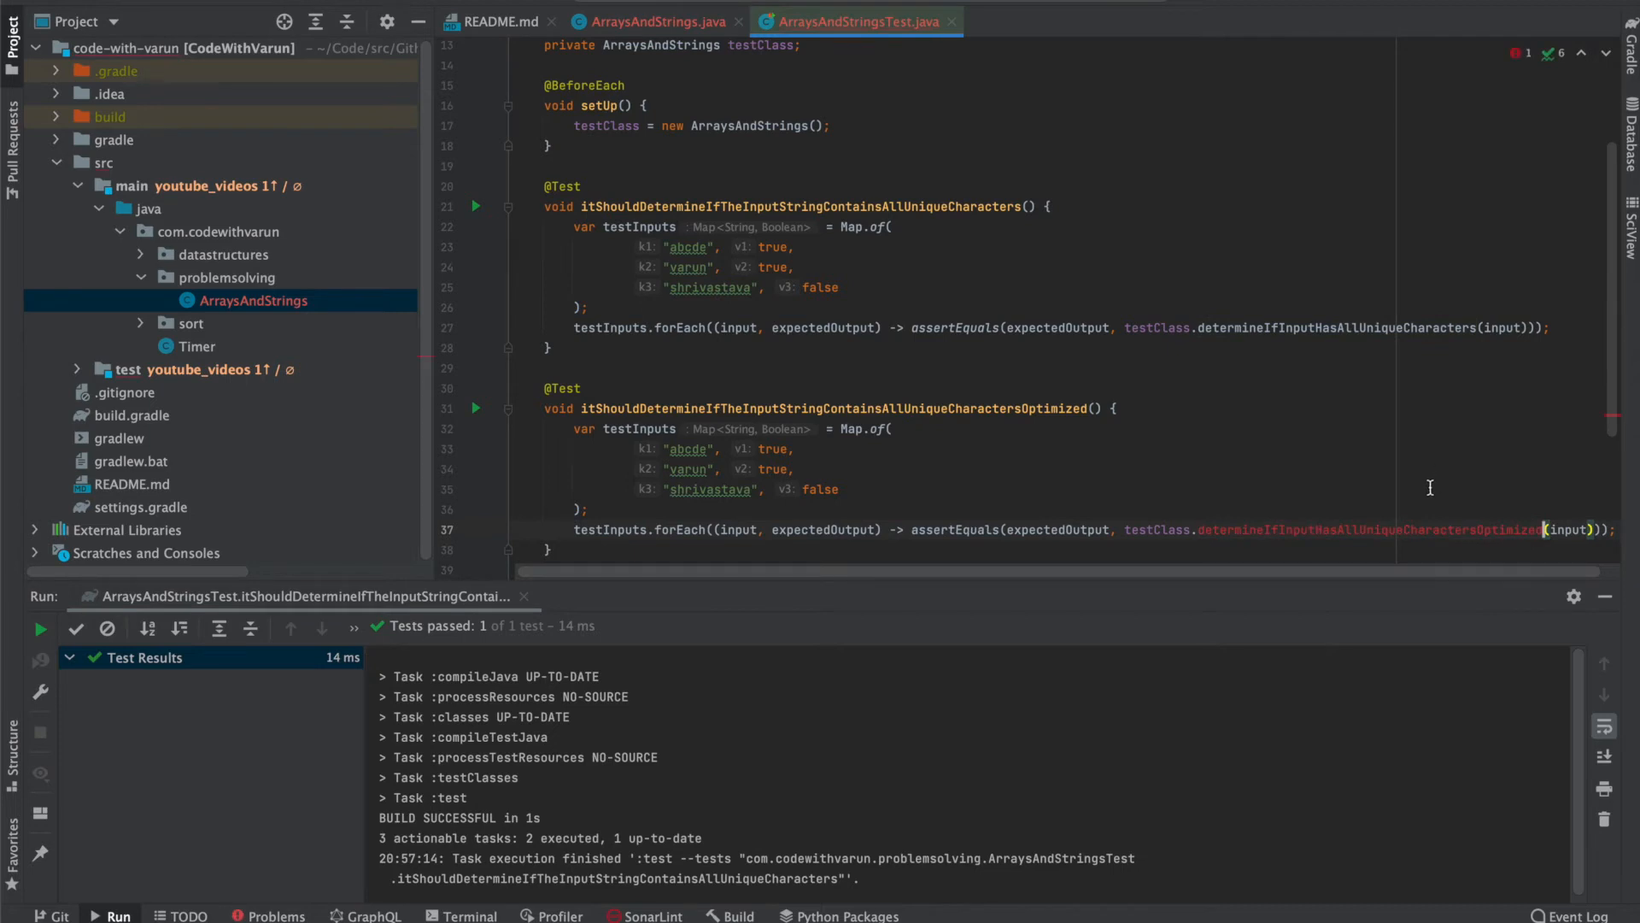
pyautogui.click(653, 21)
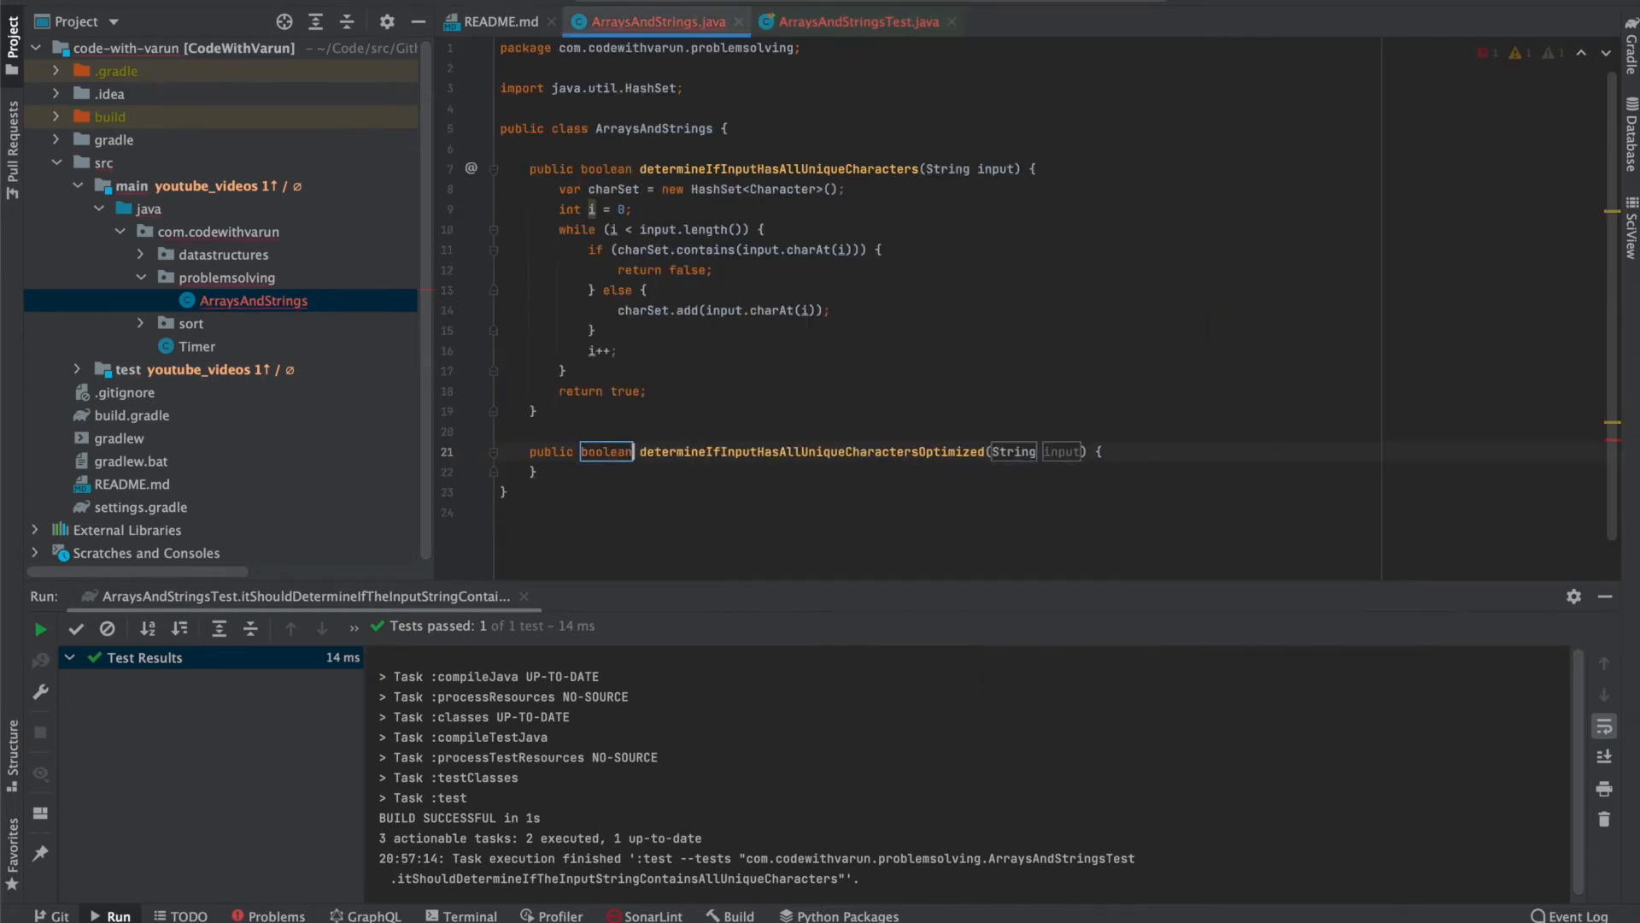
pyautogui.write('return false;')
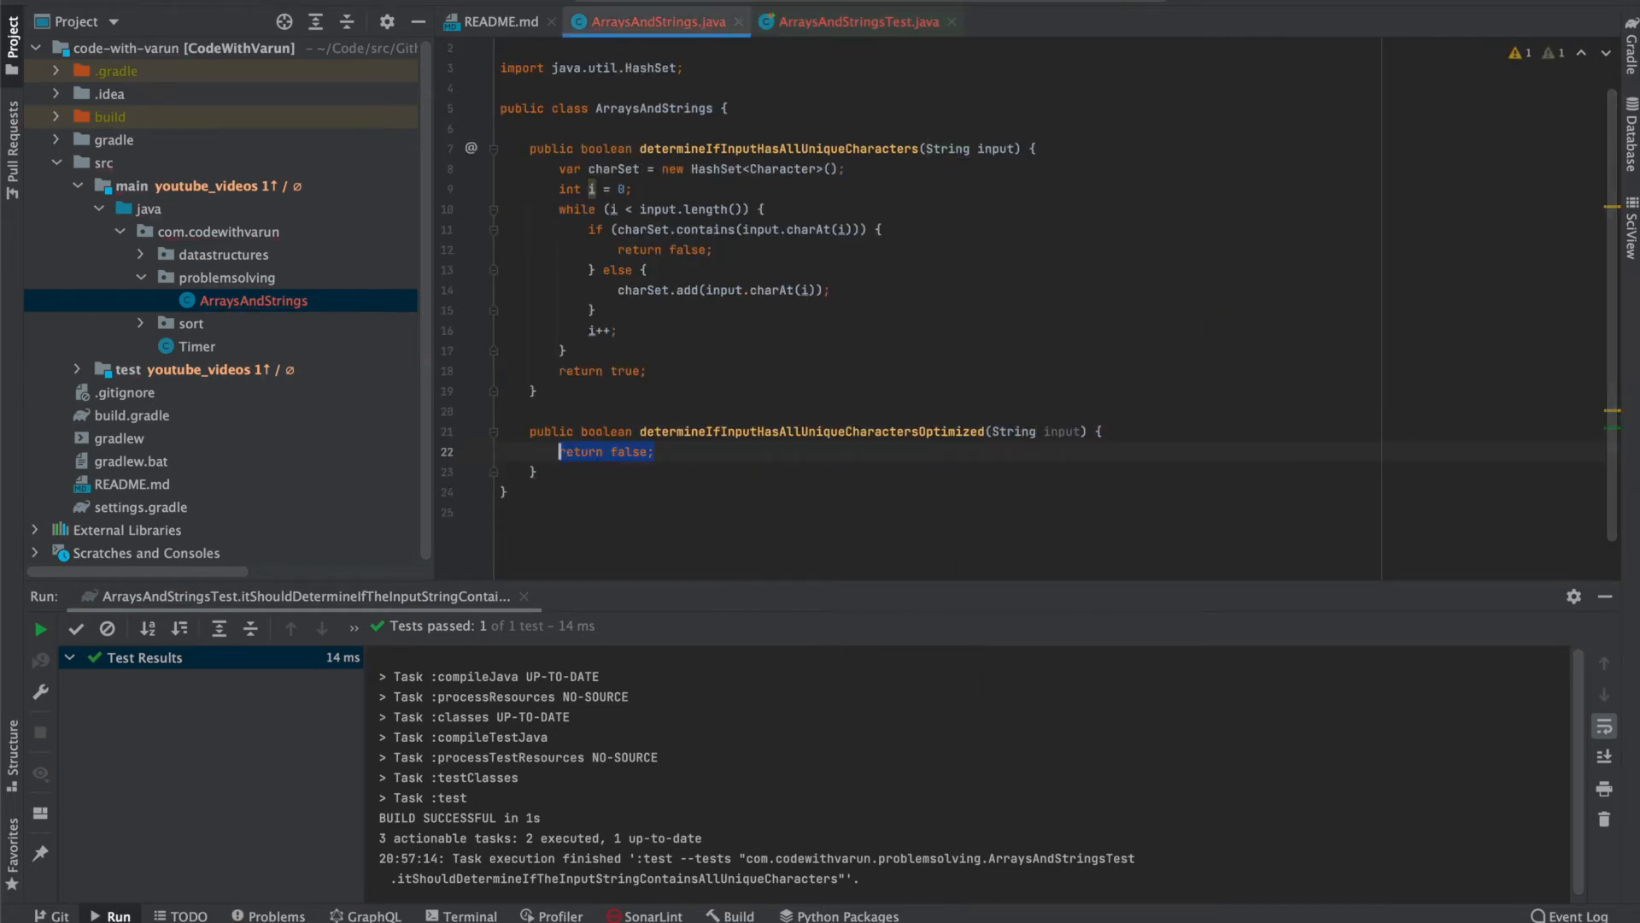
pyautogui.press('Enter')
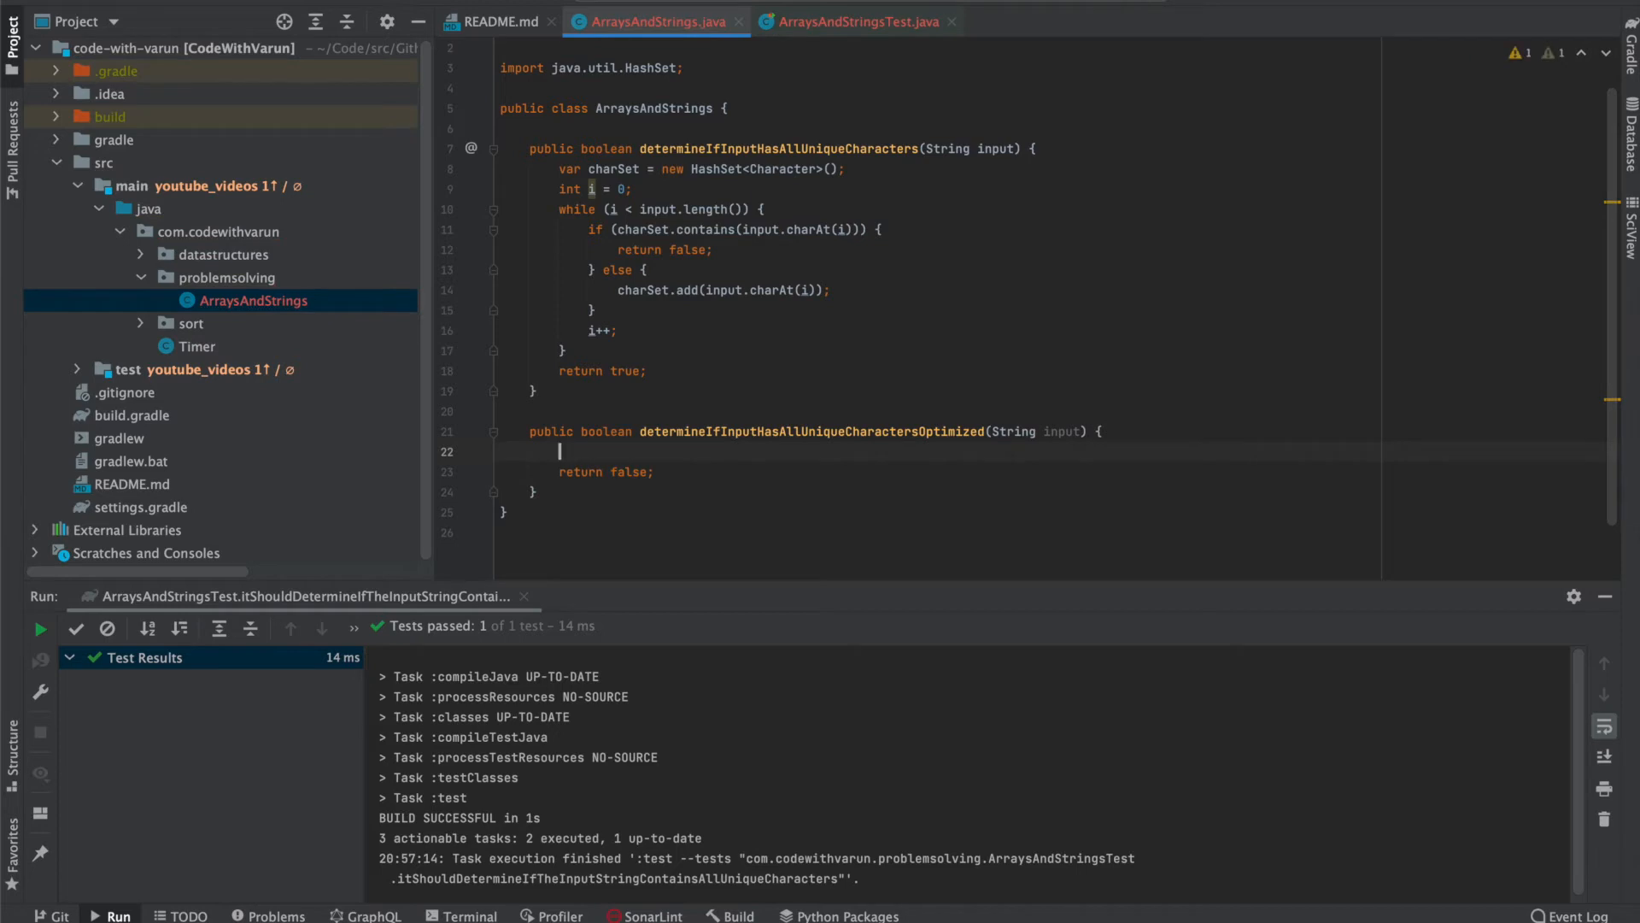
pyautogui.write('// 0, 1 = false')
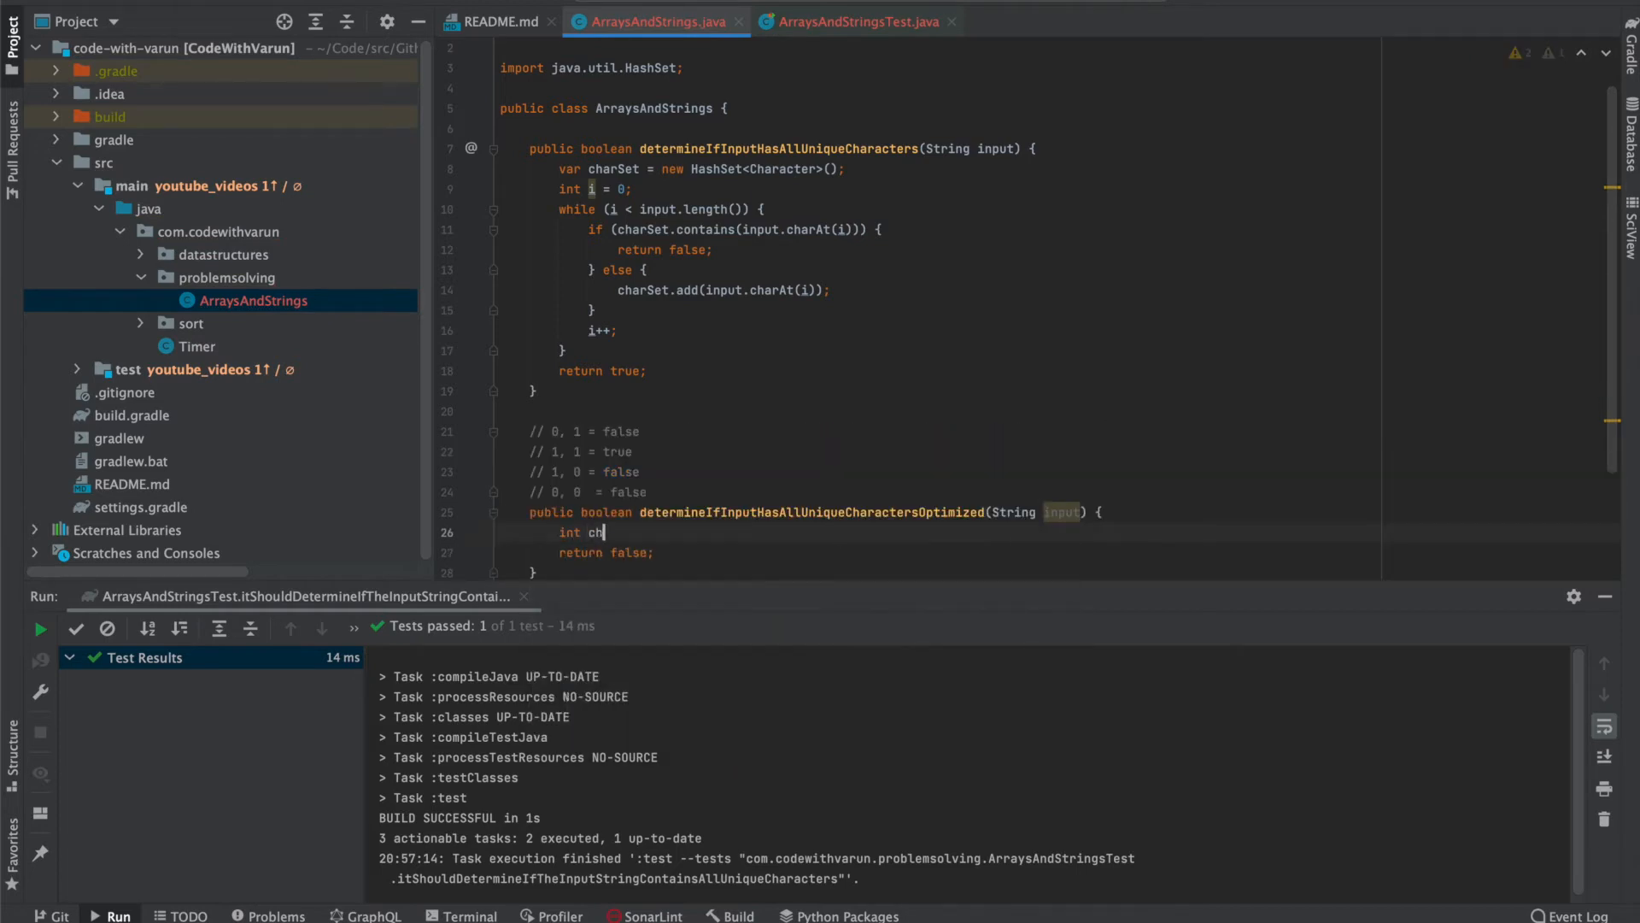
# Declare int checker = 0 and int i = 0 in the Optimized method.
pyautogui.write('ecker = 0;')
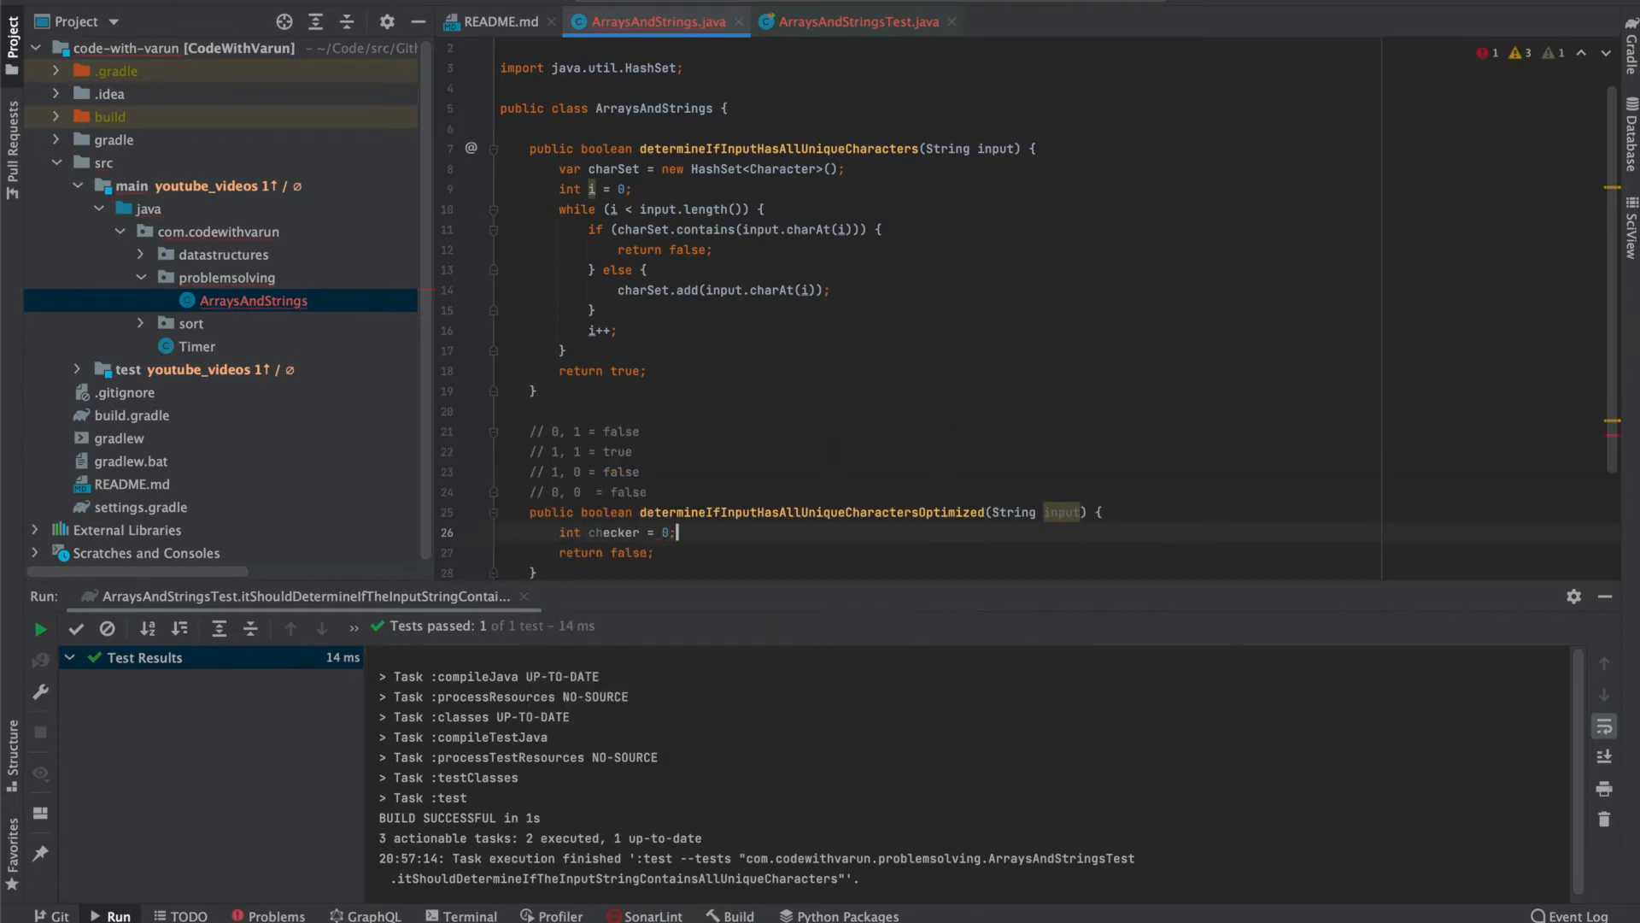
pyautogui.press('enter')
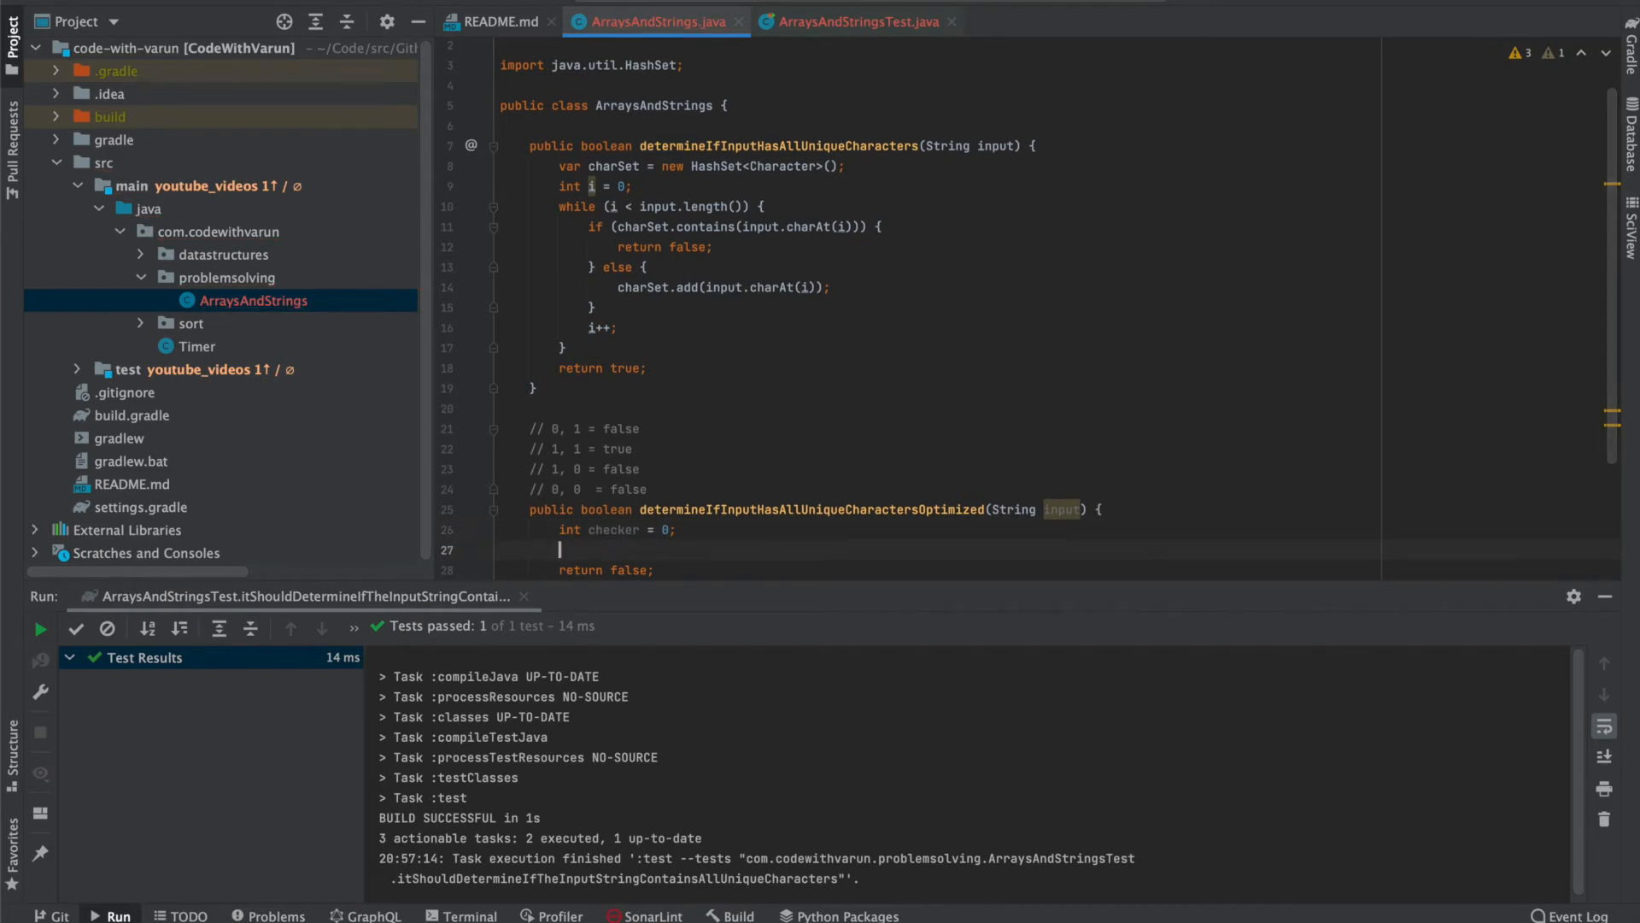
pyautogui.write('int i = 0;')
pyautogui.write('while (')
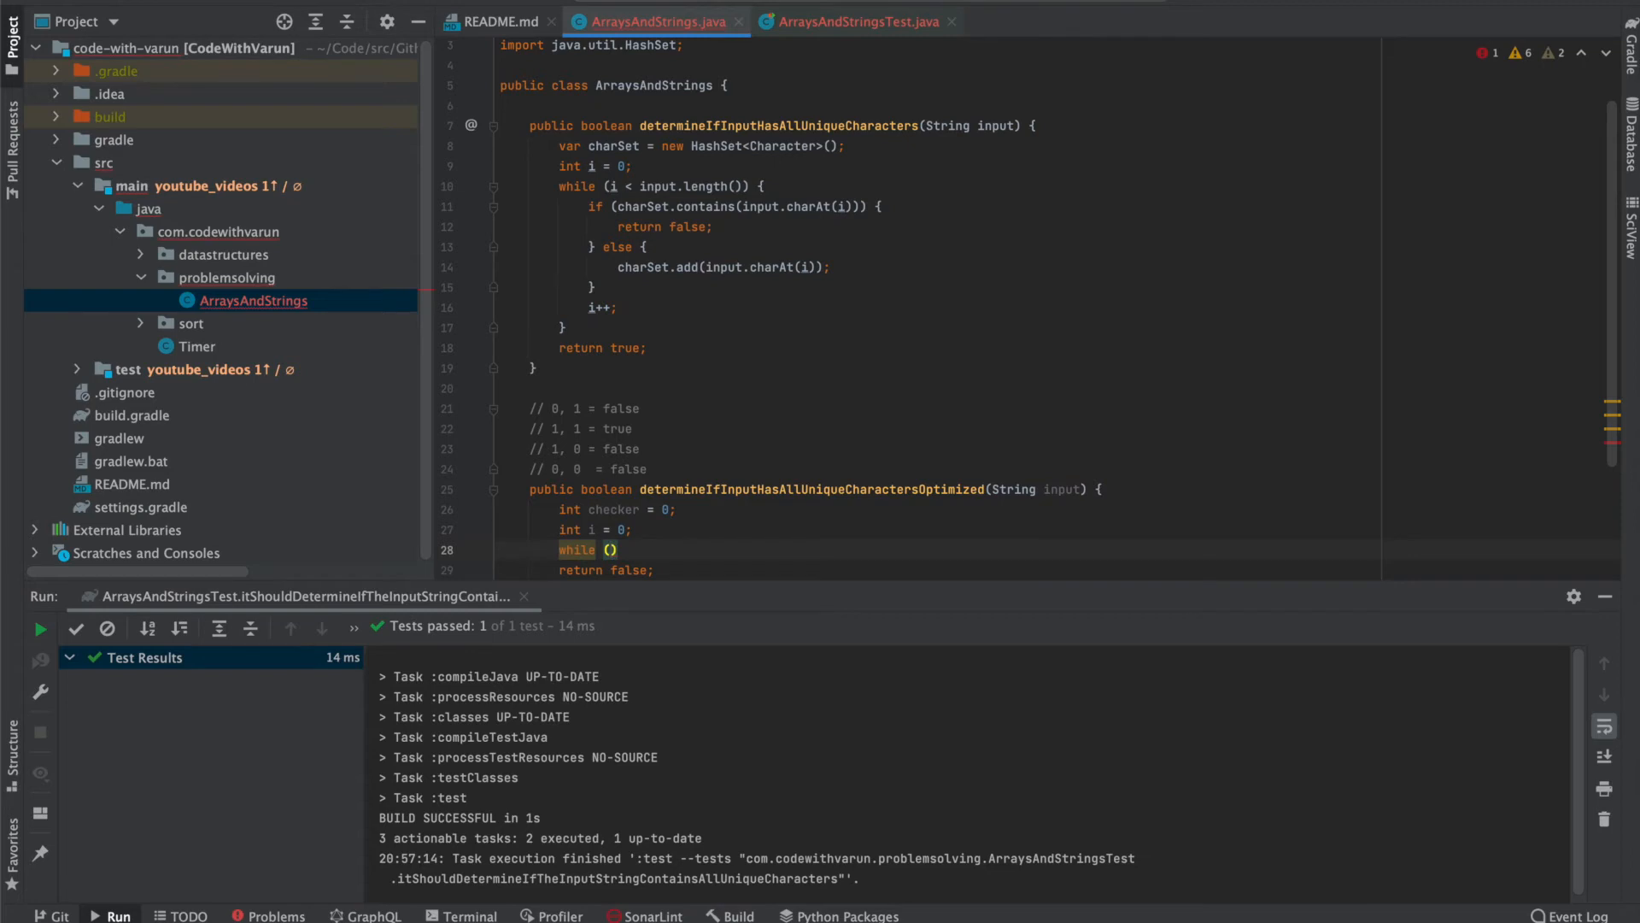
# Start a while loop over input.length() computing value = input.charAt(i) - 'a'.
pyautogui.write('i <')
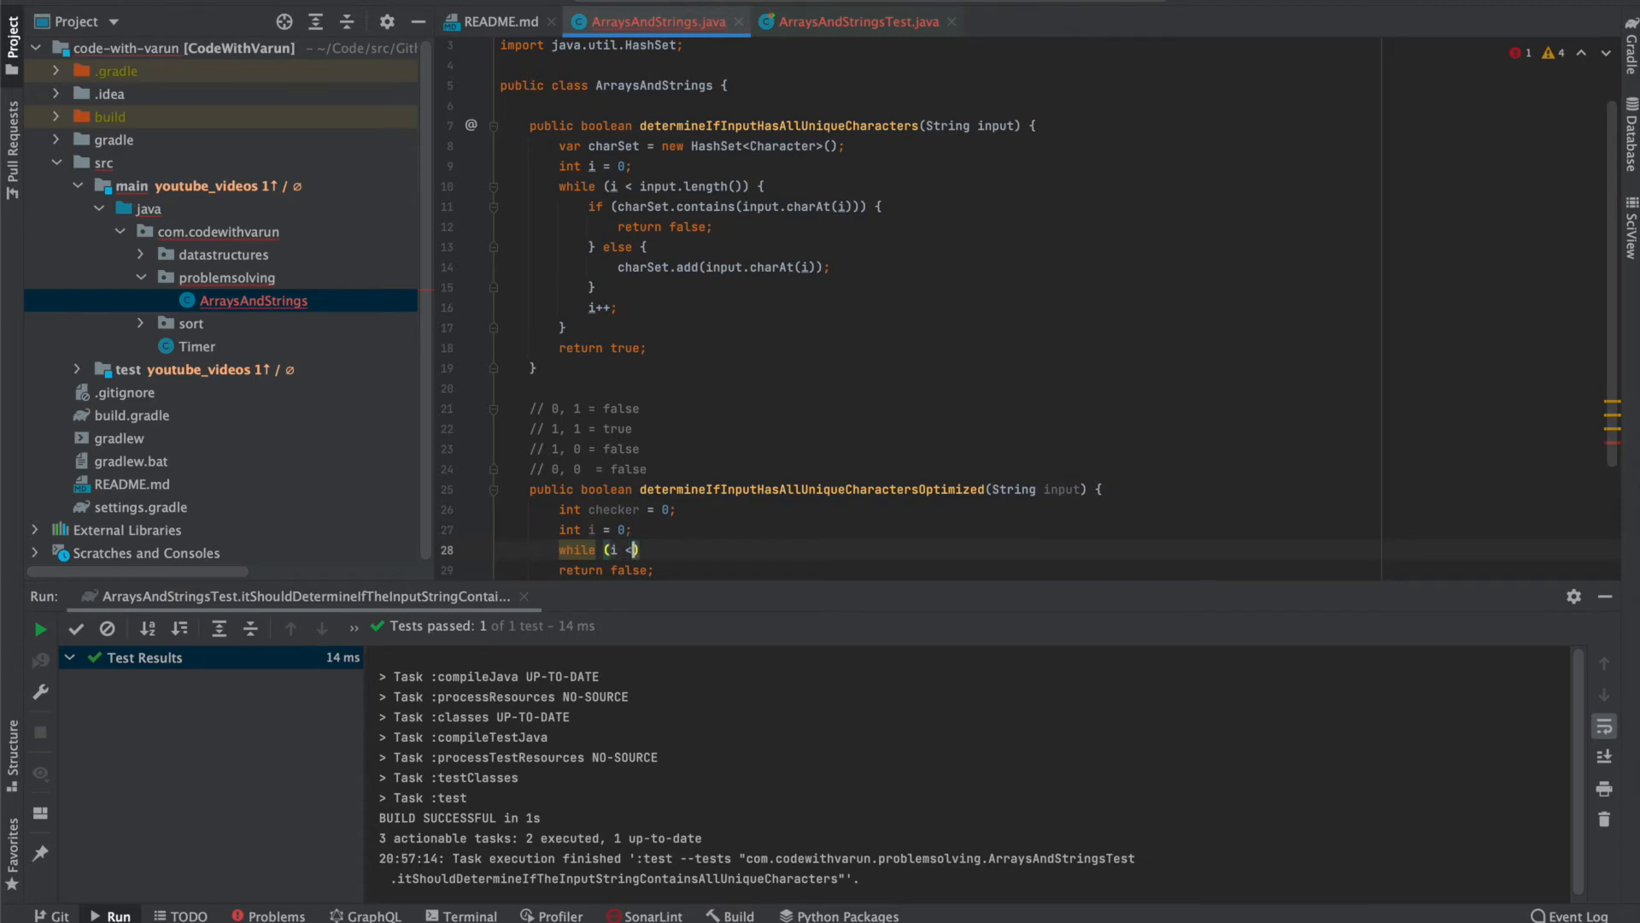
pyautogui.write('input.length()')
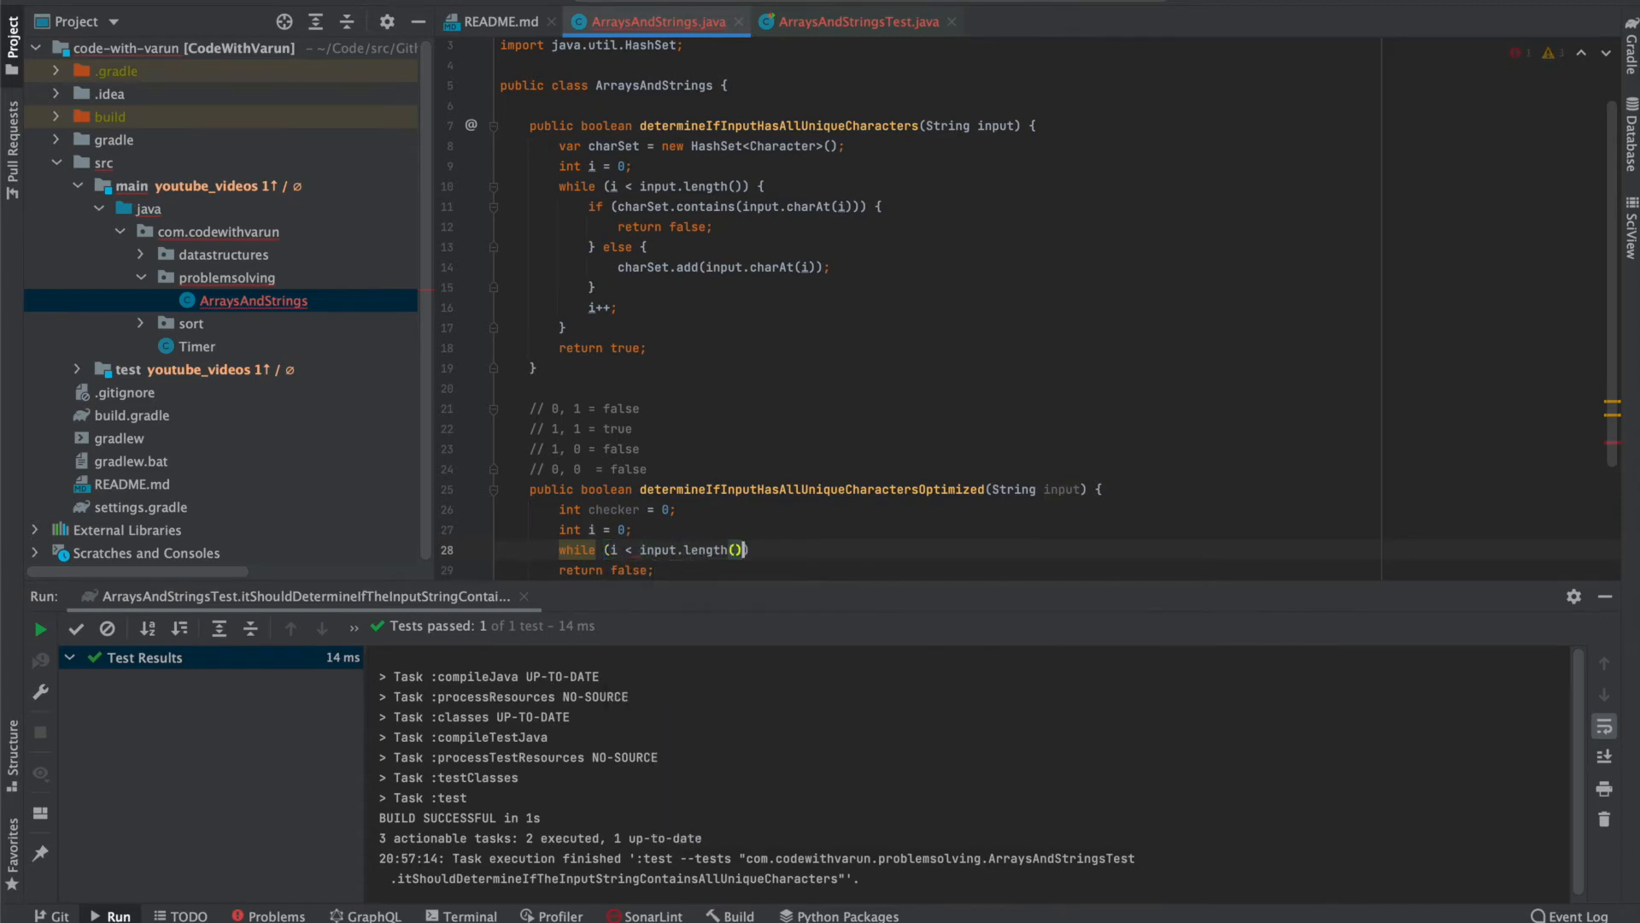
pyautogui.write('{')
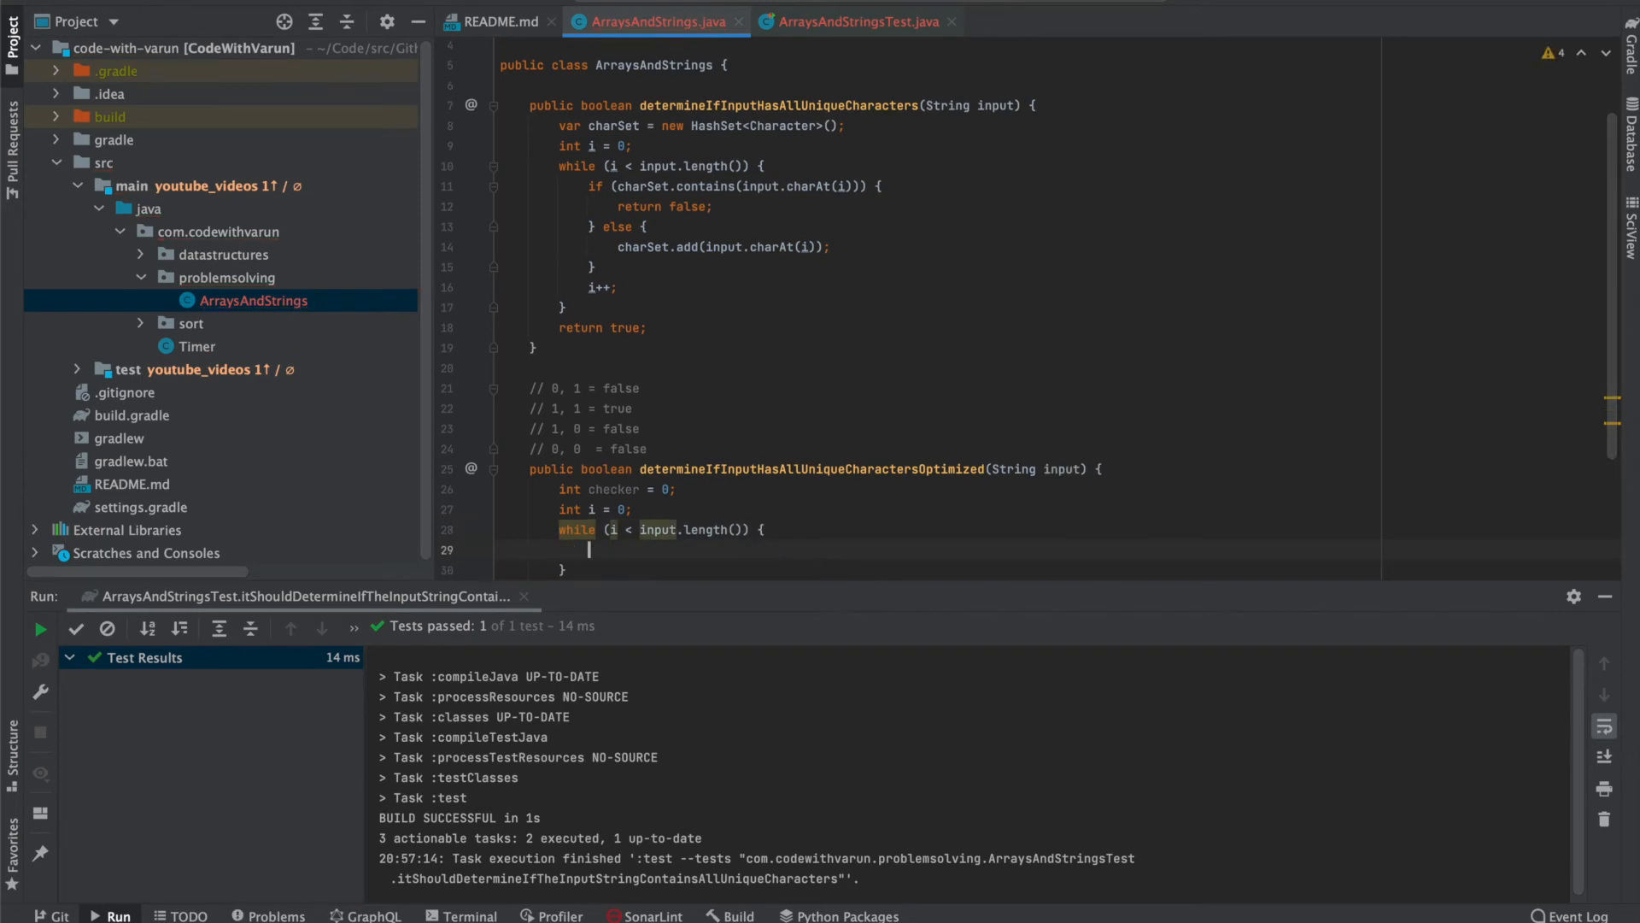
pyautogui.write('var value = c')
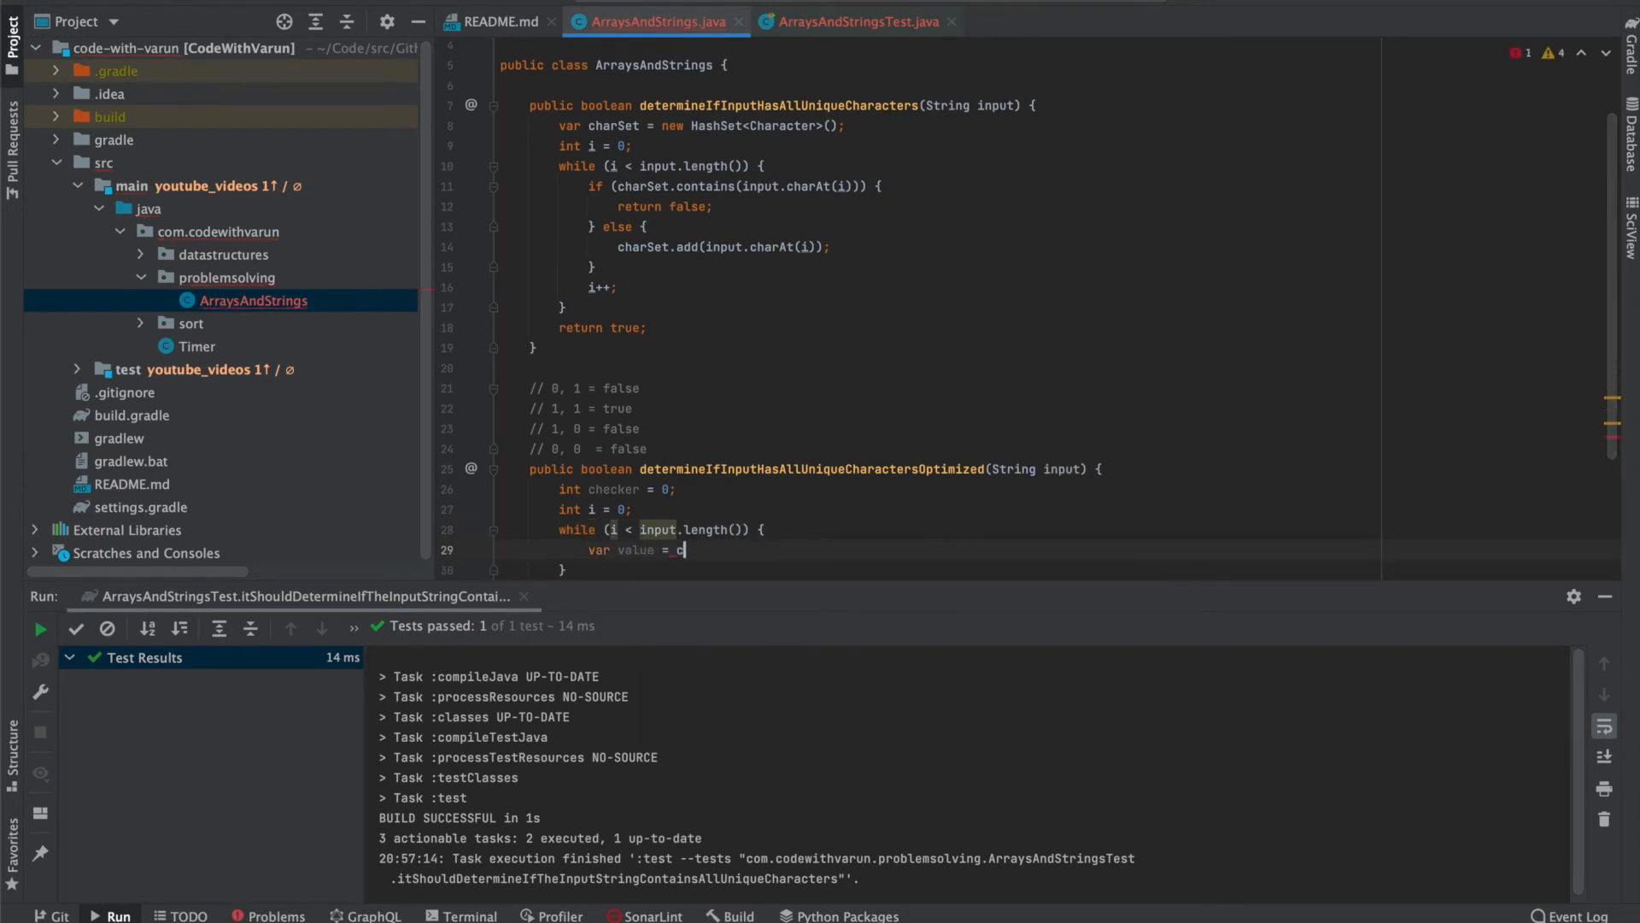
pyautogui.write('input.')
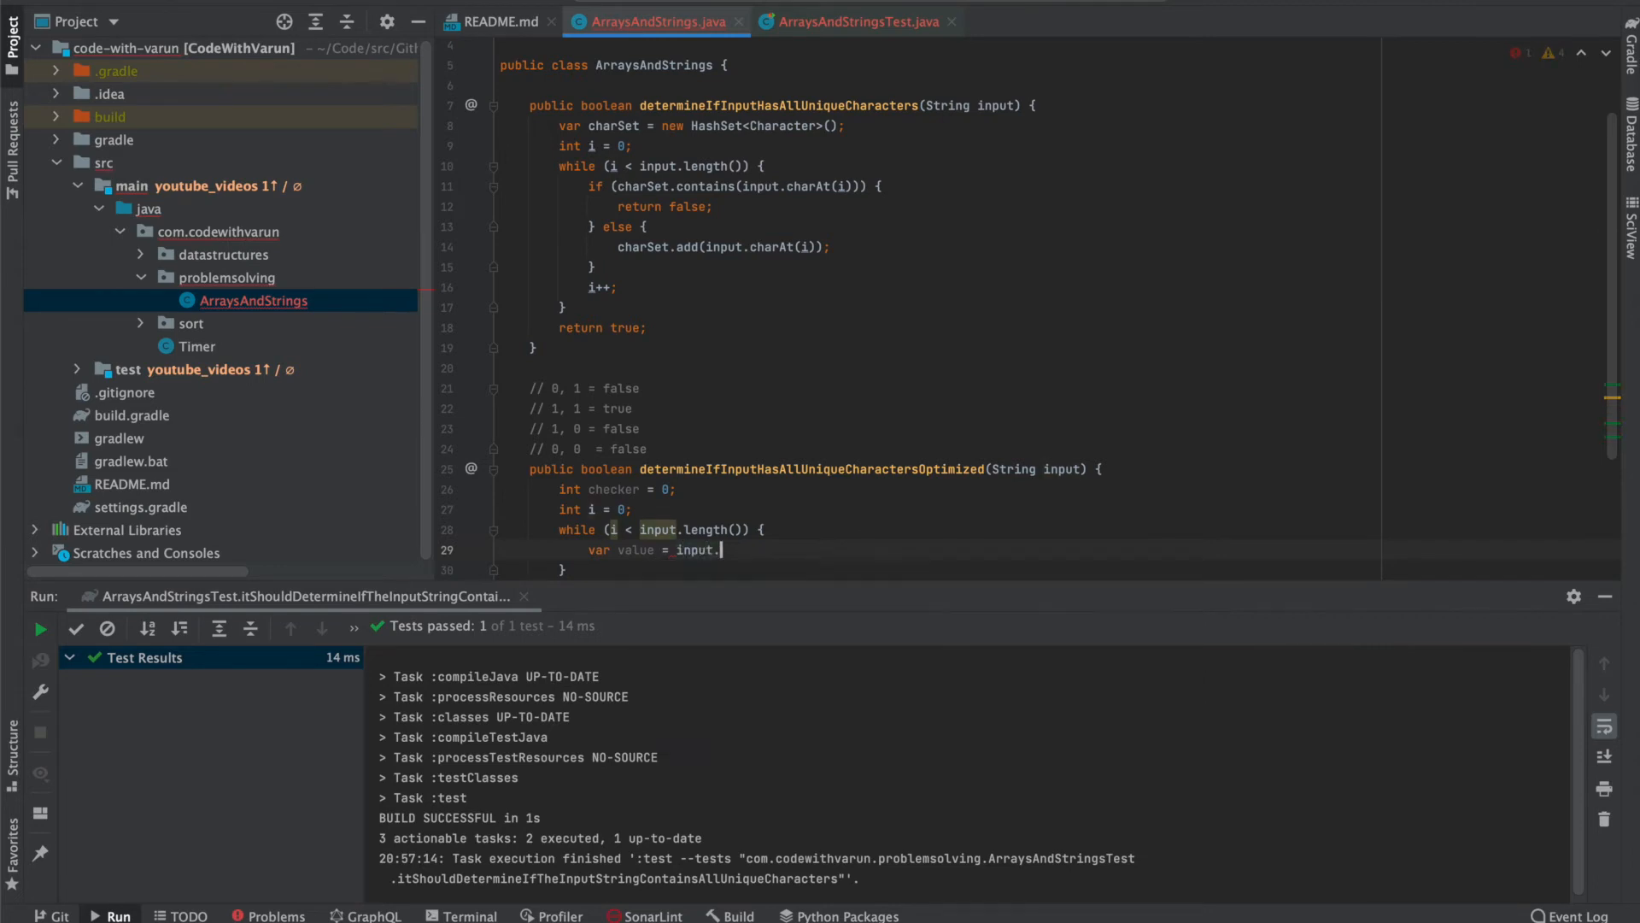
pyautogui.write('charAt(')
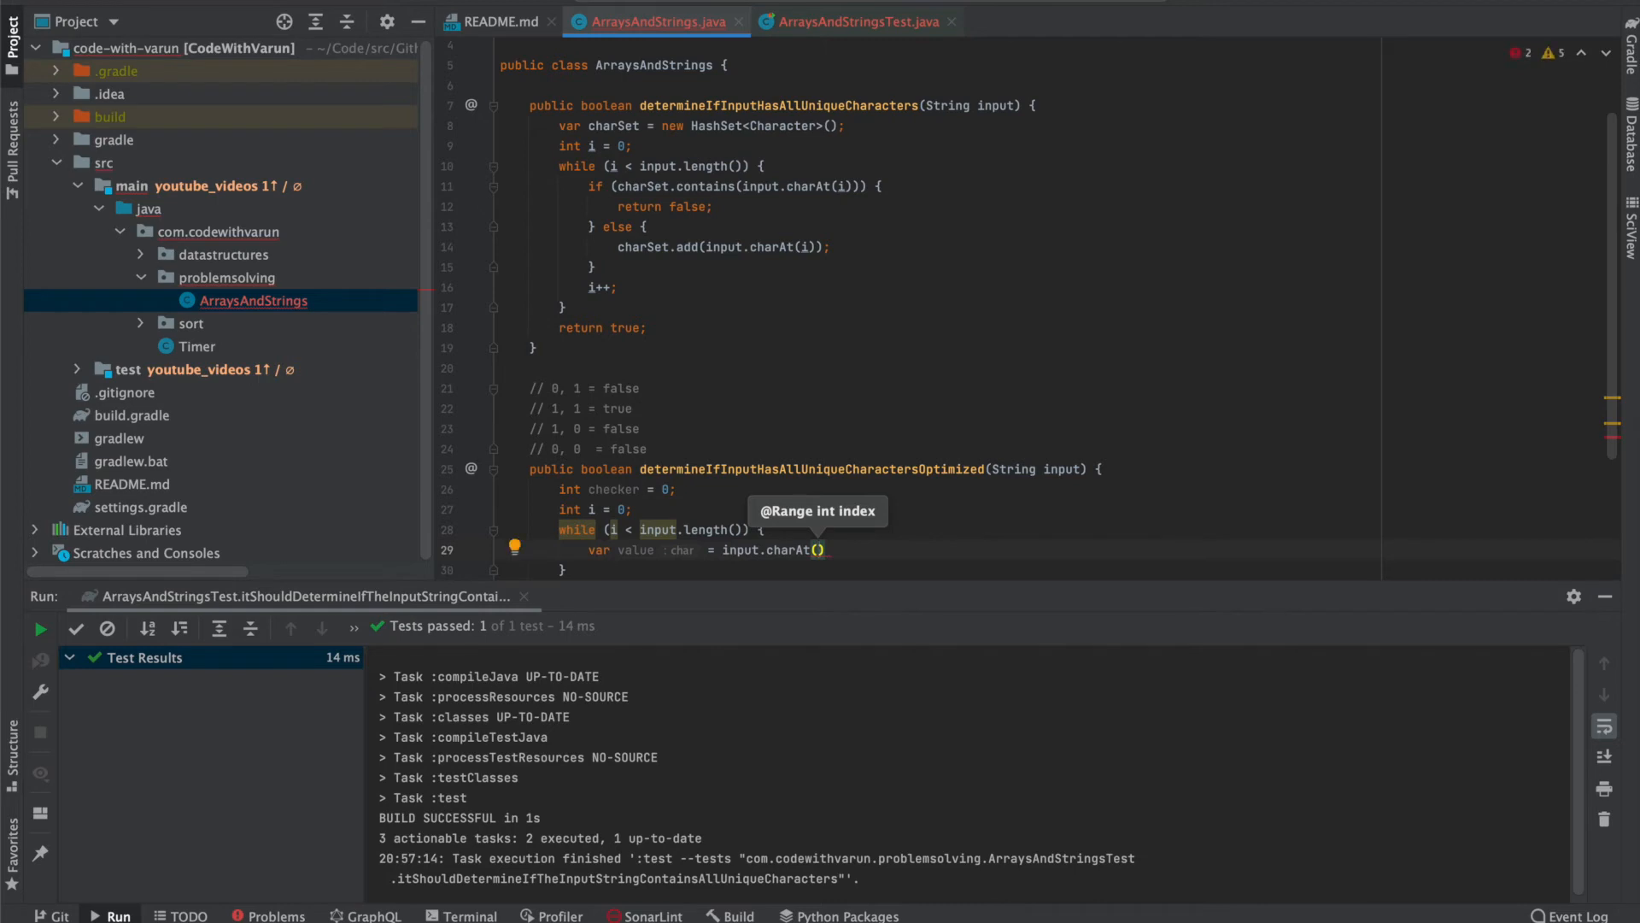
pyautogui.write('i')
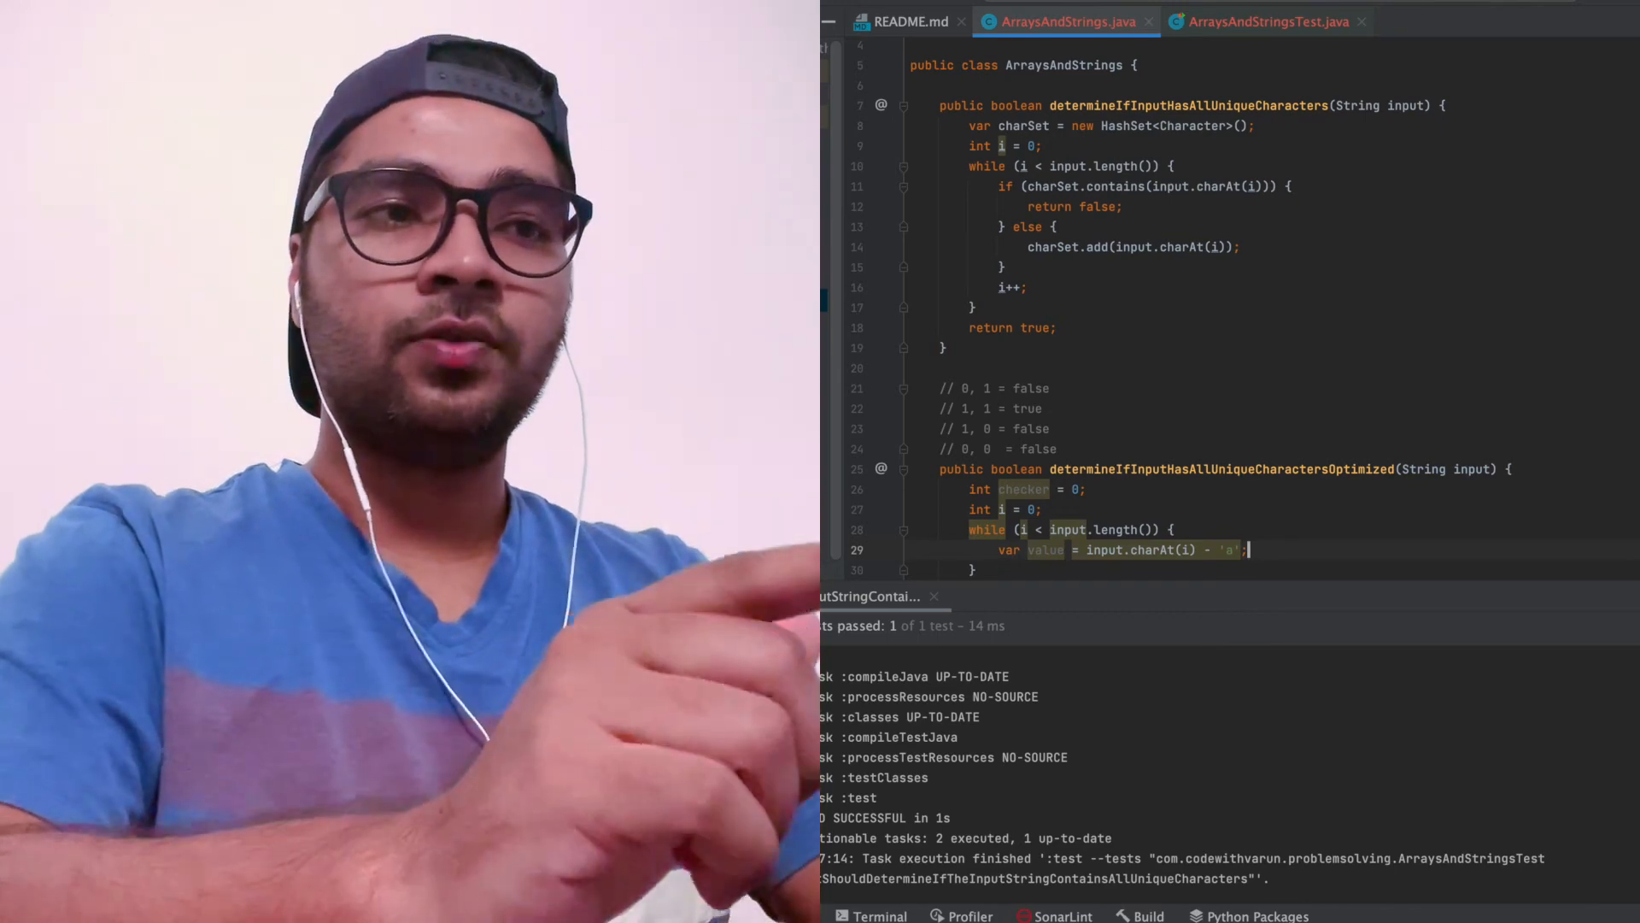
# Return false when (checker & (1 << value)) > 0.
pyautogui.press('Enter')
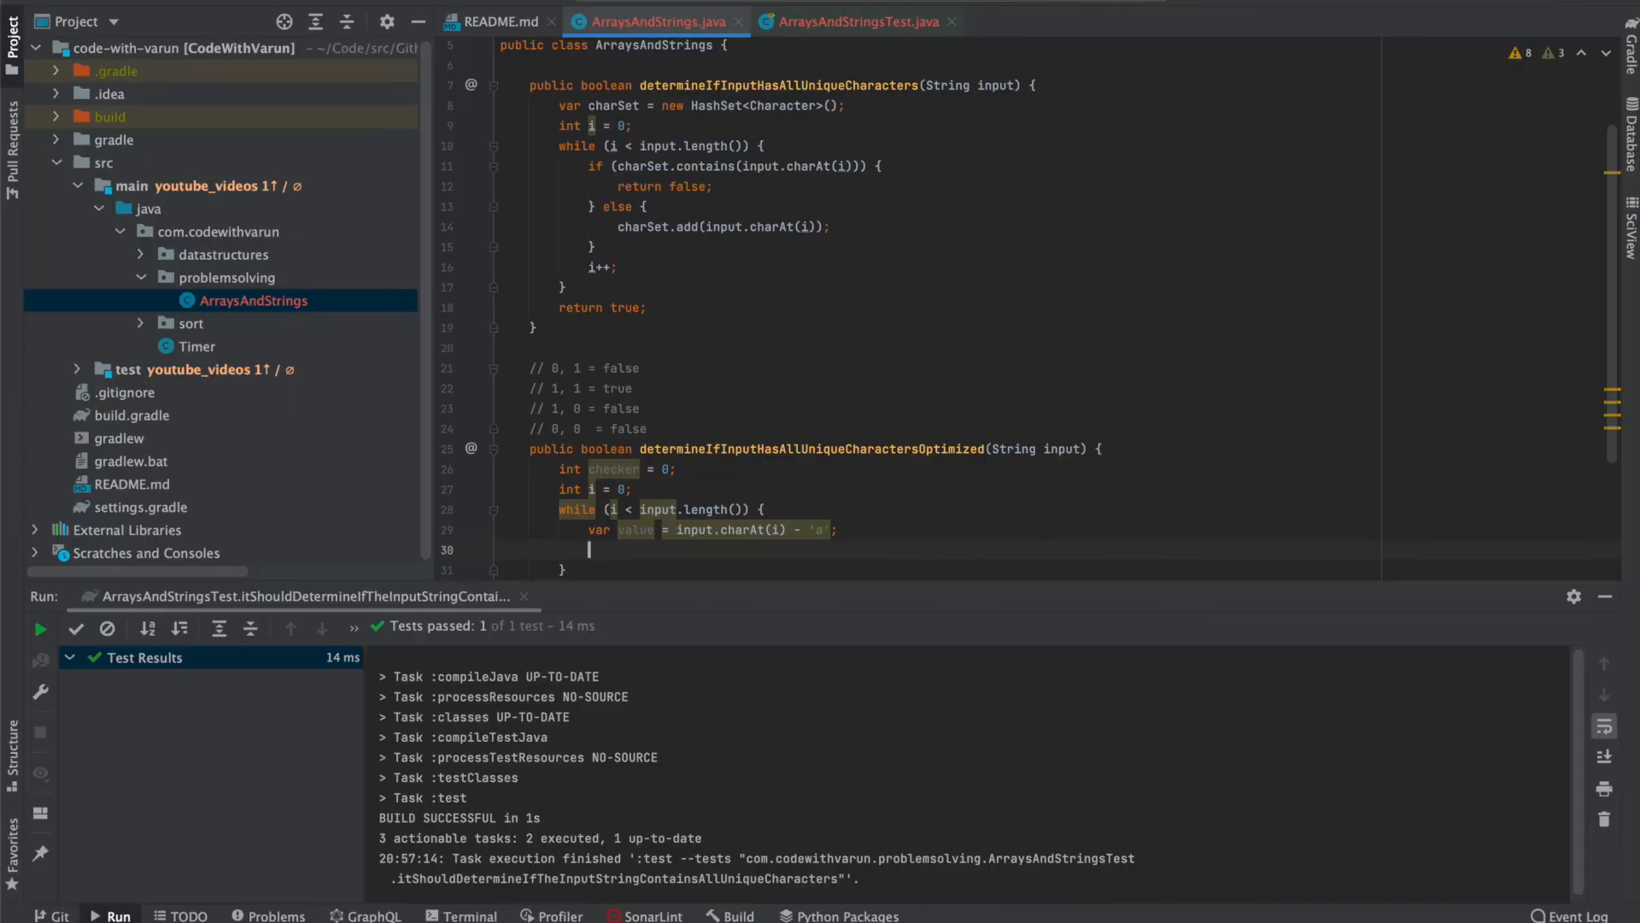
pyautogui.write('if (checker))')
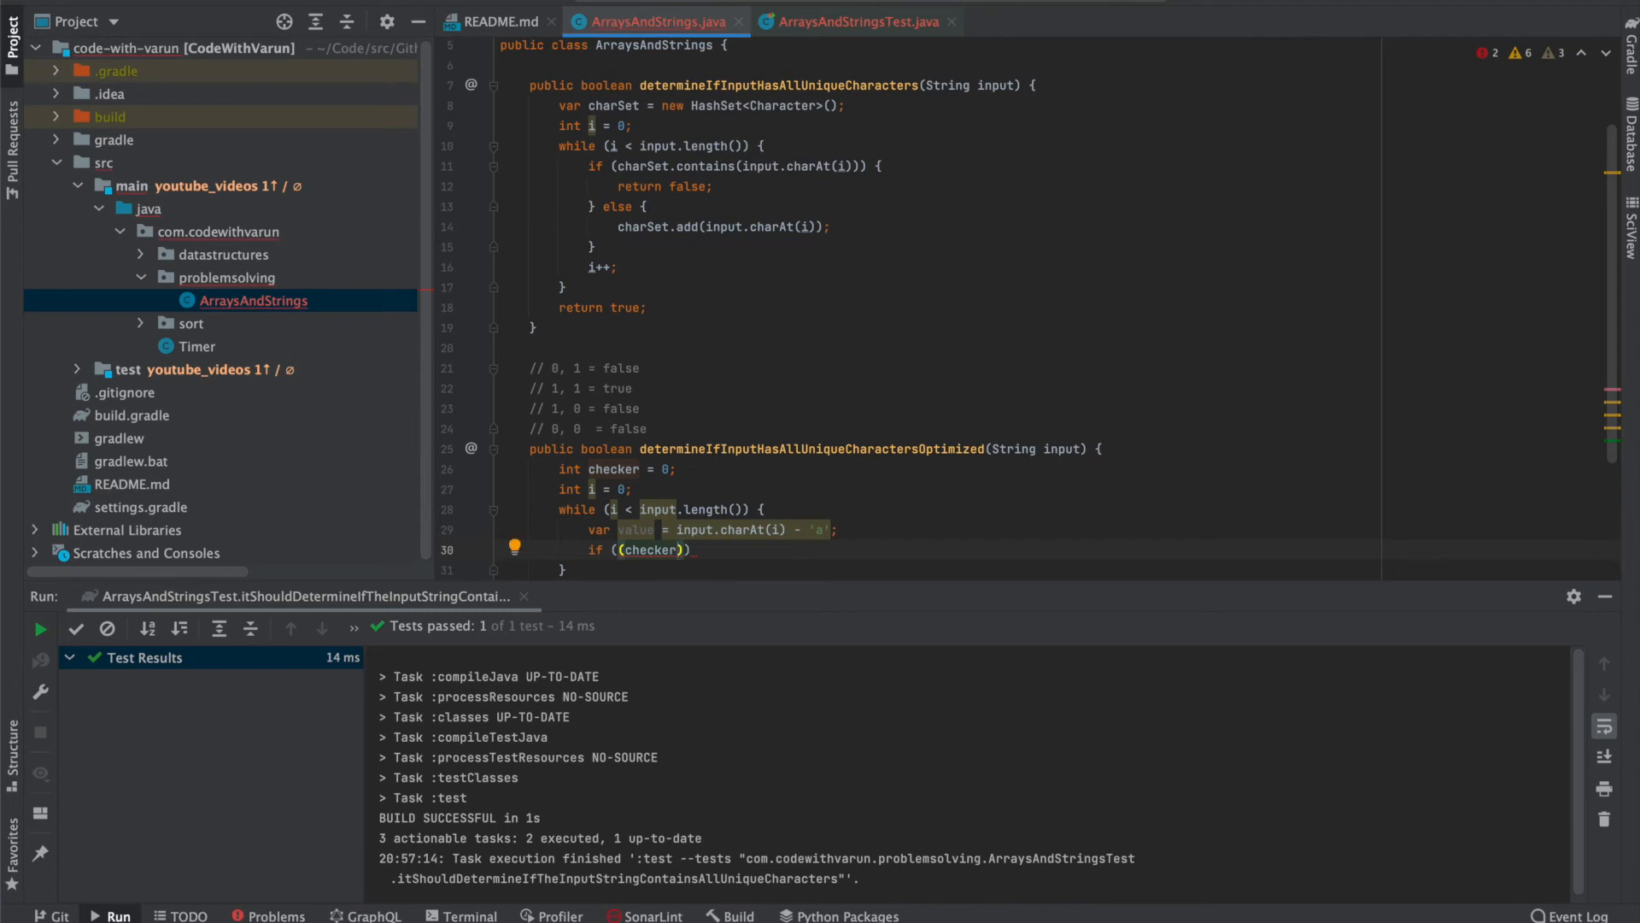
pyautogui.write('& (1 << value')
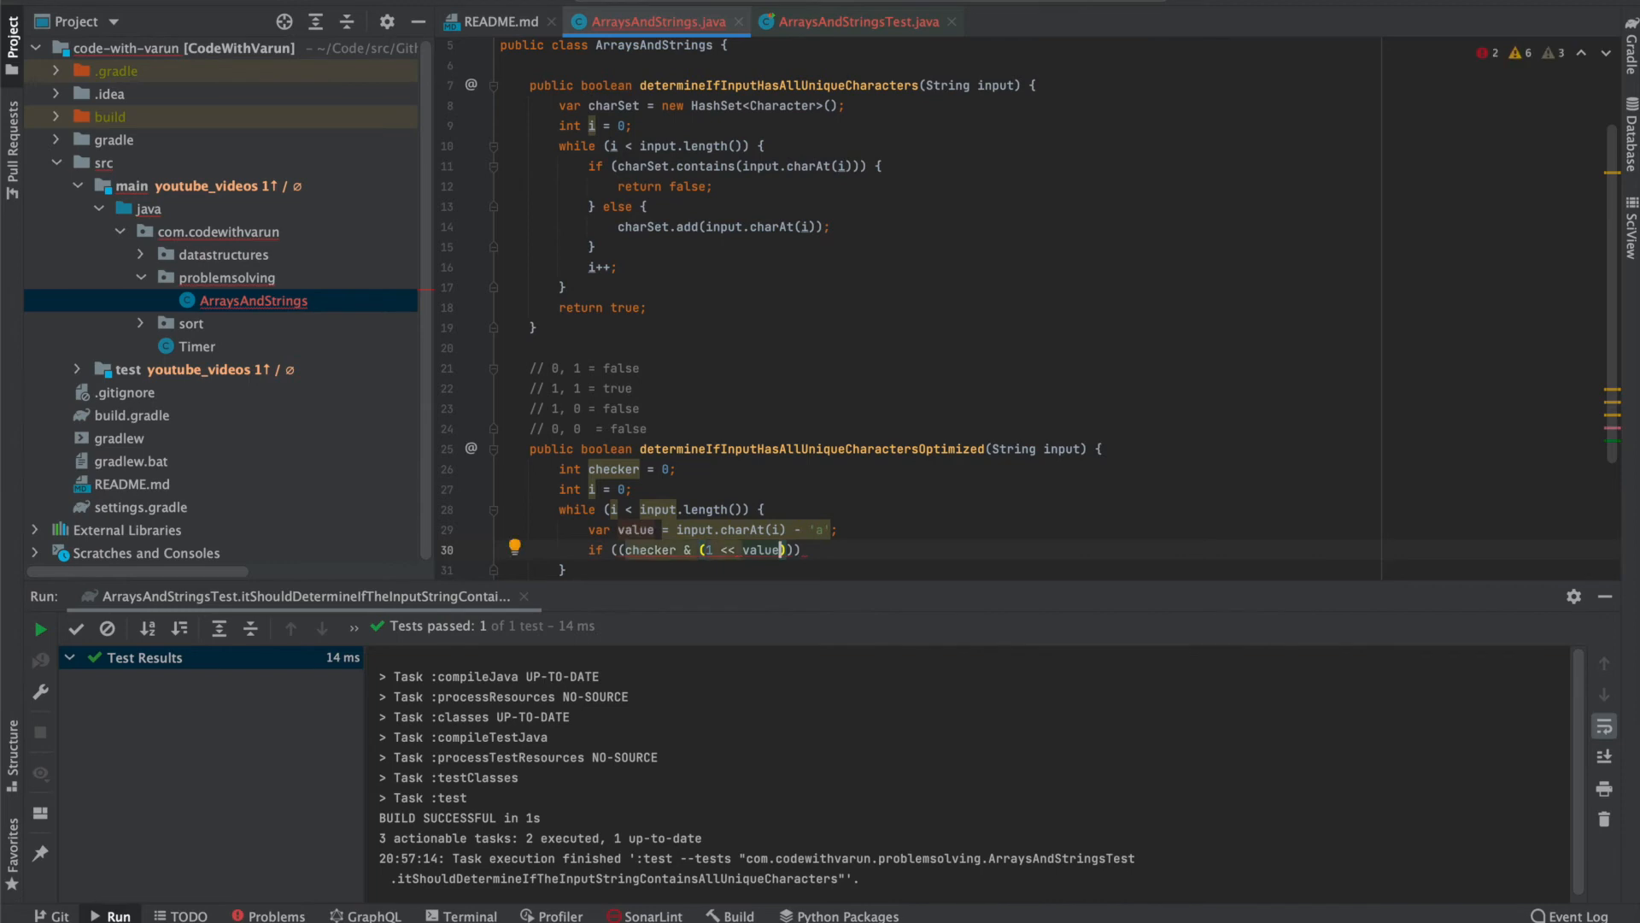
pyautogui.write('> 0')
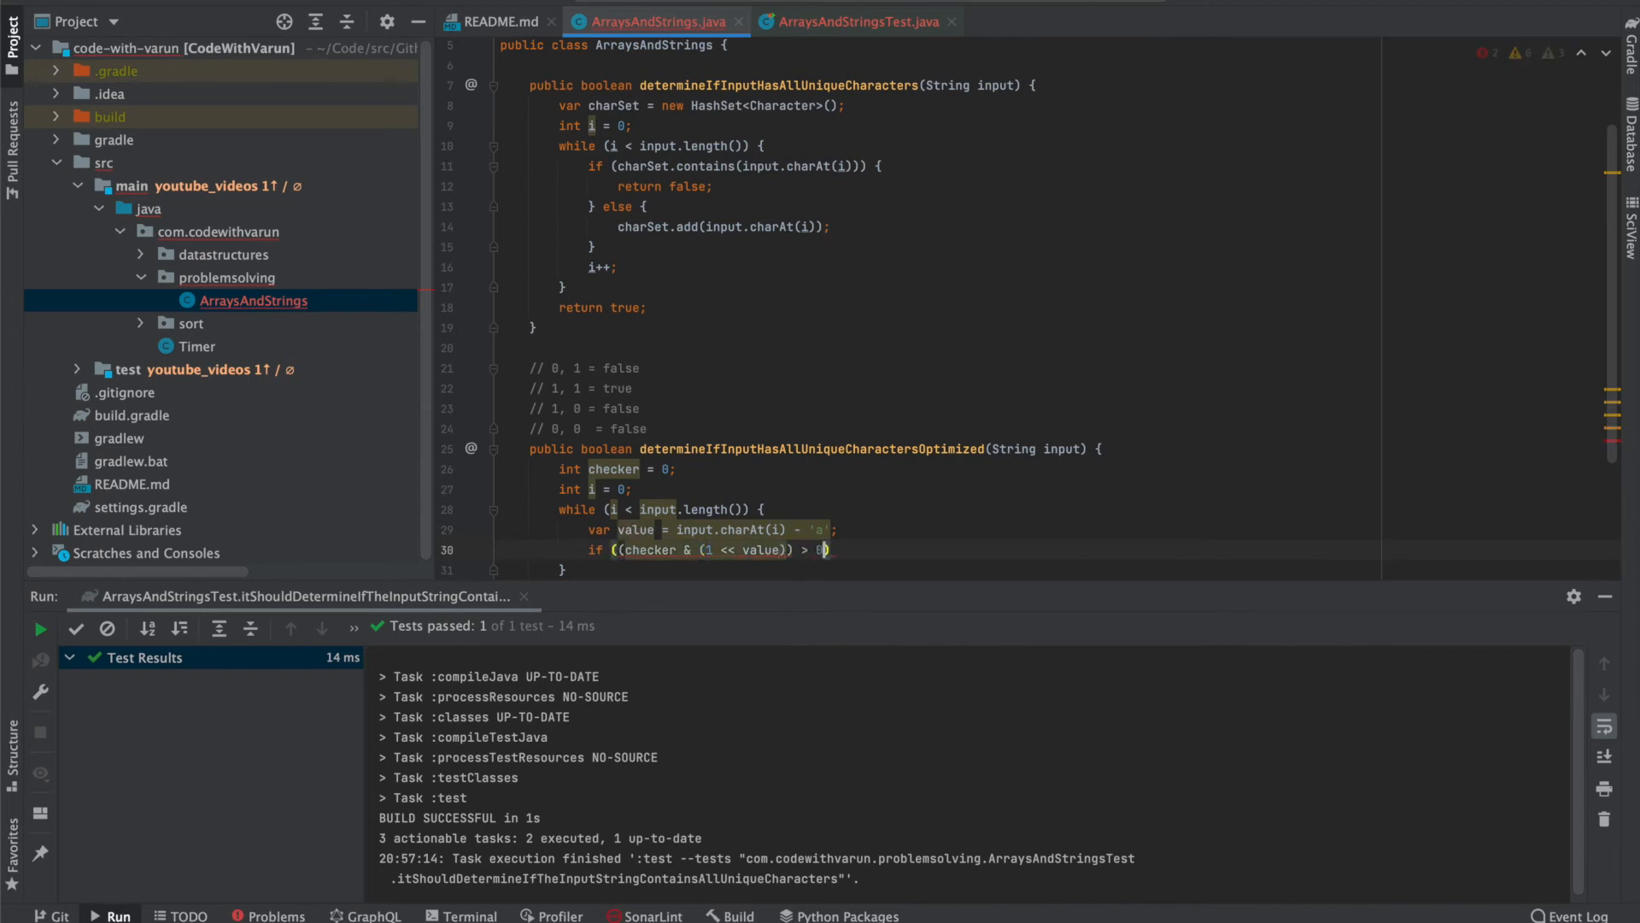
pyautogui.write('return false;')
pyautogui.write('c')
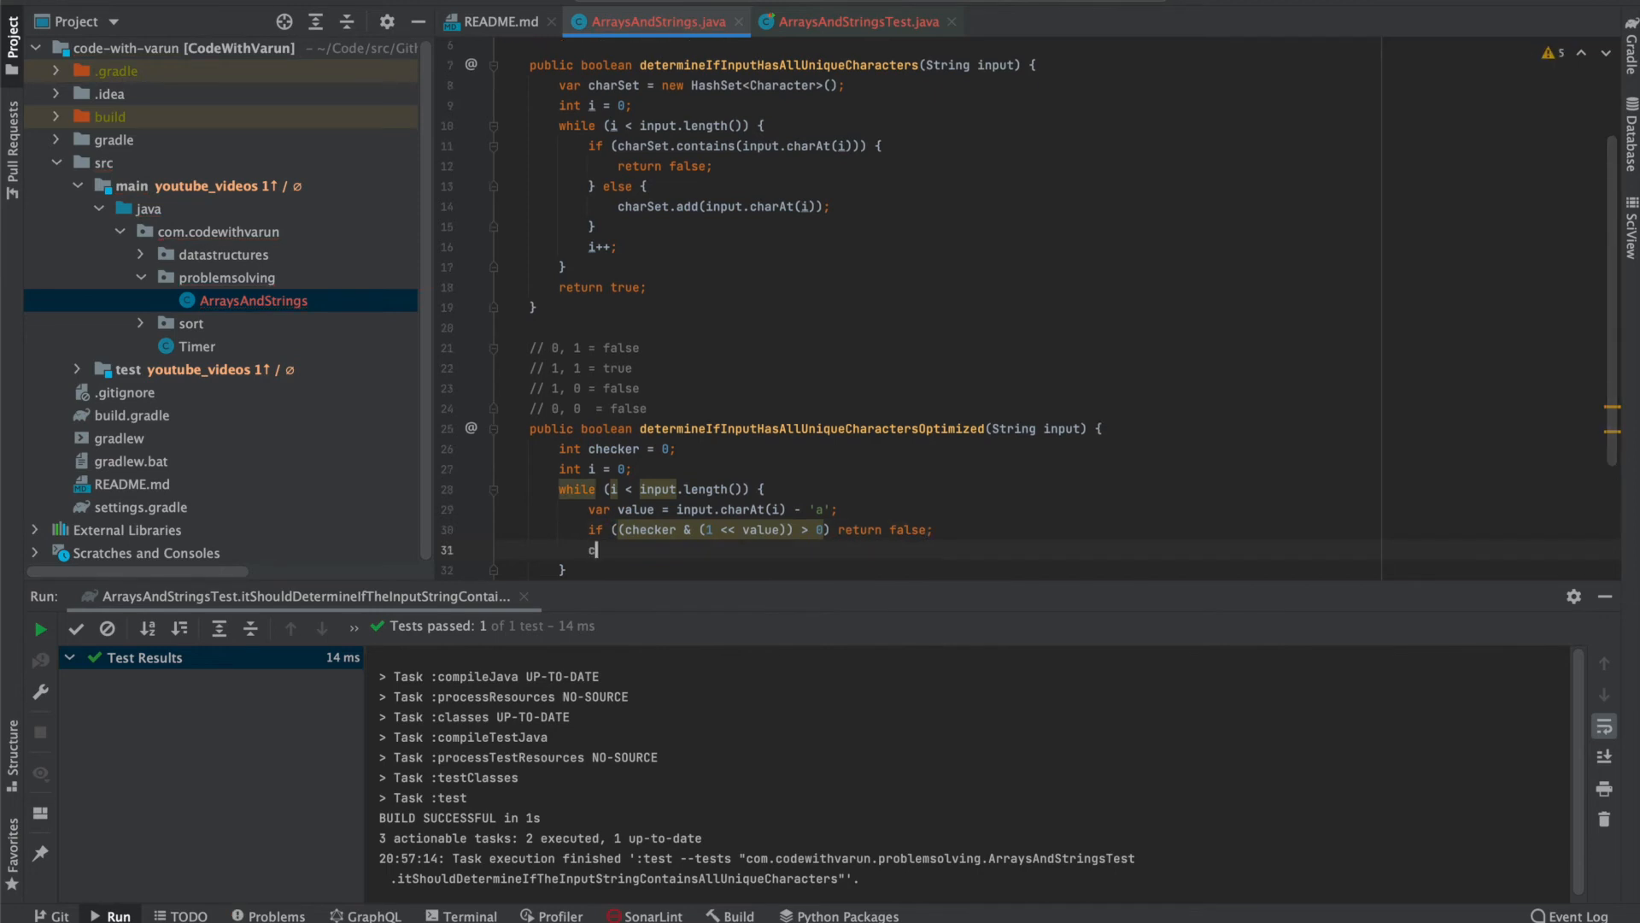
# Record the character's bit with checker = checker | (1 << value).
pyautogui.write('hecker = checker |')
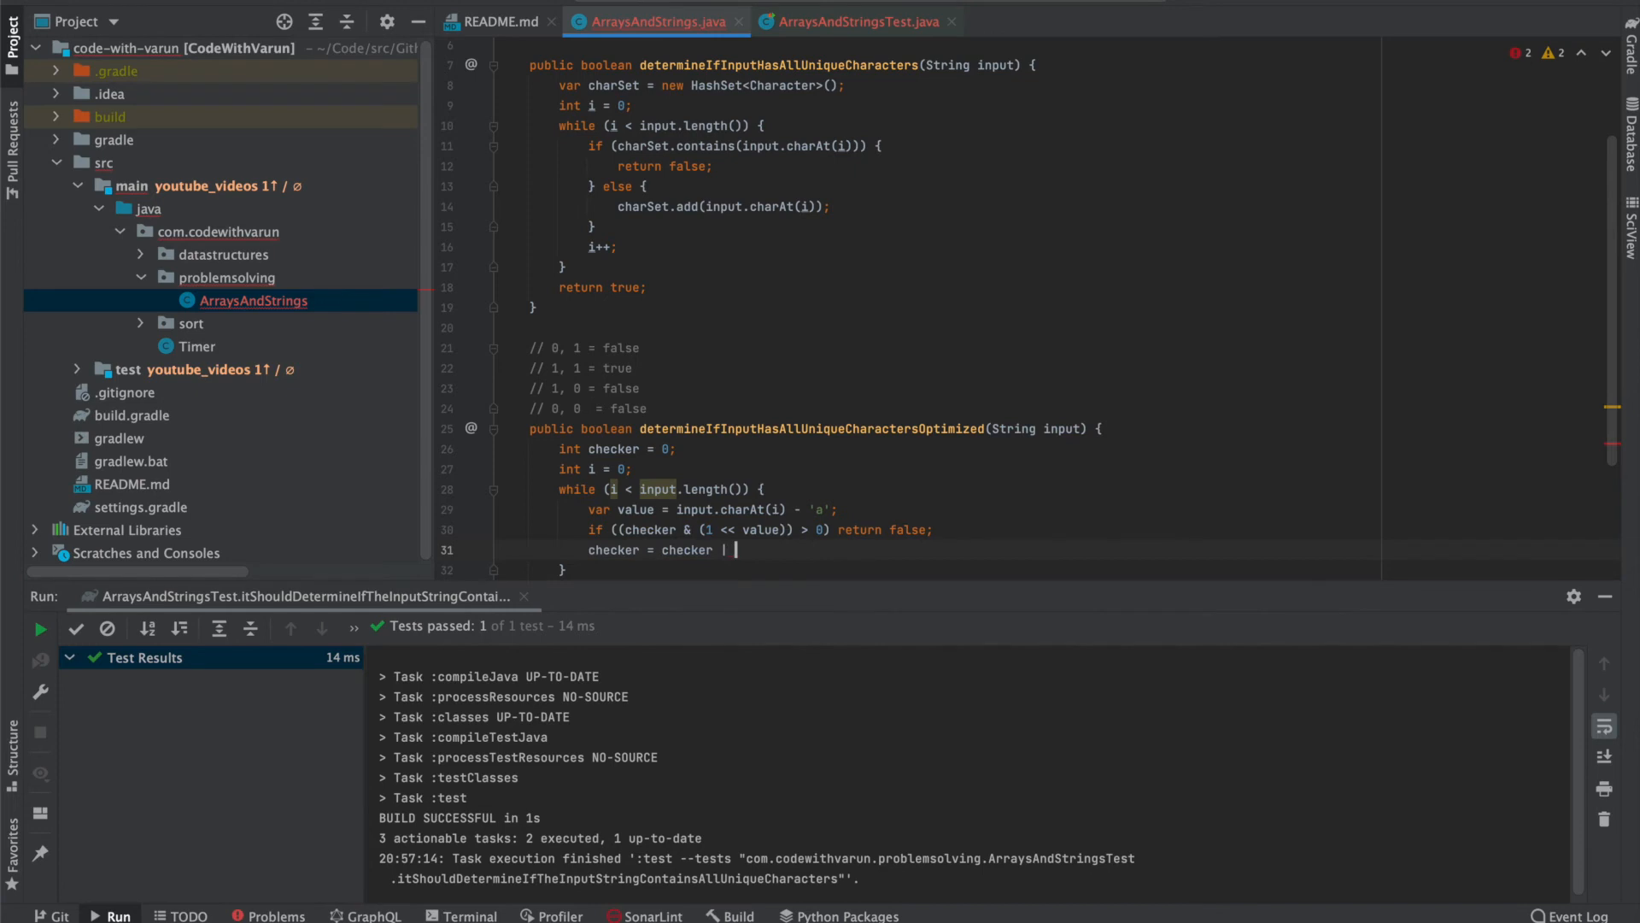
pyautogui.write('(1 <<')
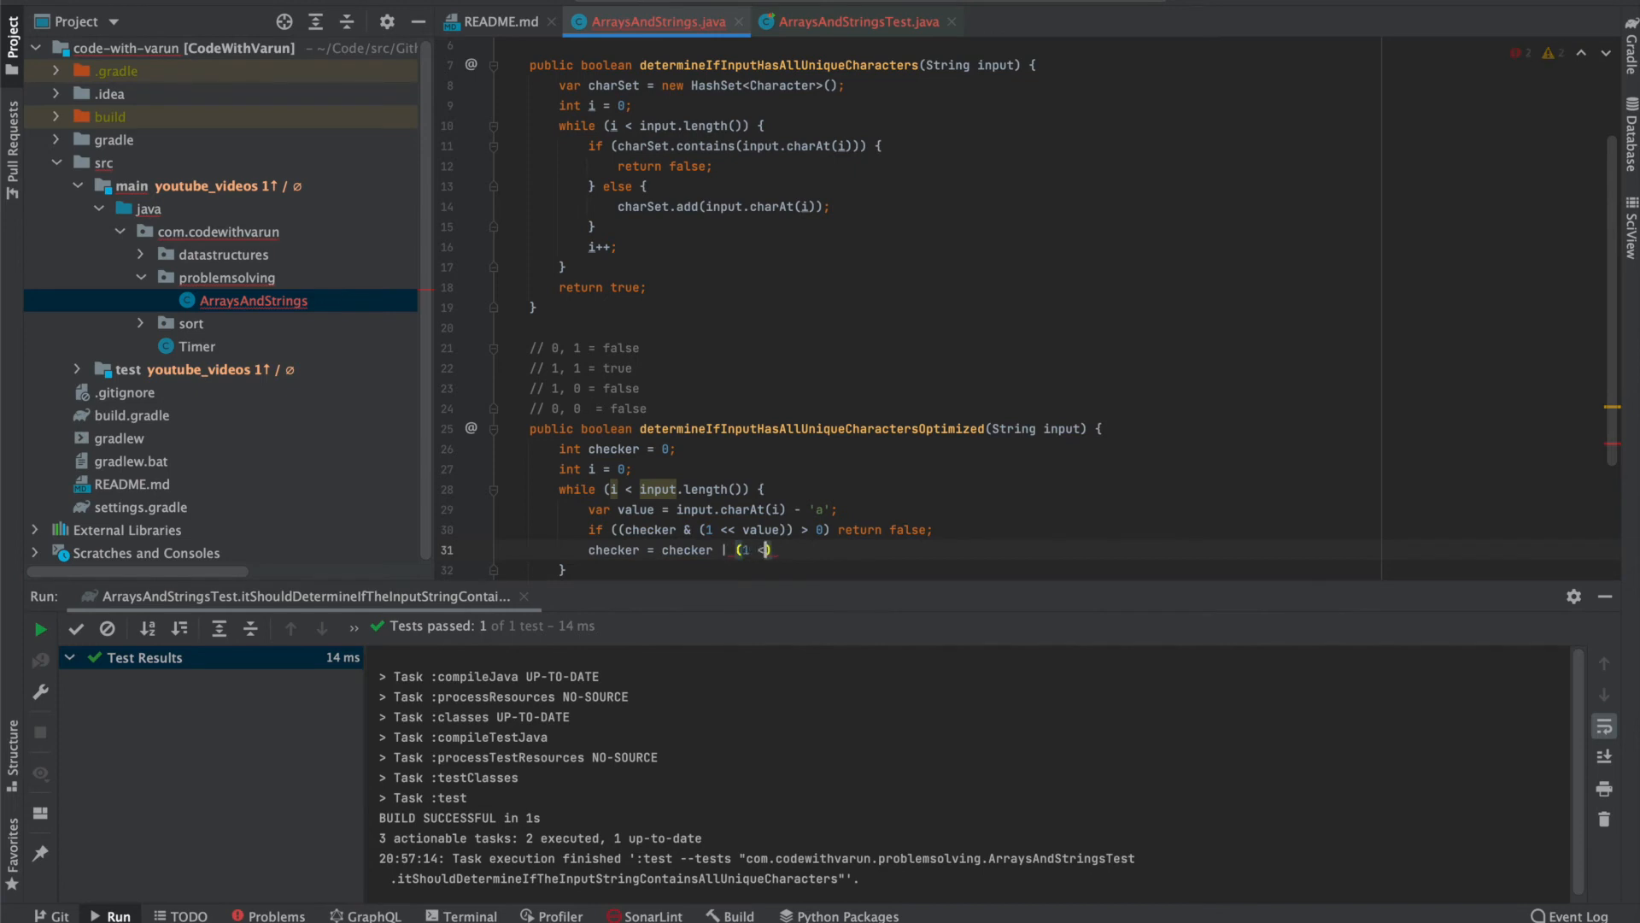
pyautogui.write('value)')
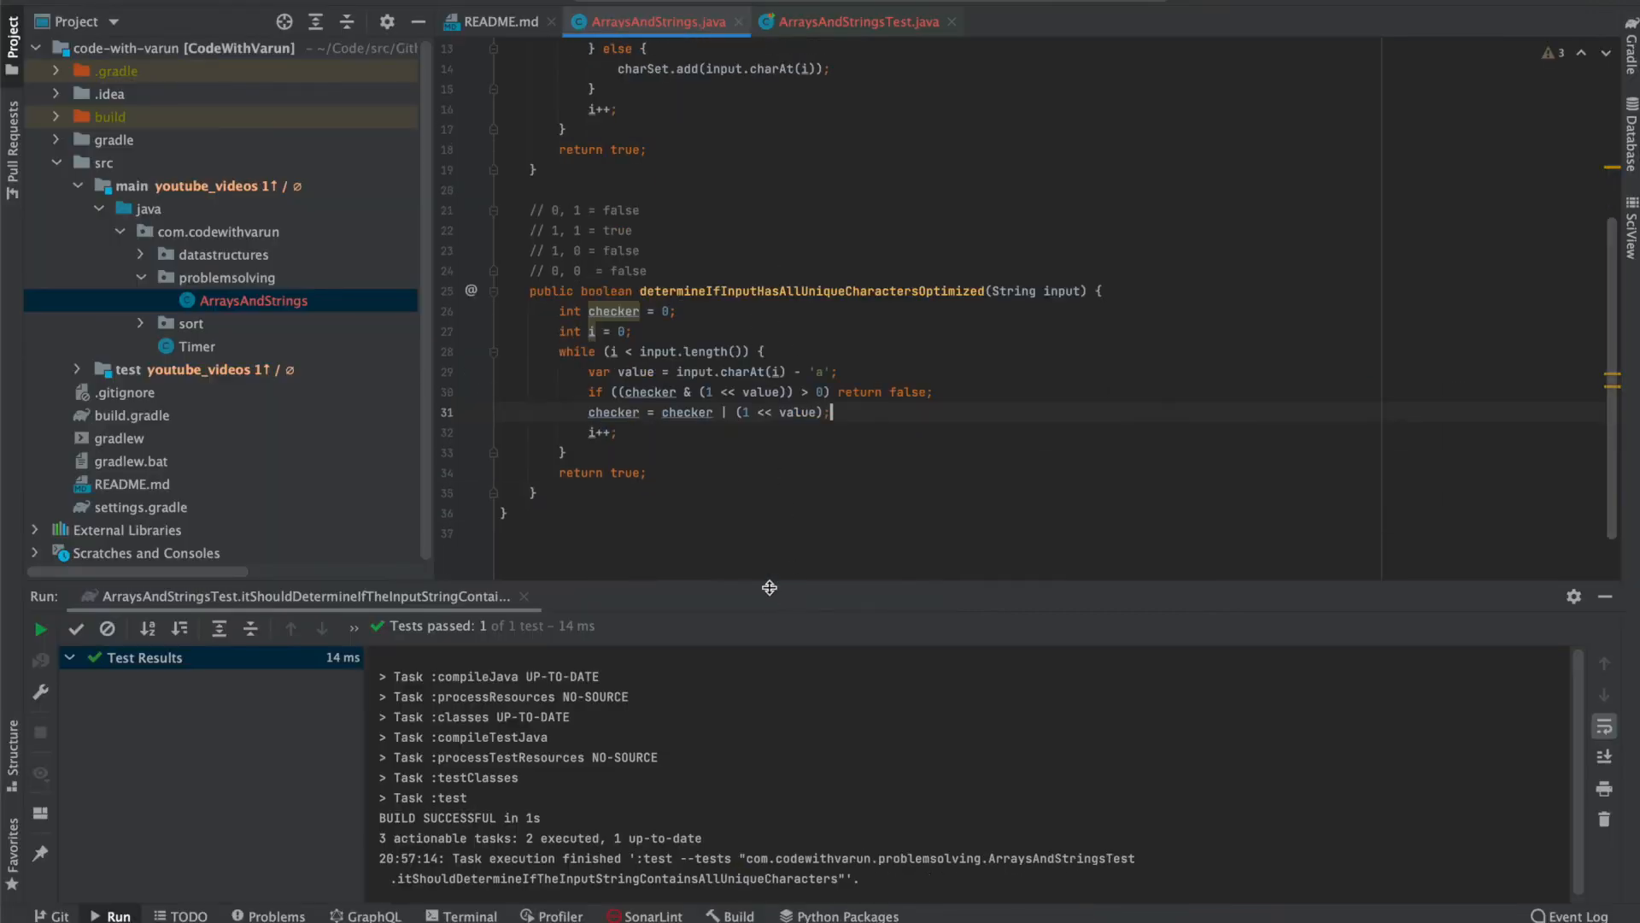
# Run the Optimized test in ArraysAndStringsTest.java, then return to ArraysAndStrings.java.
pyautogui.click(849, 20)
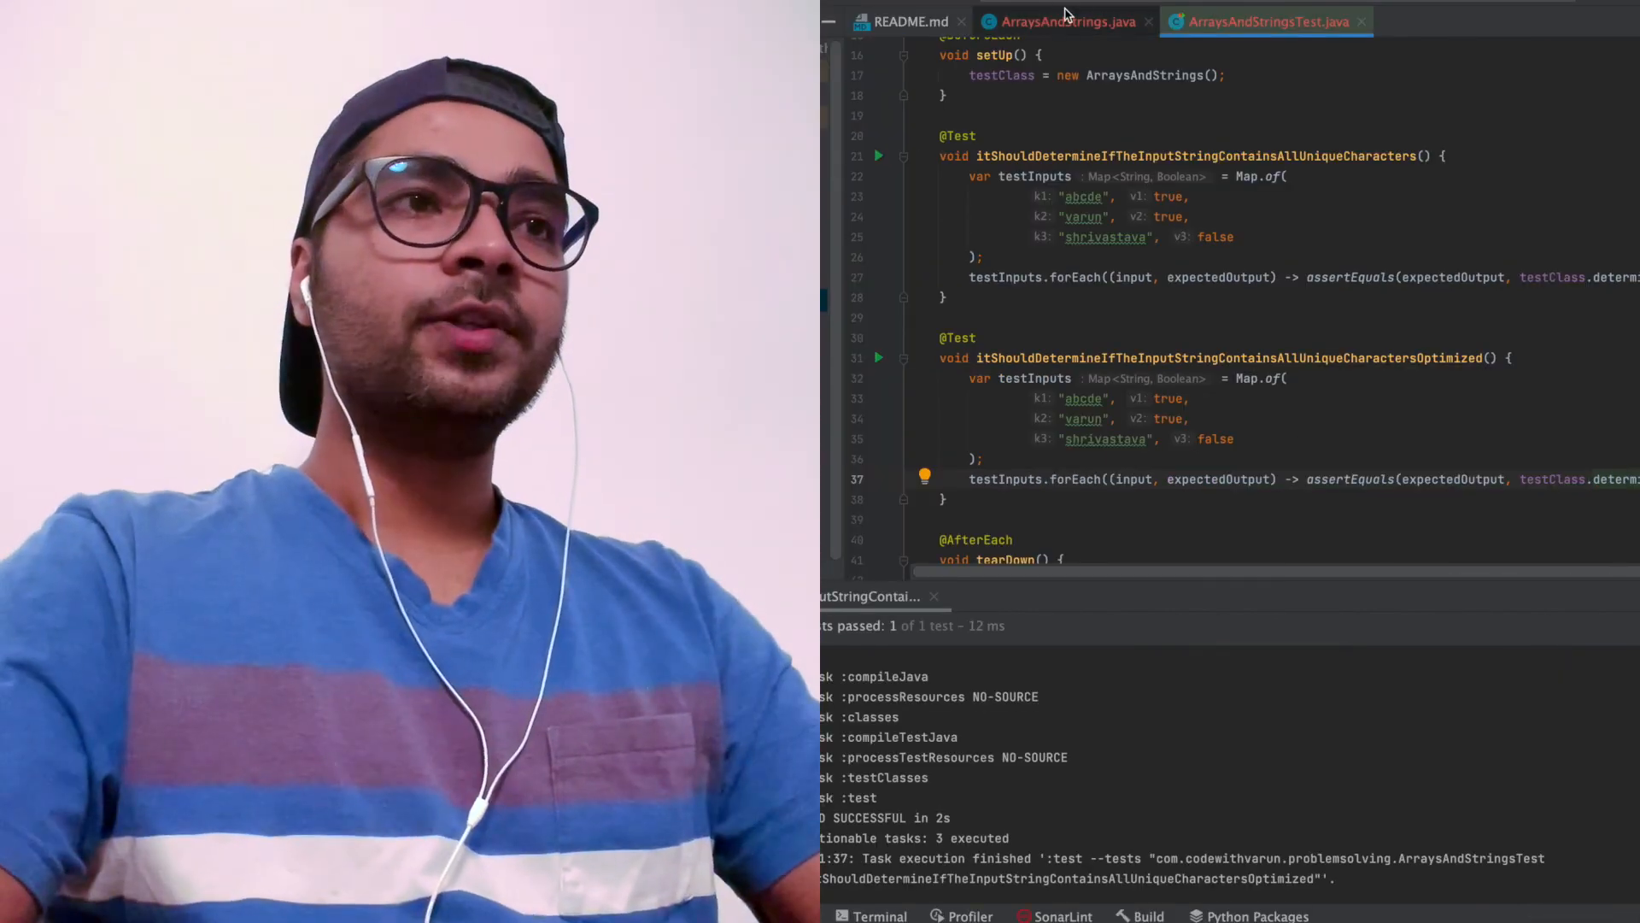
pyautogui.click(1066, 21)
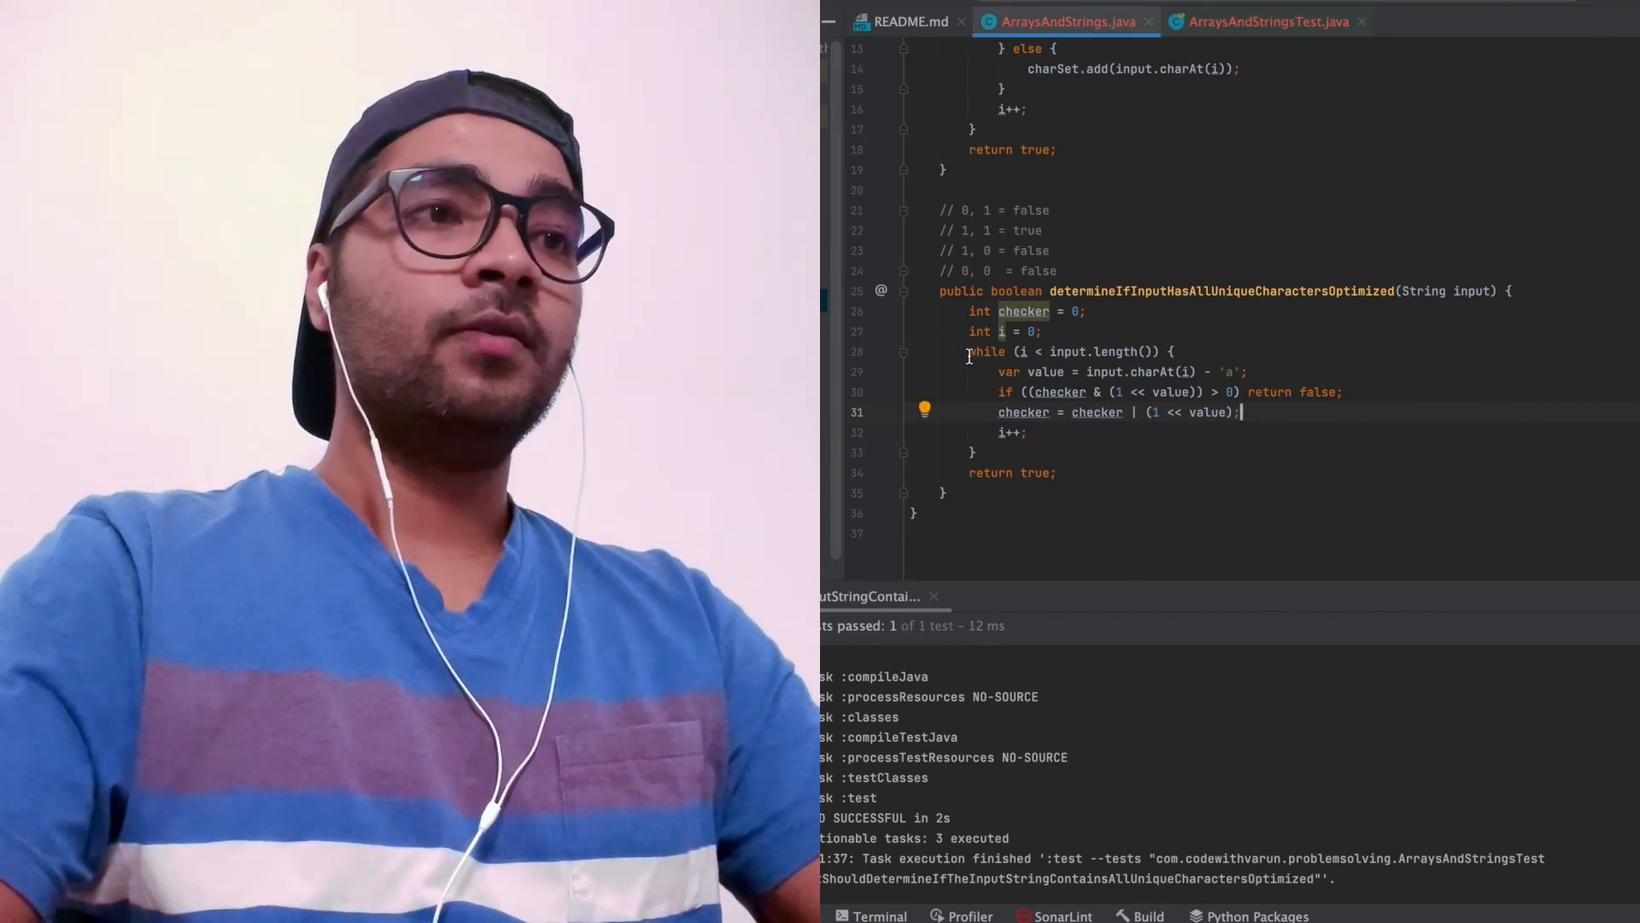